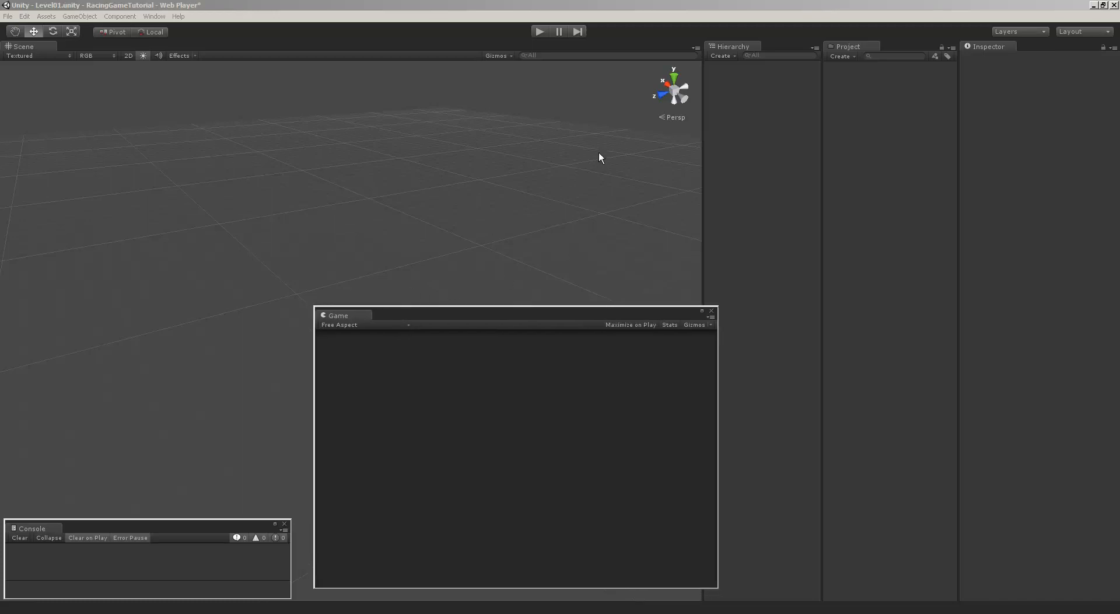
mouse_move(602, 155)
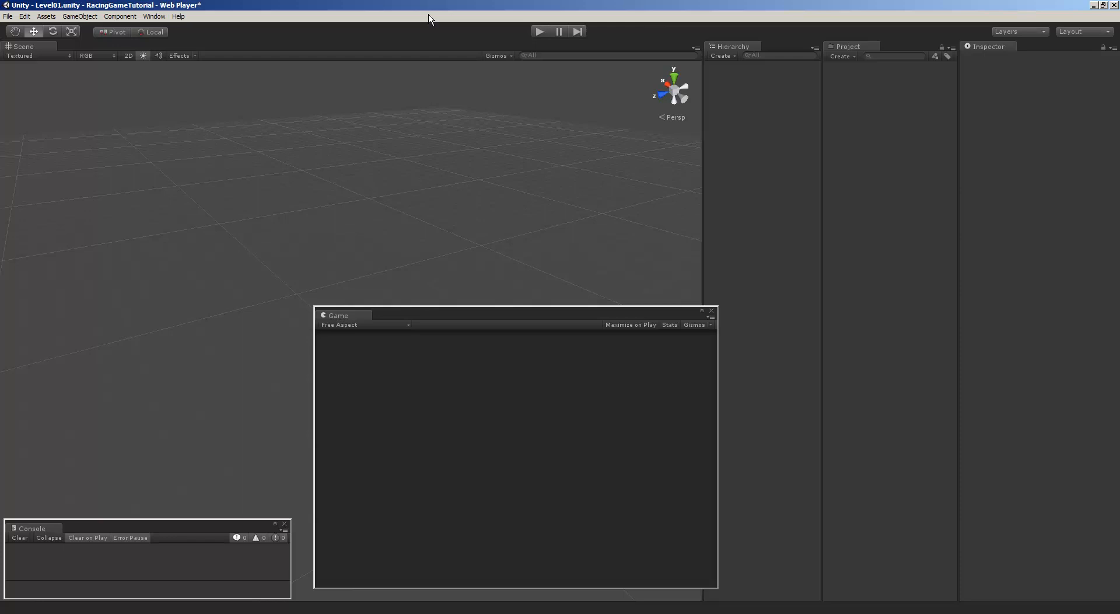
mouse_move(347, 128)
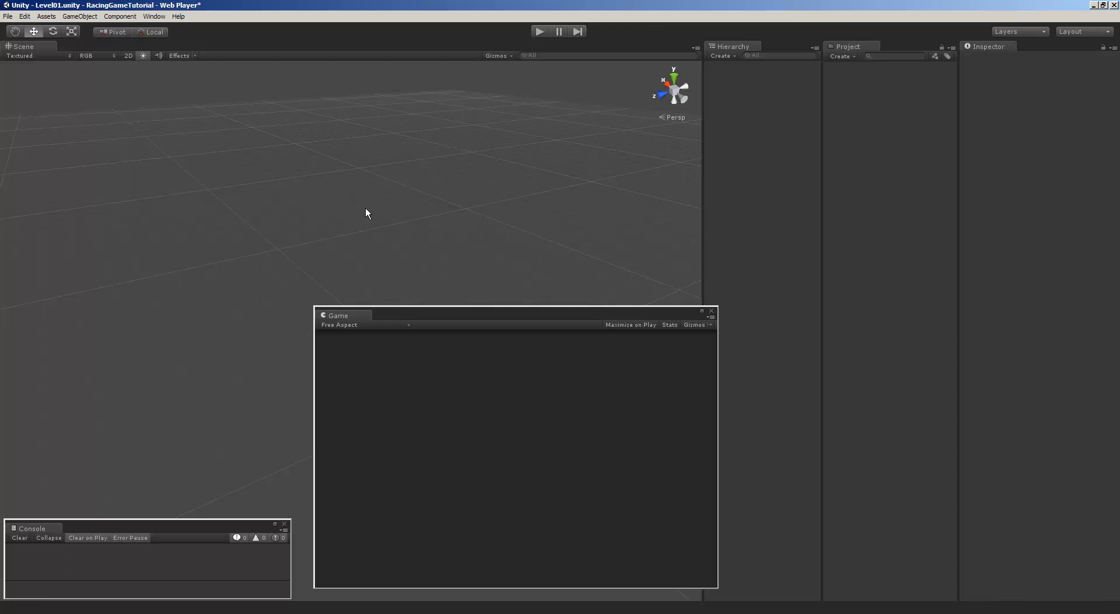
mouse_move(347, 203)
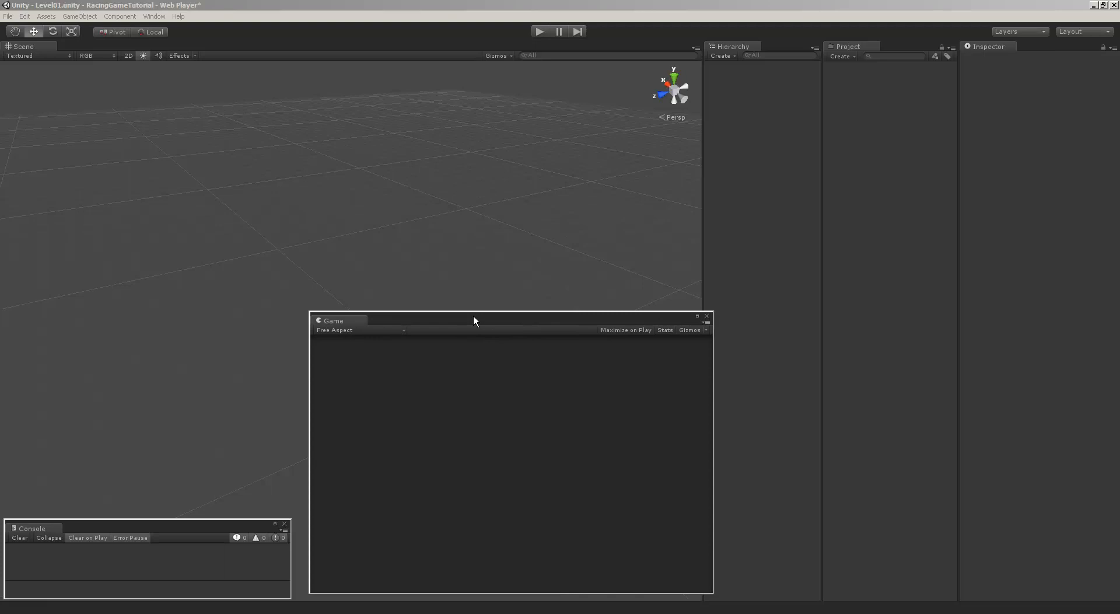
mouse_move(366, 193)
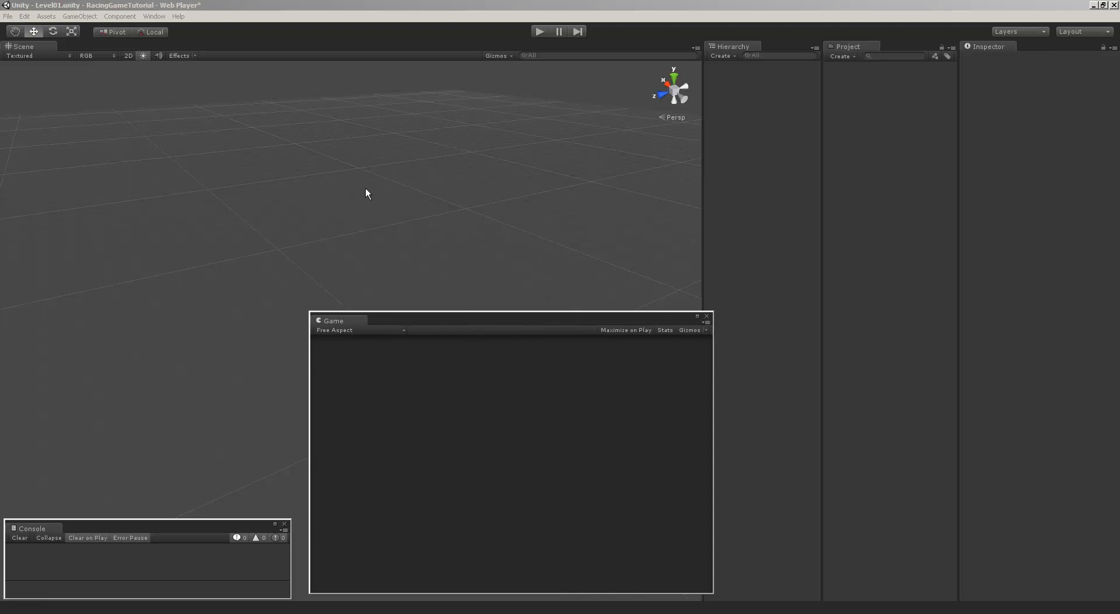
mouse_move(479, 334)
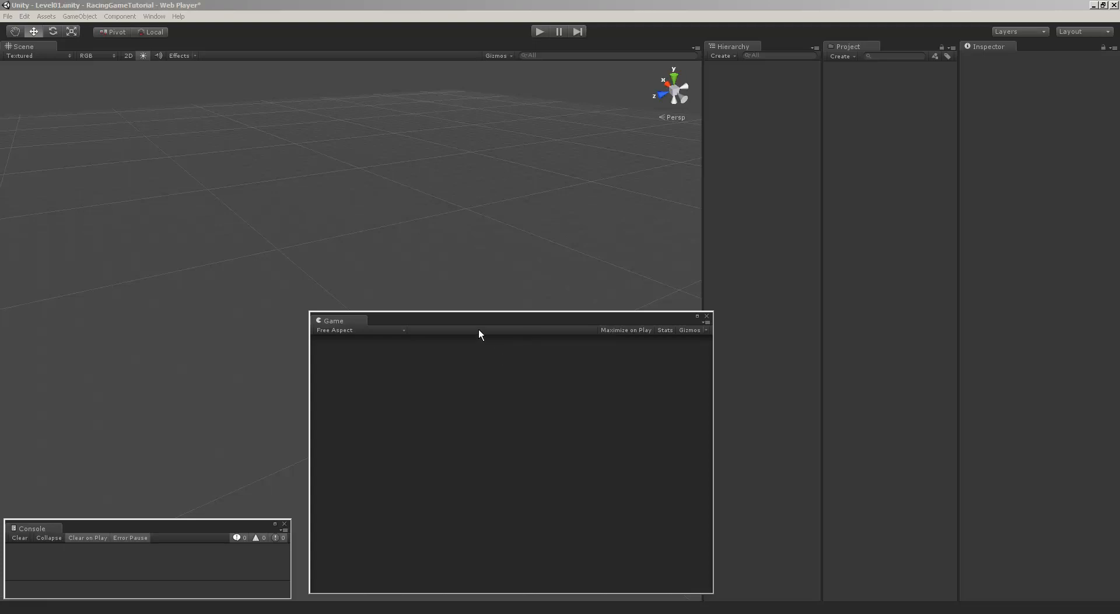
- Drag the floating Game window rightward so it sits beside the Hierarchy panel
left_click_drag(480, 319, 582, 322)
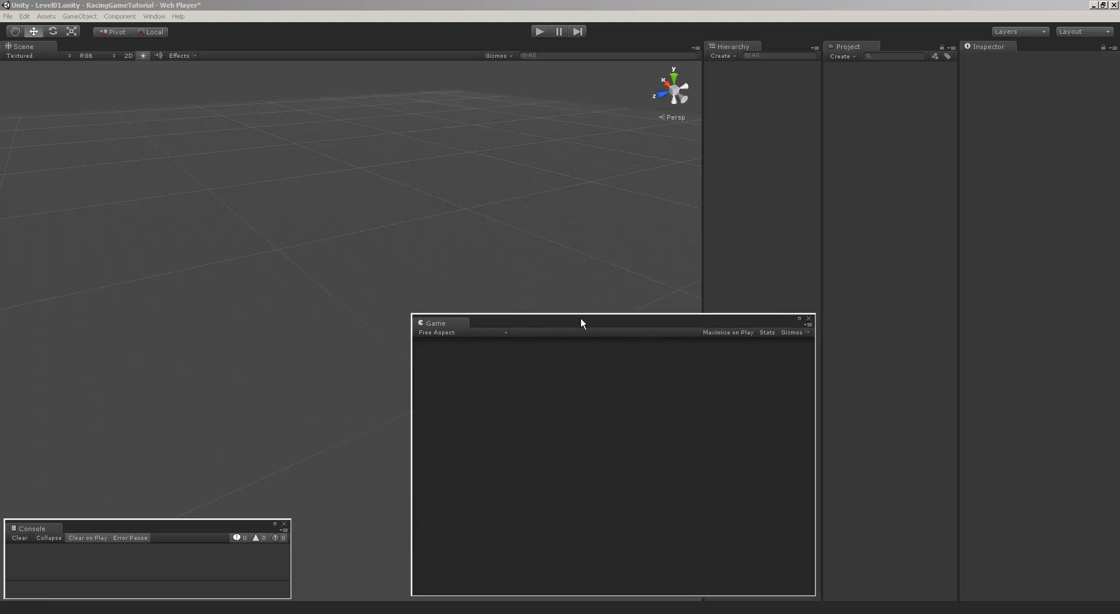
mouse_move(456, 270)
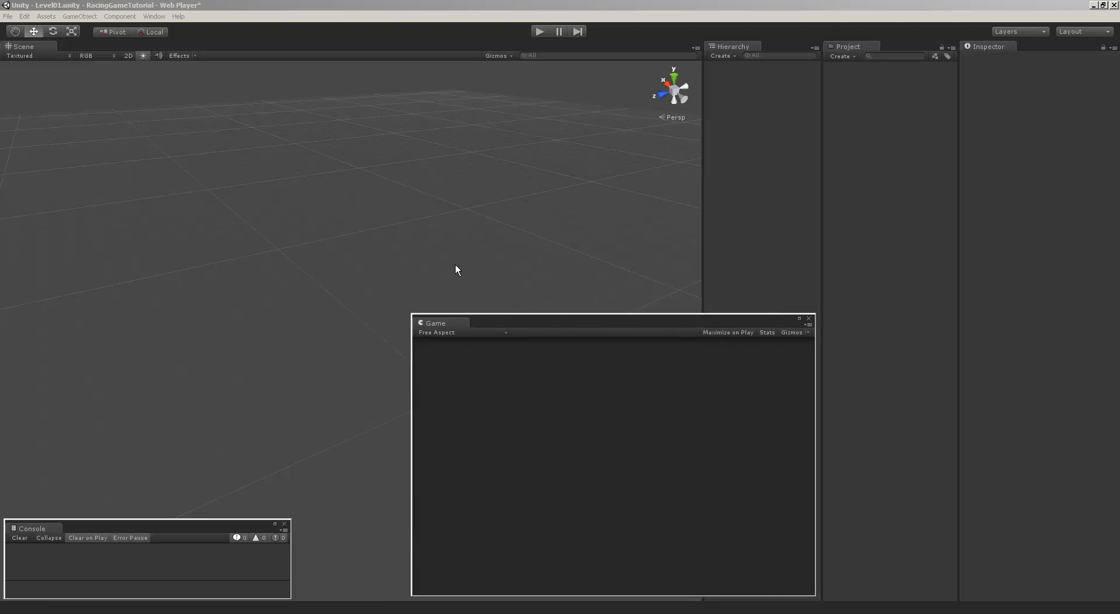
mouse_move(397, 247)
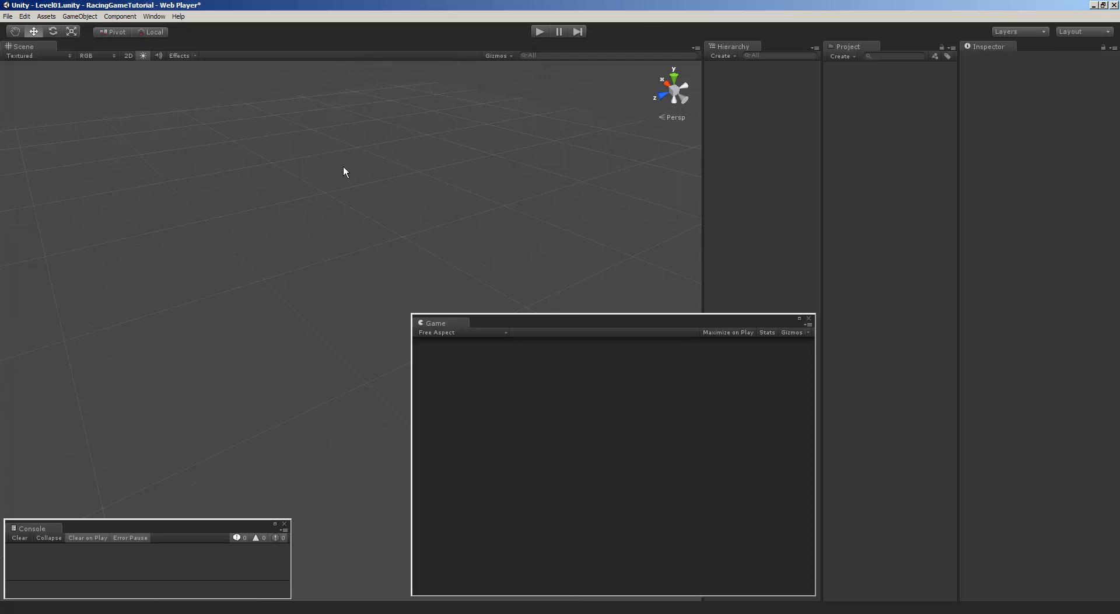
mouse_move(330, 163)
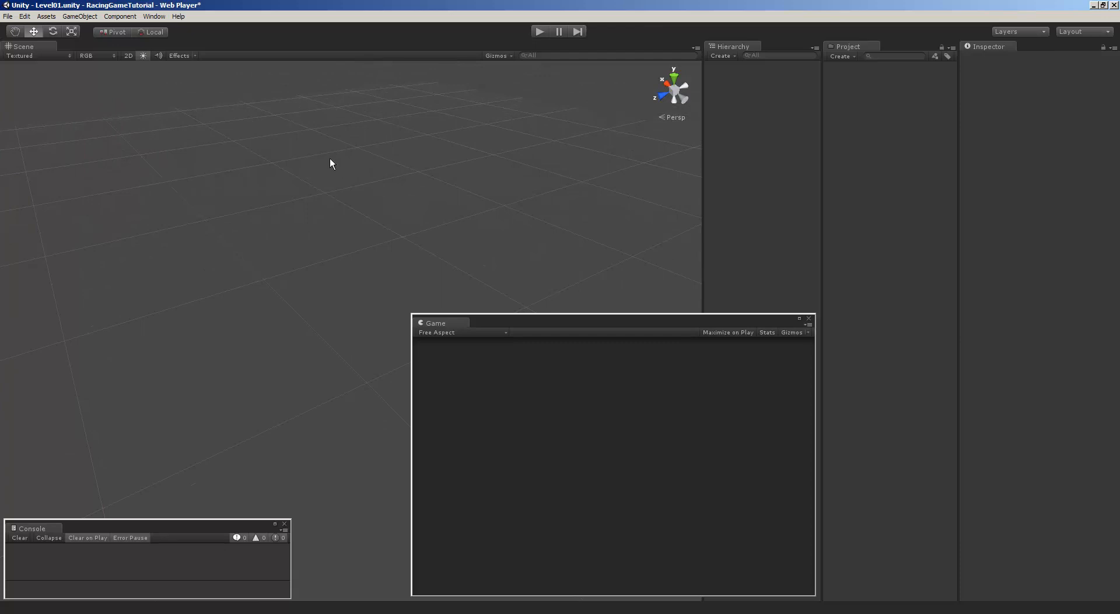
mouse_move(331, 7)
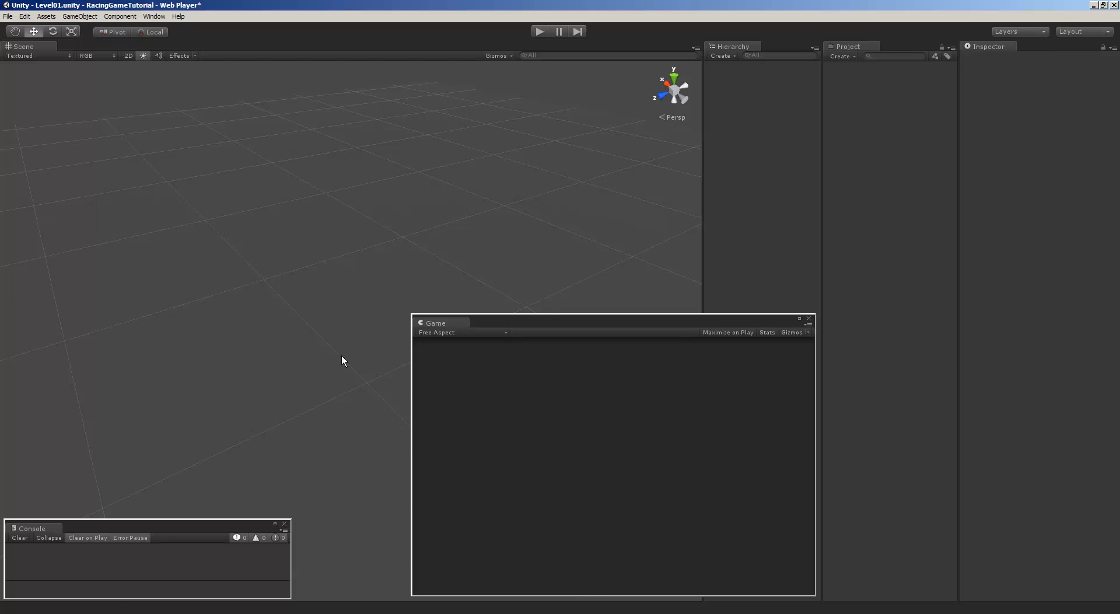
mouse_move(816, 295)
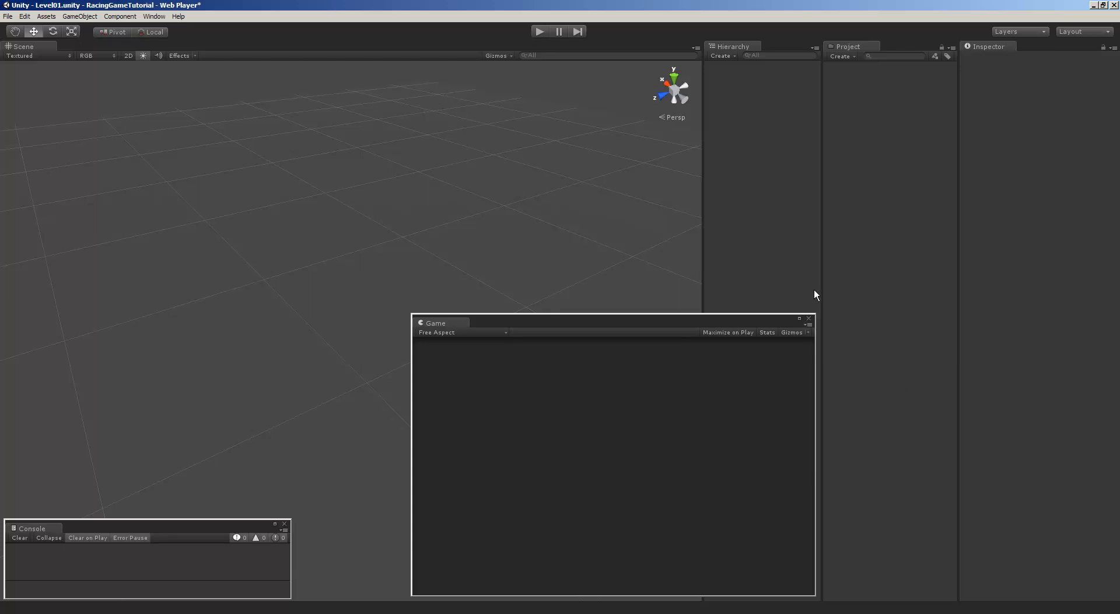
mouse_move(398, 12)
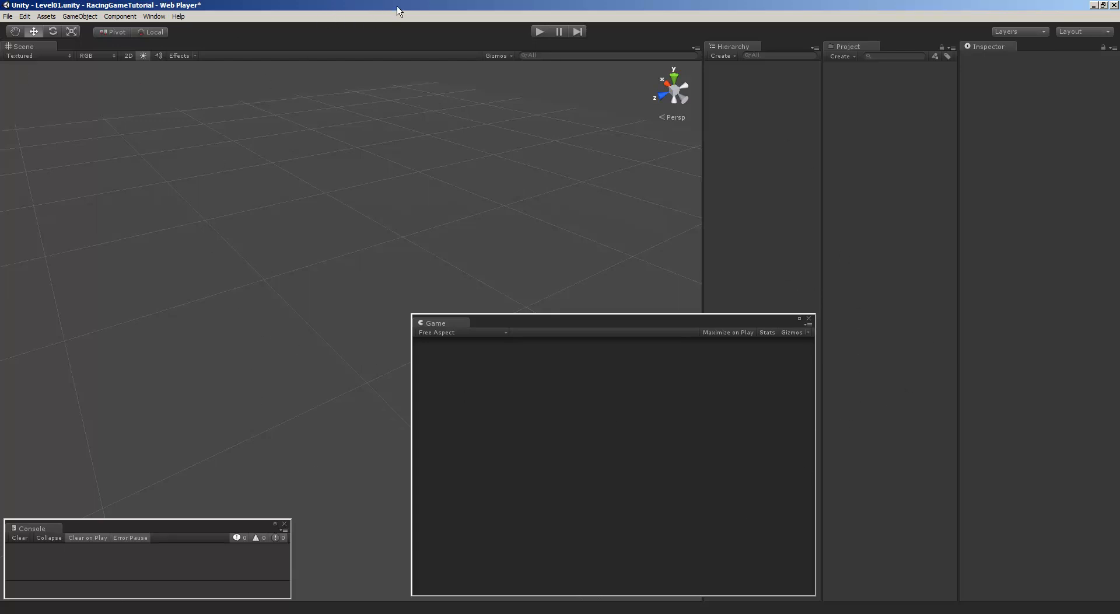
mouse_move(505, 11)
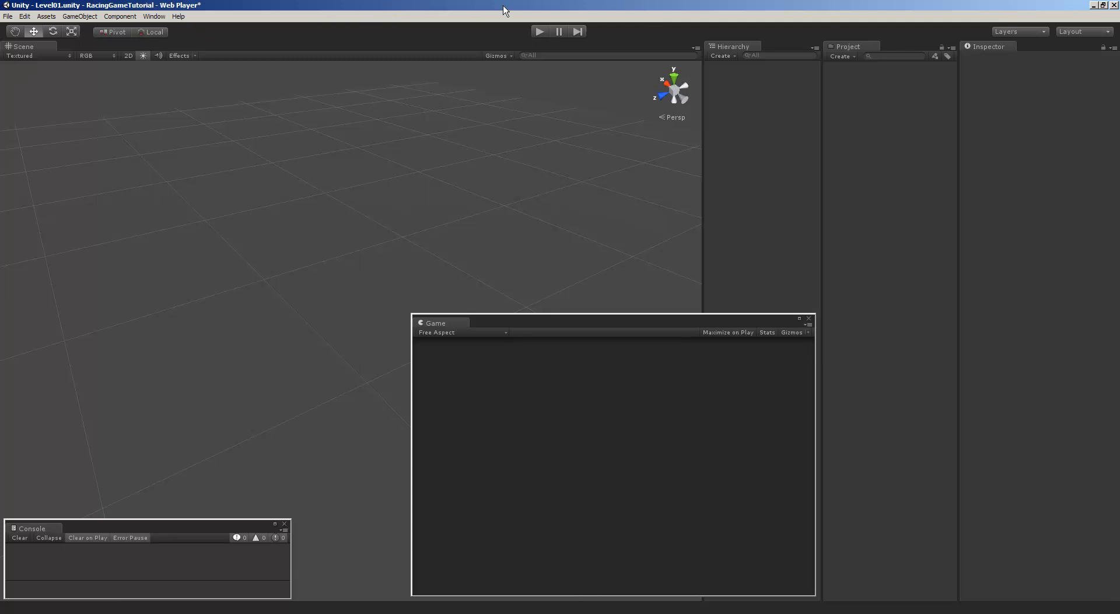
mouse_move(504, 10)
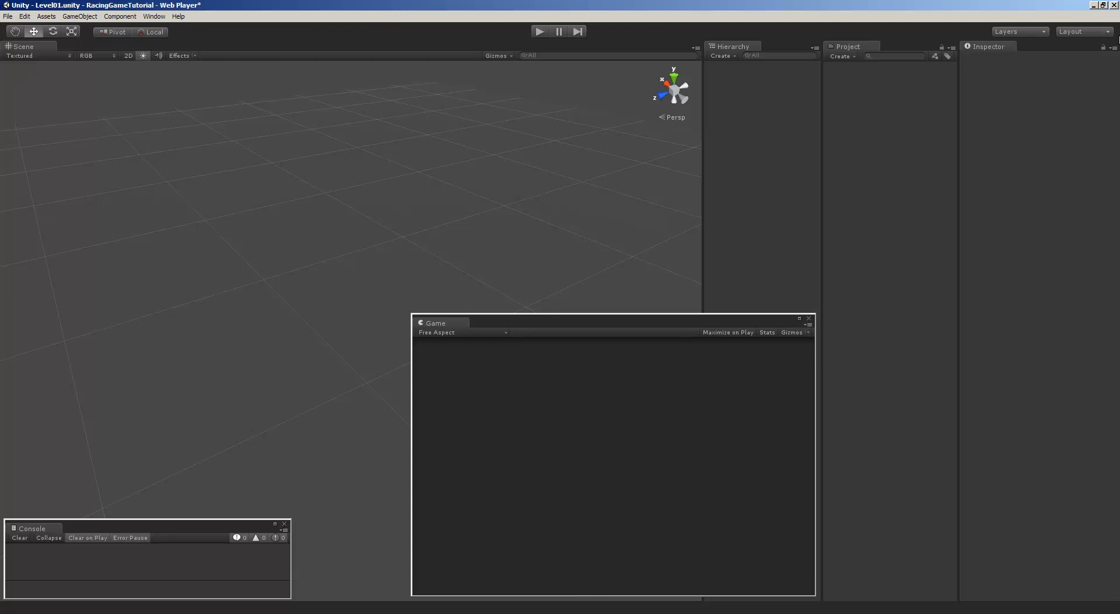
- Move the floating Game window up-left, then back down to the Scene view's lower middle
left_click(1082, 31)
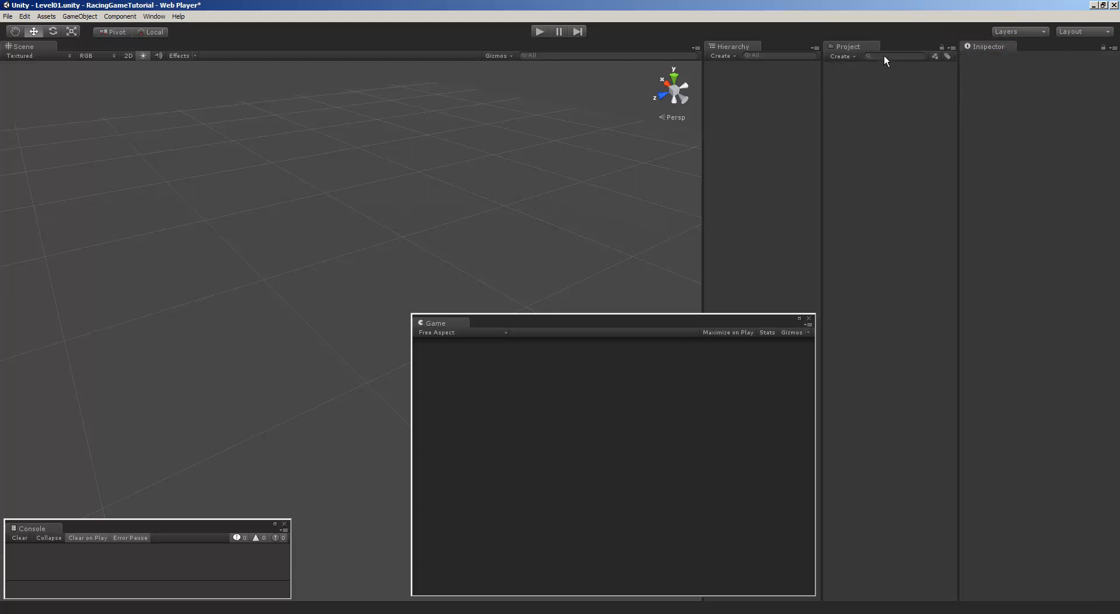
mouse_move(739, 111)
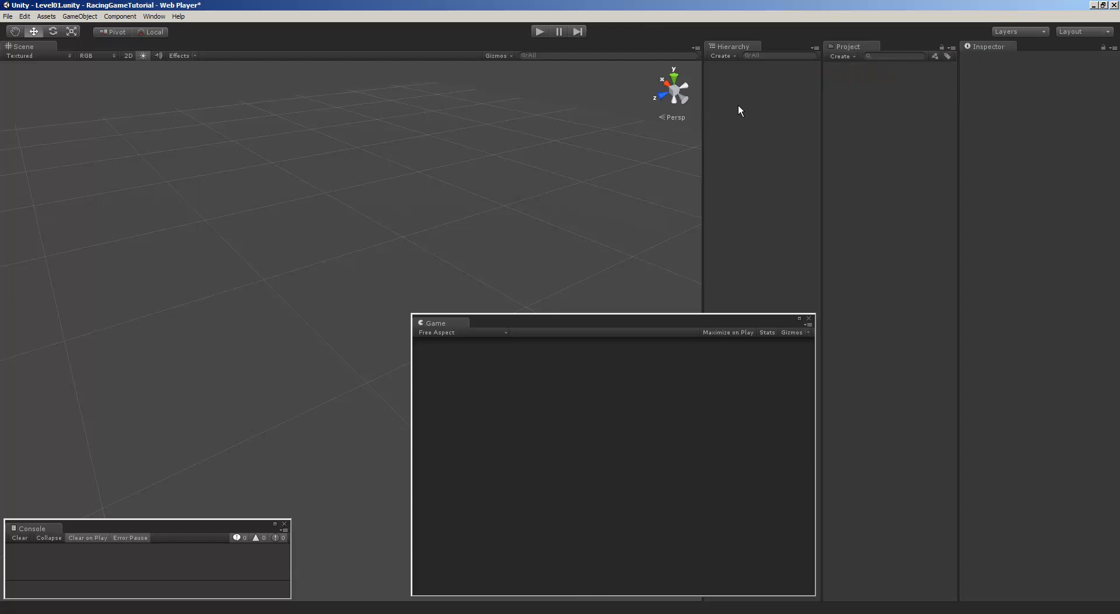
mouse_move(440, 325)
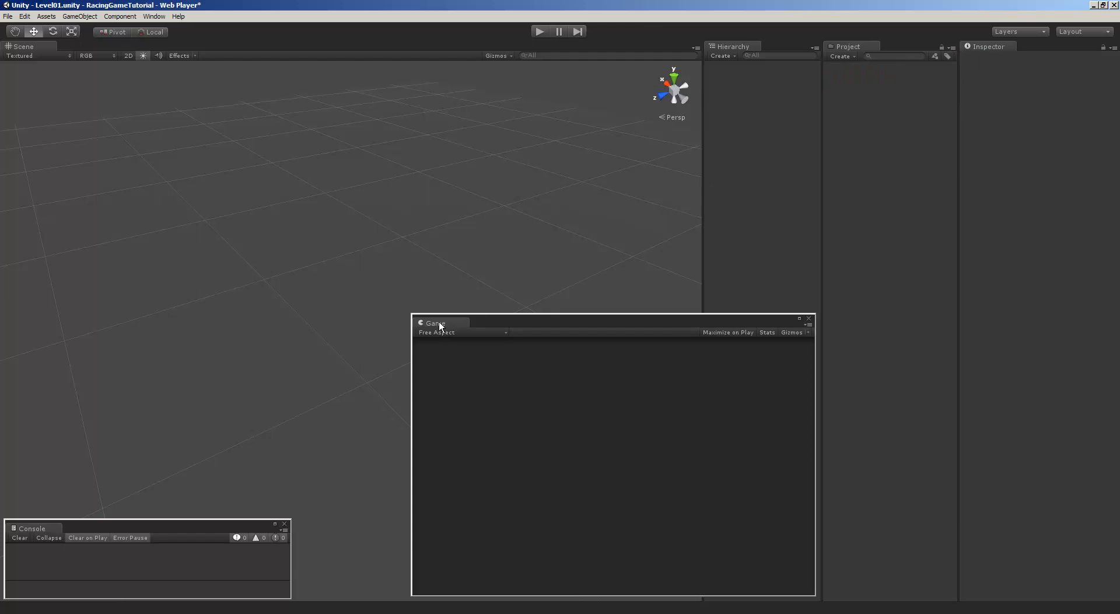
left_click_drag(440, 322, 177, 63)
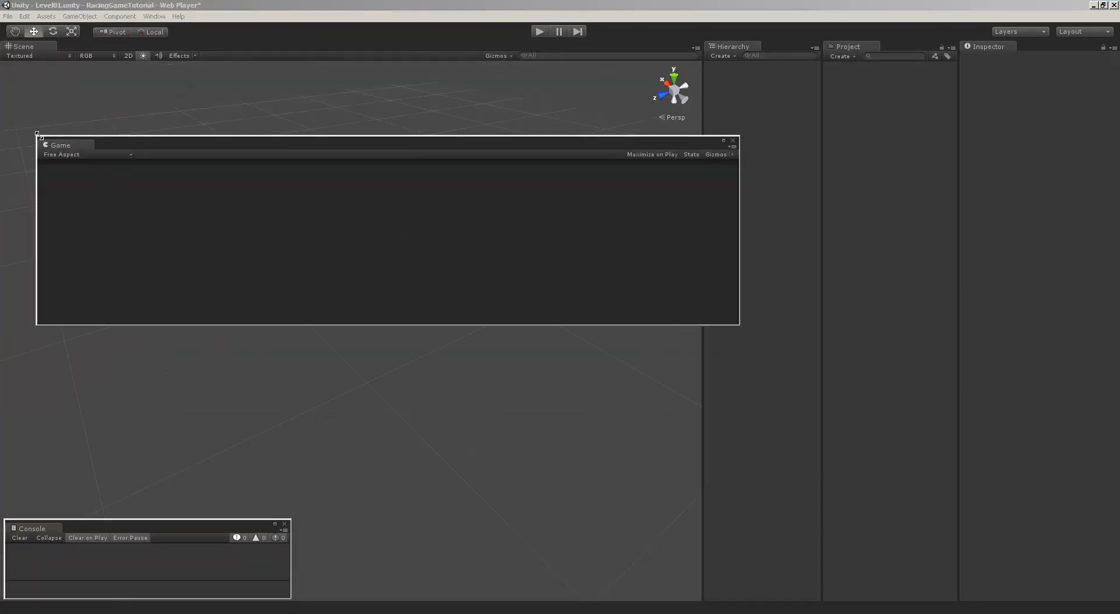
left_click_drag(60, 144, 439, 349)
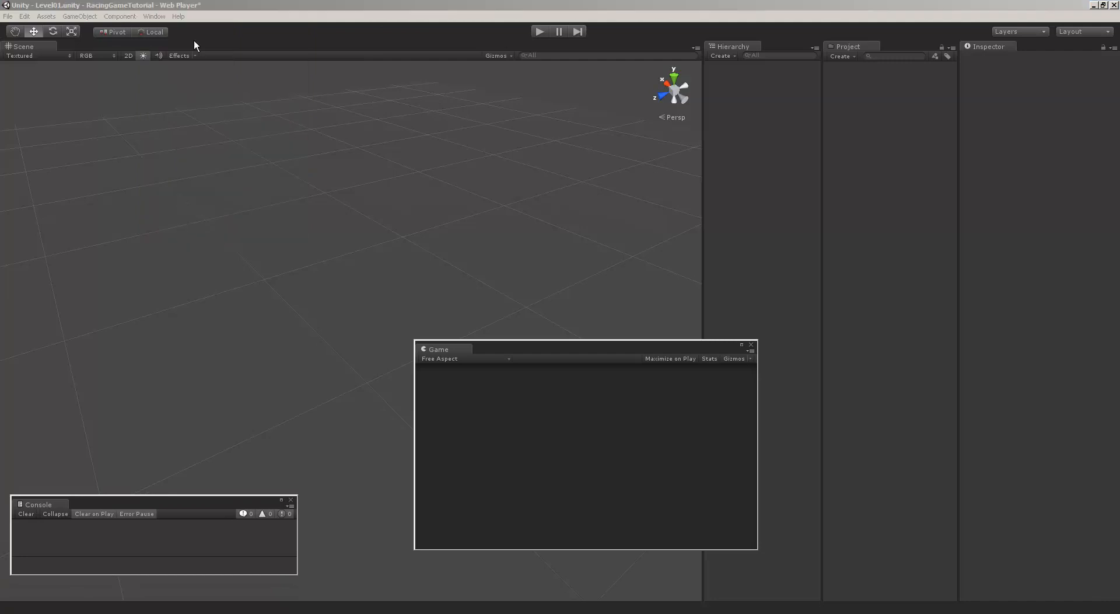
left_click(8, 15)
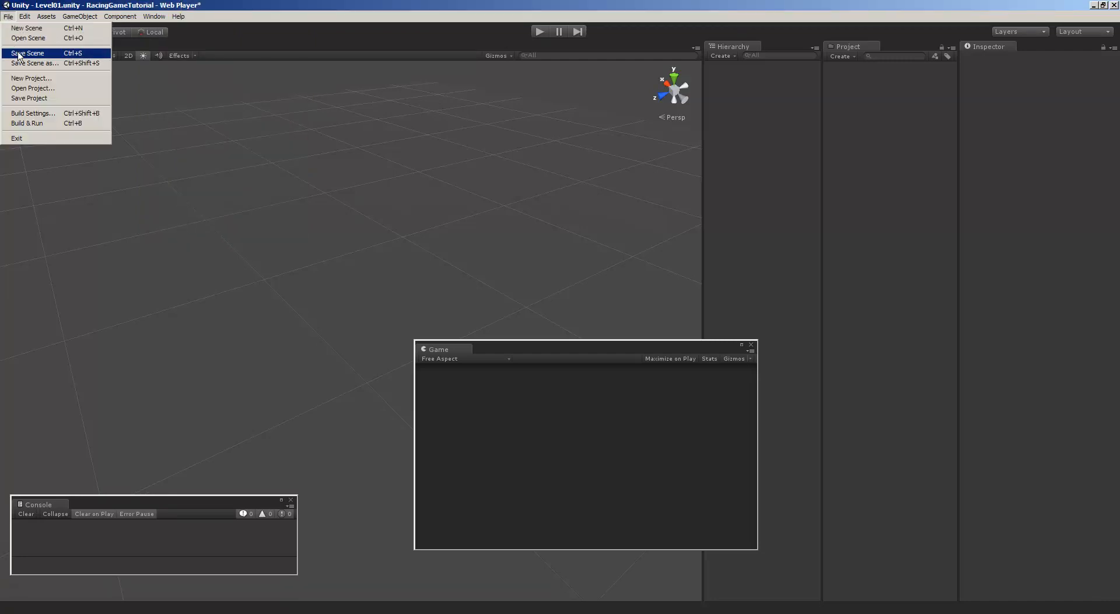
left_click(33, 112)
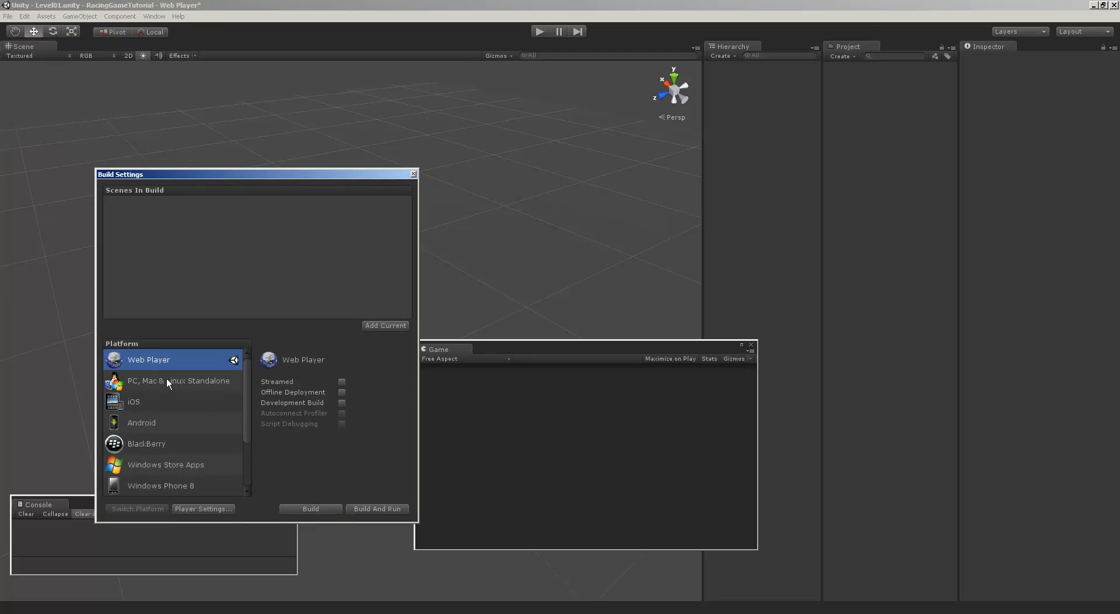
mouse_move(149, 366)
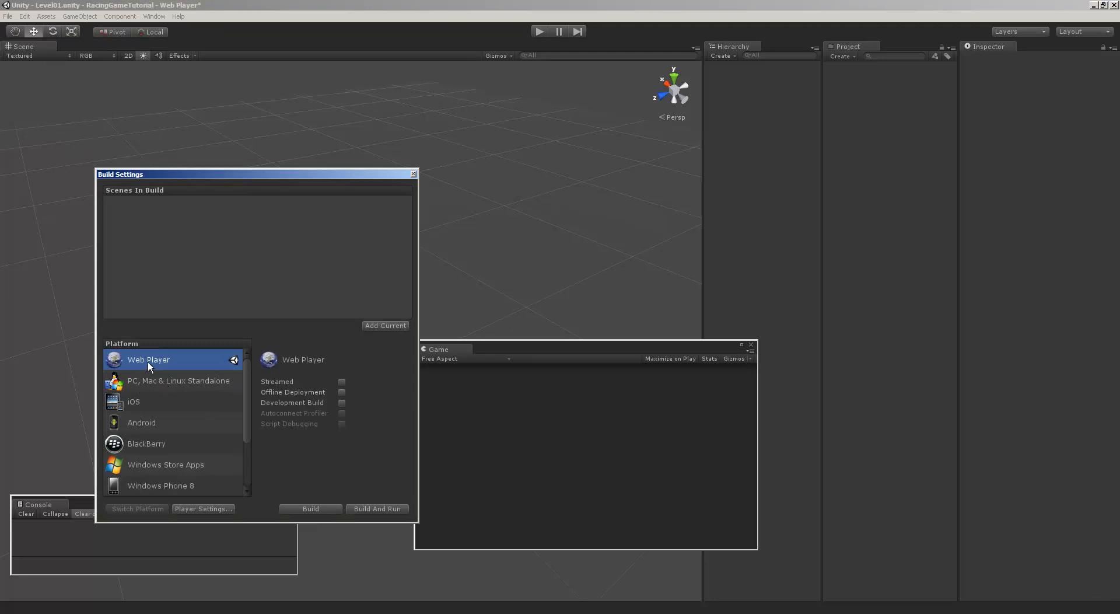
mouse_move(163, 365)
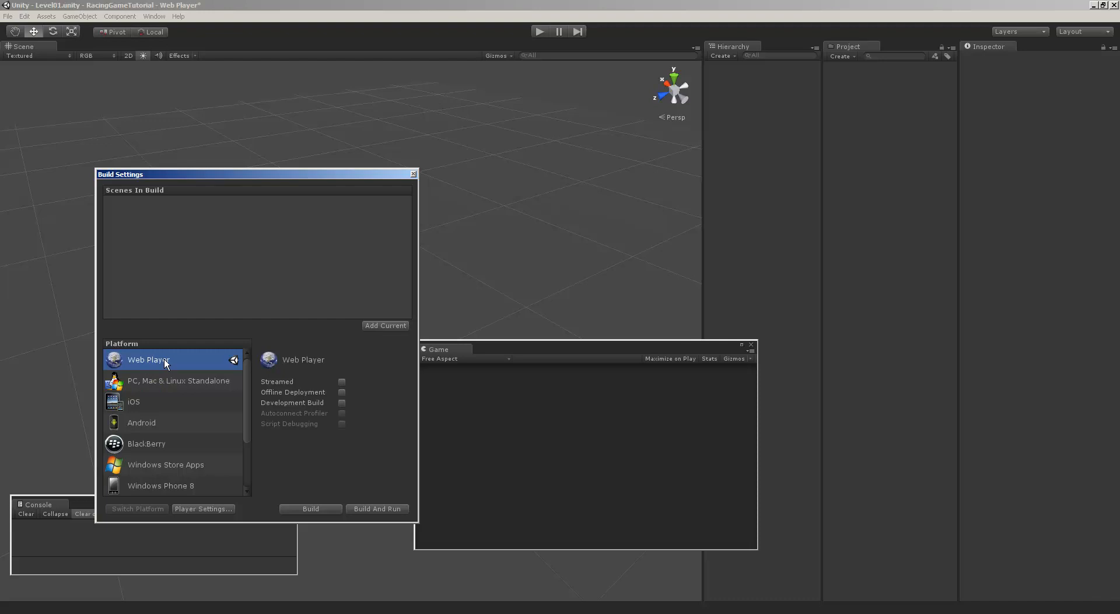
mouse_move(176, 365)
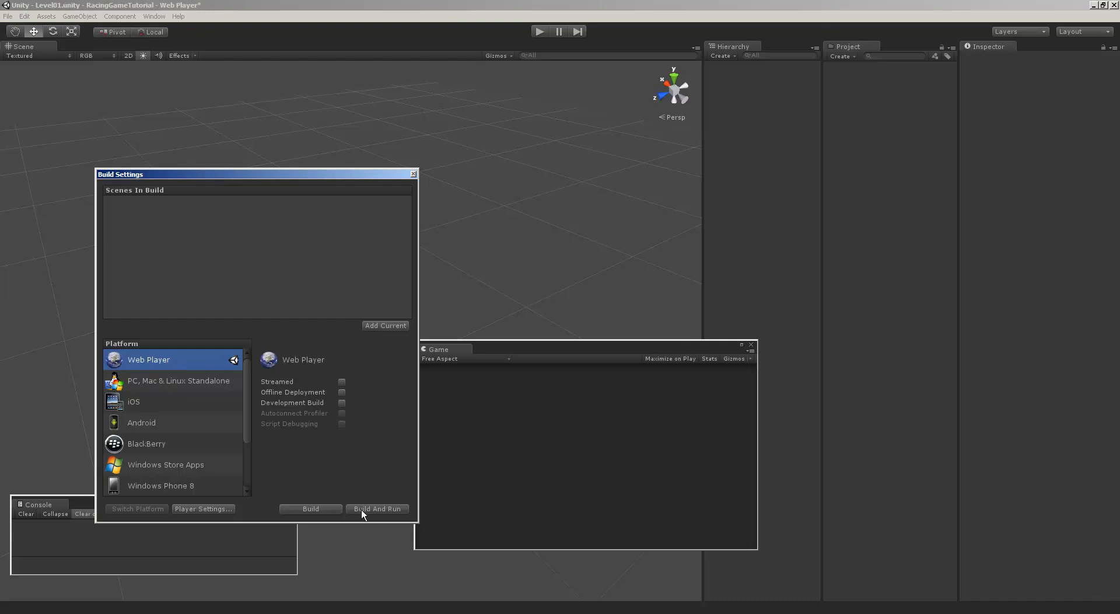
mouse_move(172, 393)
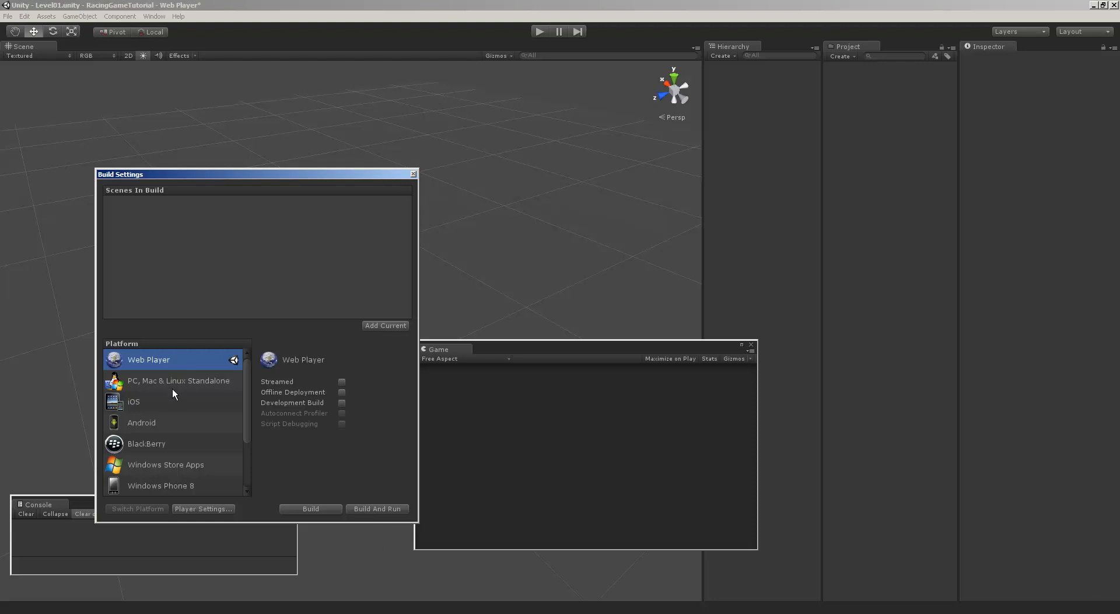
left_click(413, 174)
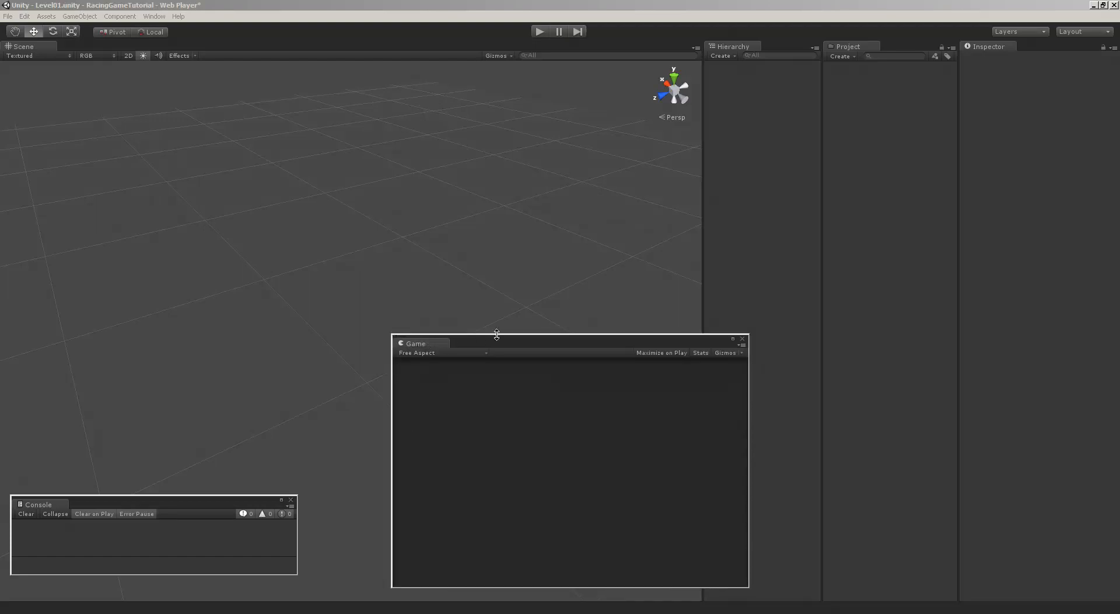
mouse_move(391, 264)
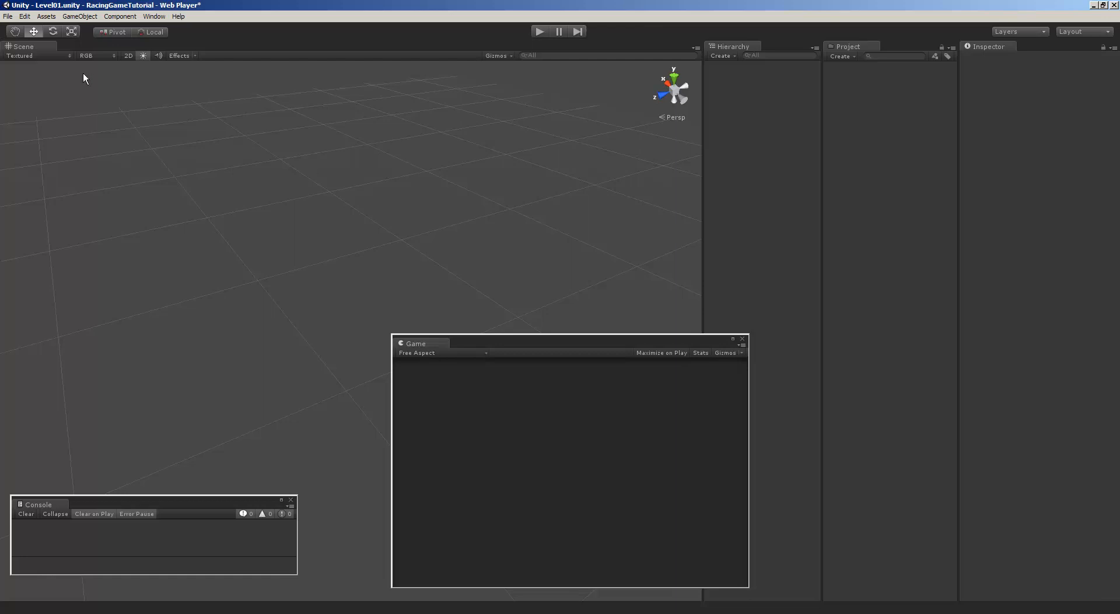
mouse_move(417, 206)
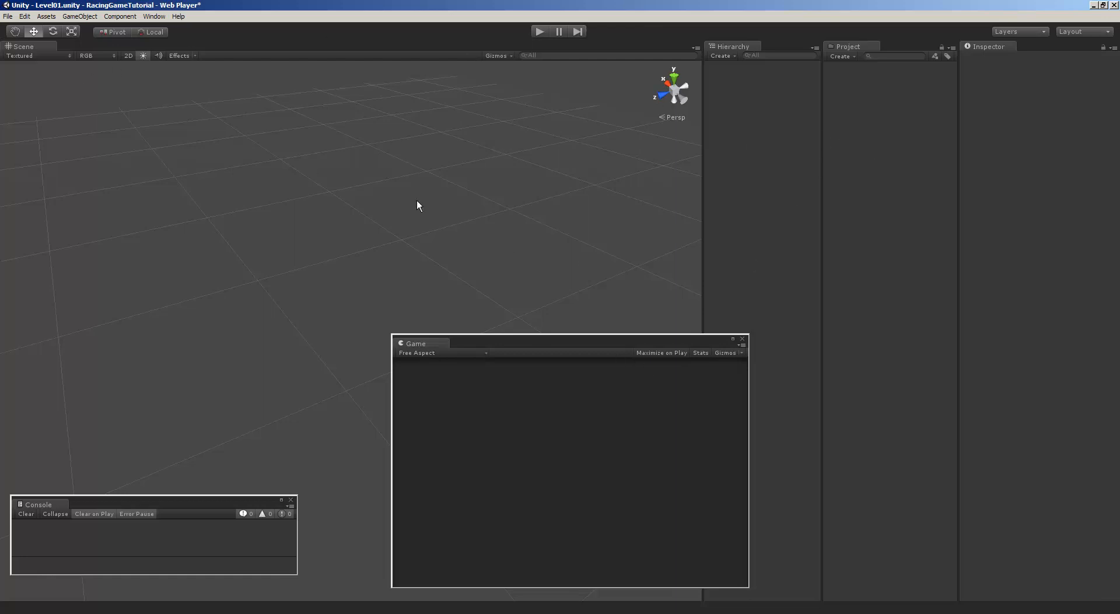
mouse_move(337, 9)
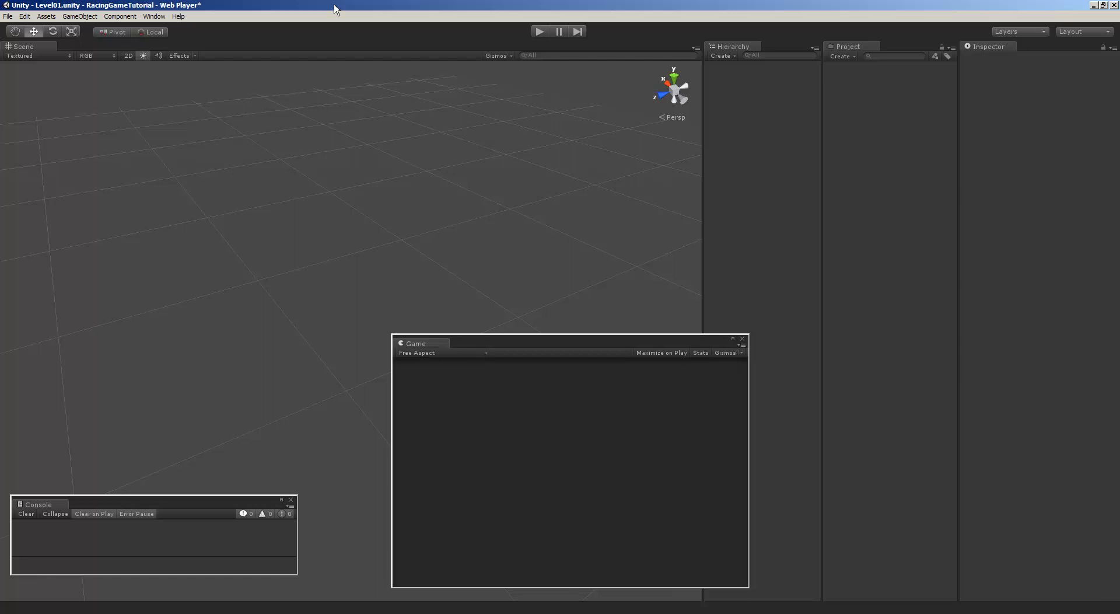
mouse_move(363, 6)
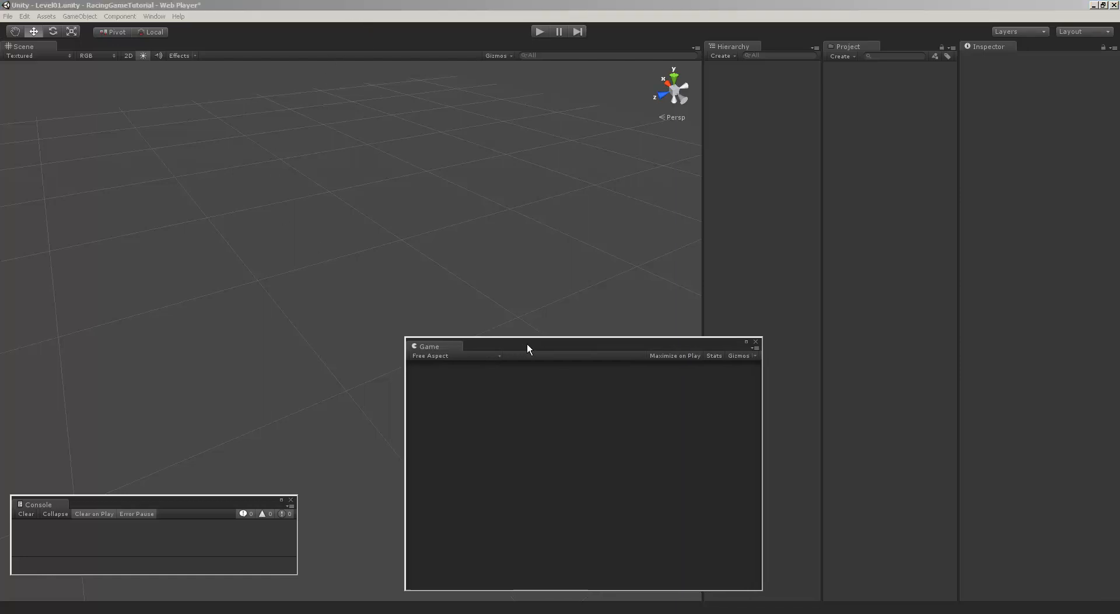
- Nudge the floating Game window slightly right and down over the empty Level01 scene
left_click_drag(500, 346, 500, 350)
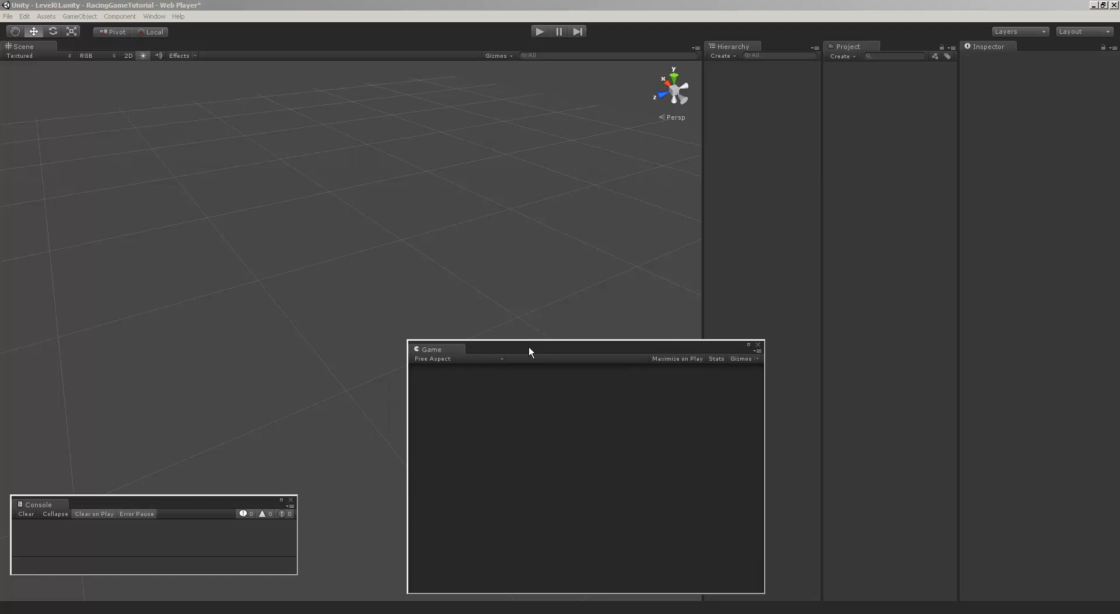
mouse_move(502, 601)
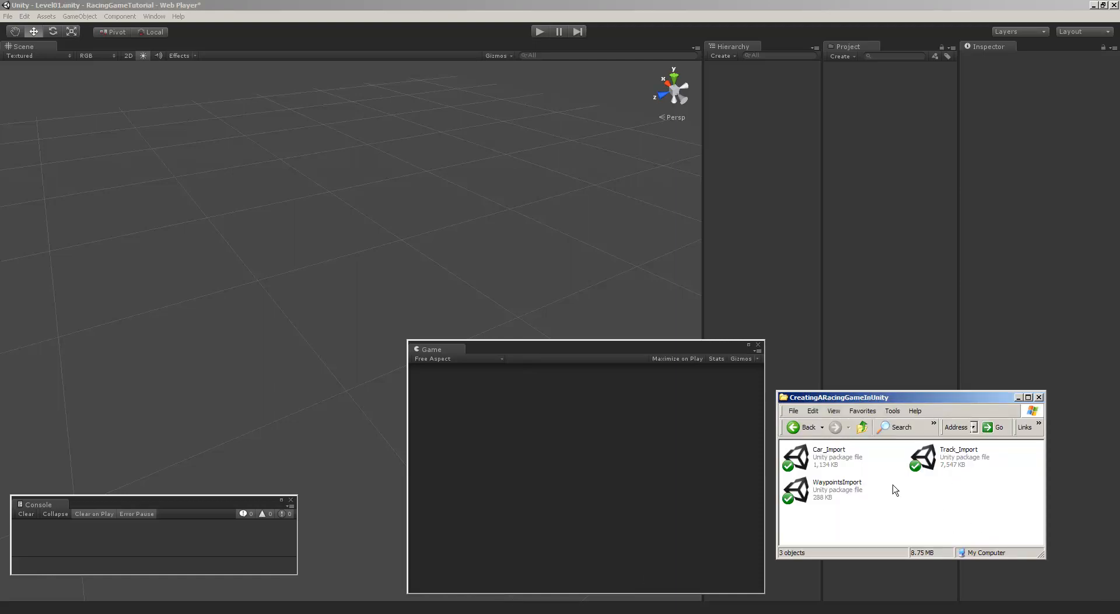
mouse_move(895, 508)
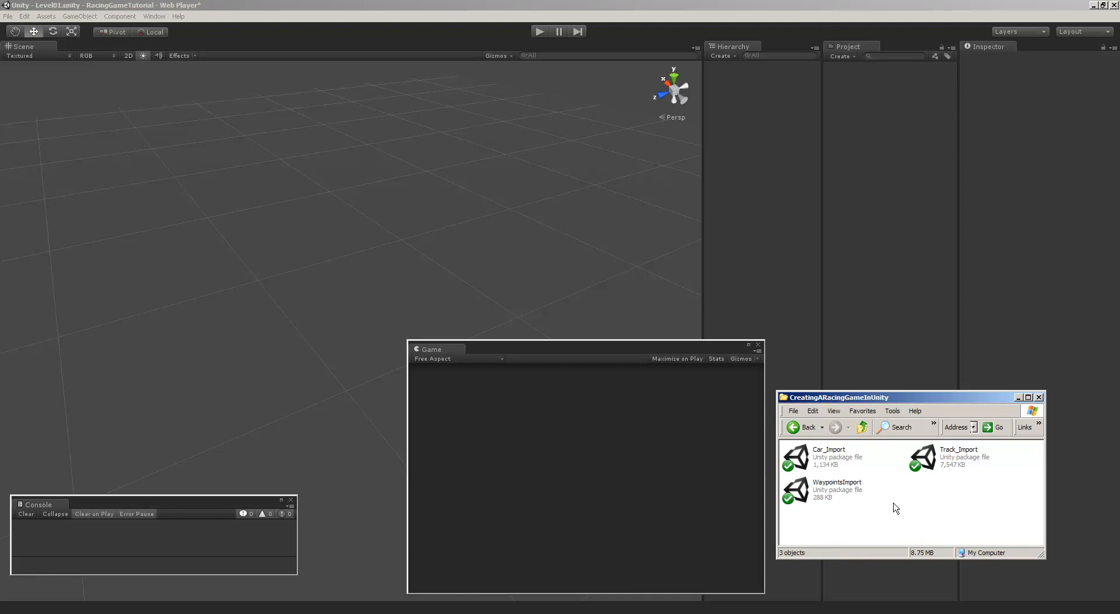
mouse_move(829, 454)
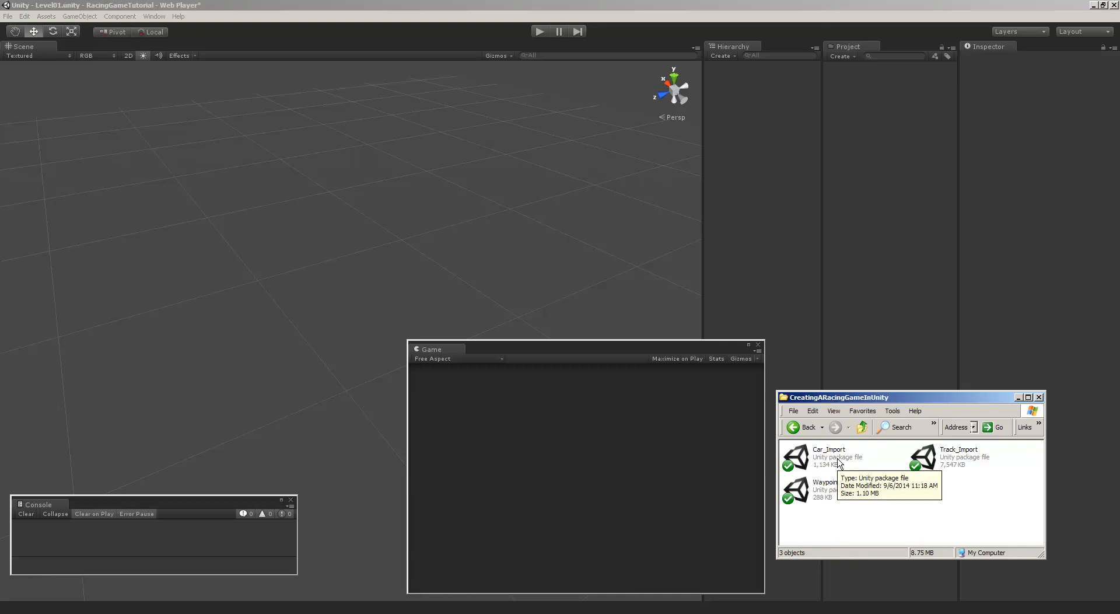
mouse_move(964, 470)
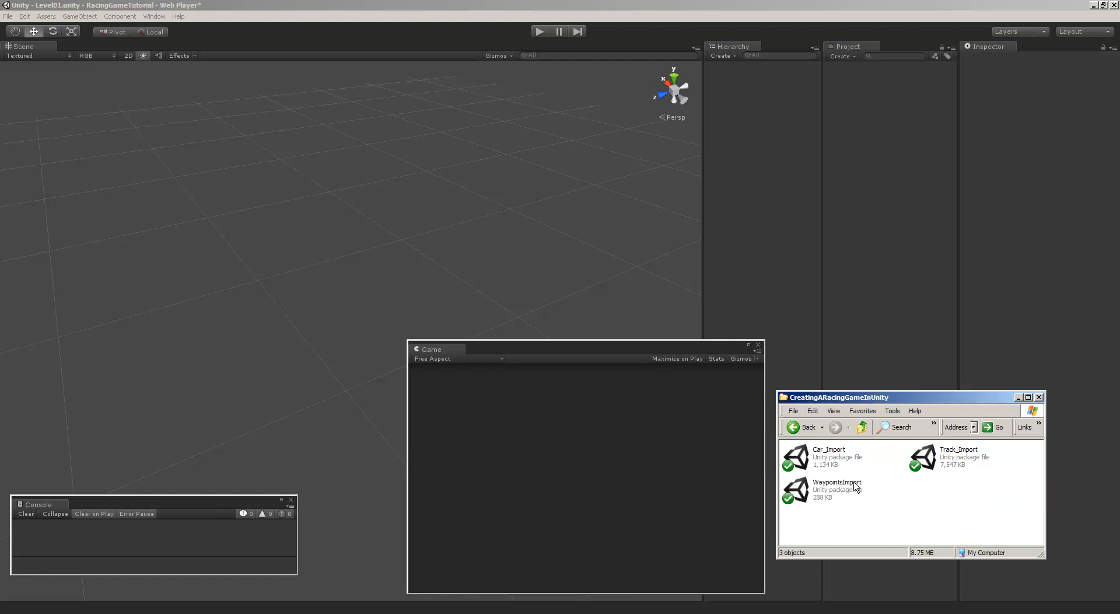
mouse_move(837, 495)
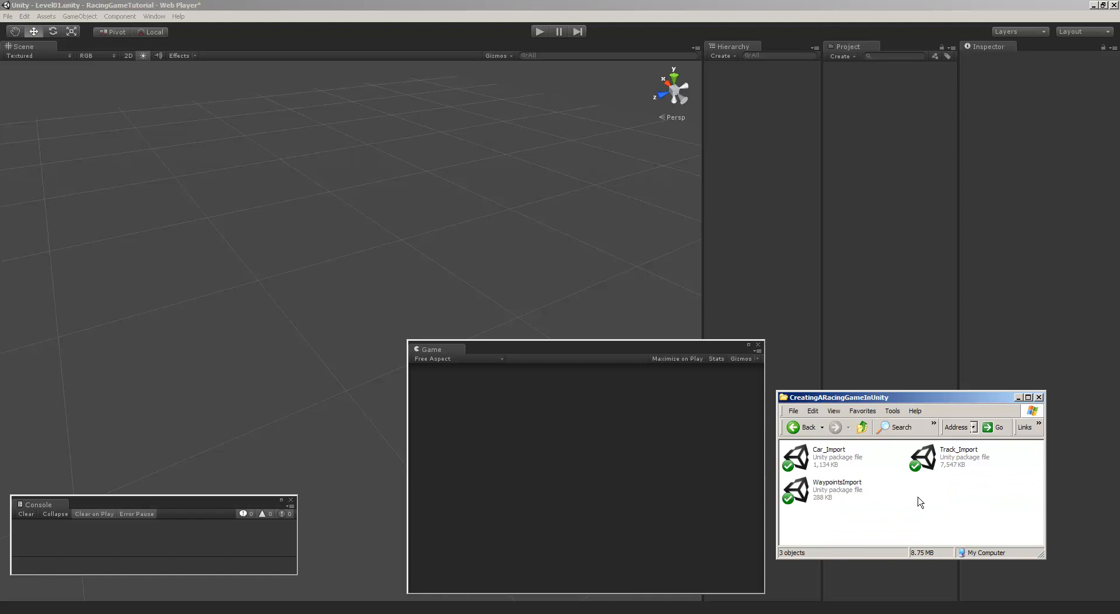
mouse_move(290, 235)
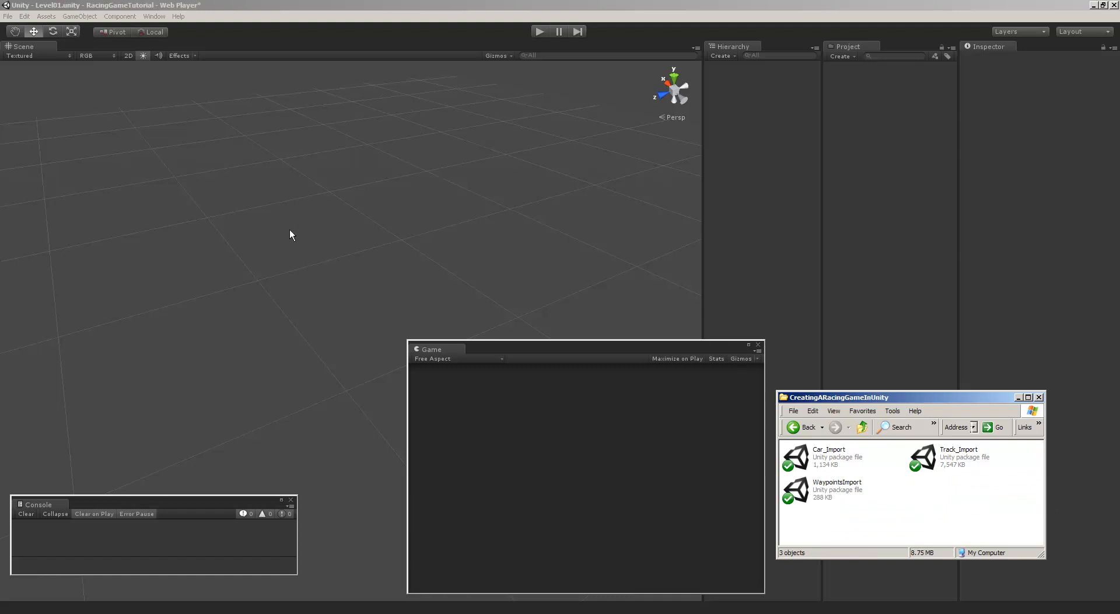
left_click(79, 16)
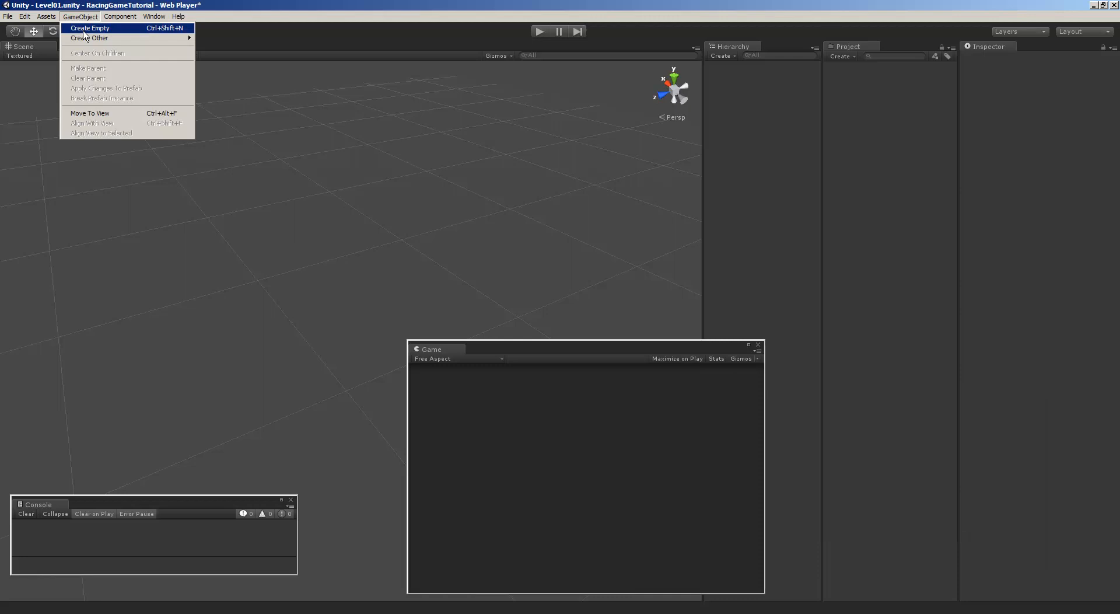
left_click(90, 28)
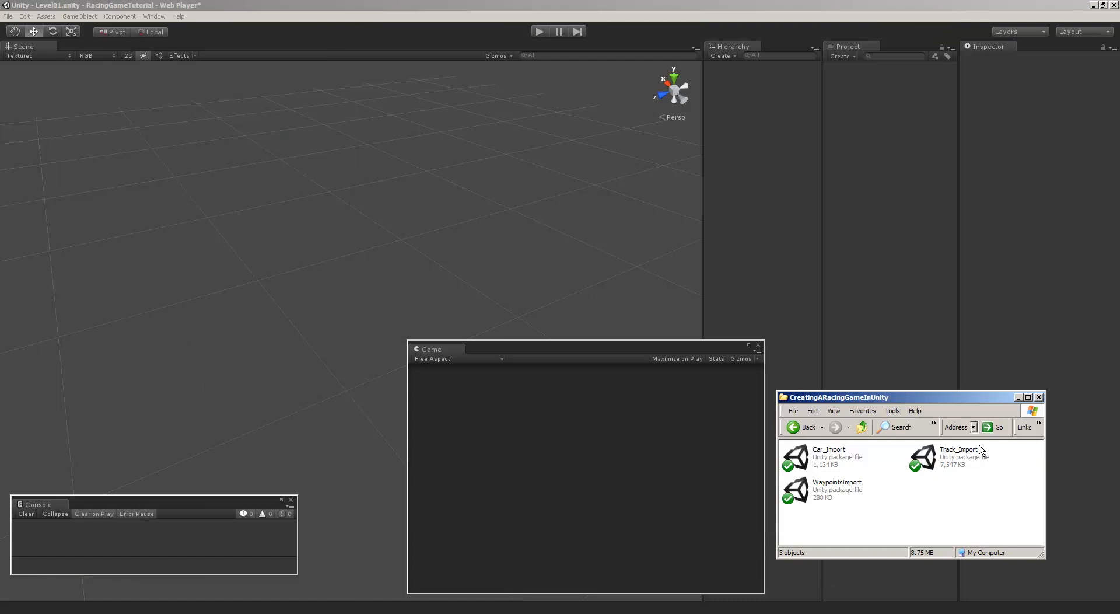
mouse_move(831, 499)
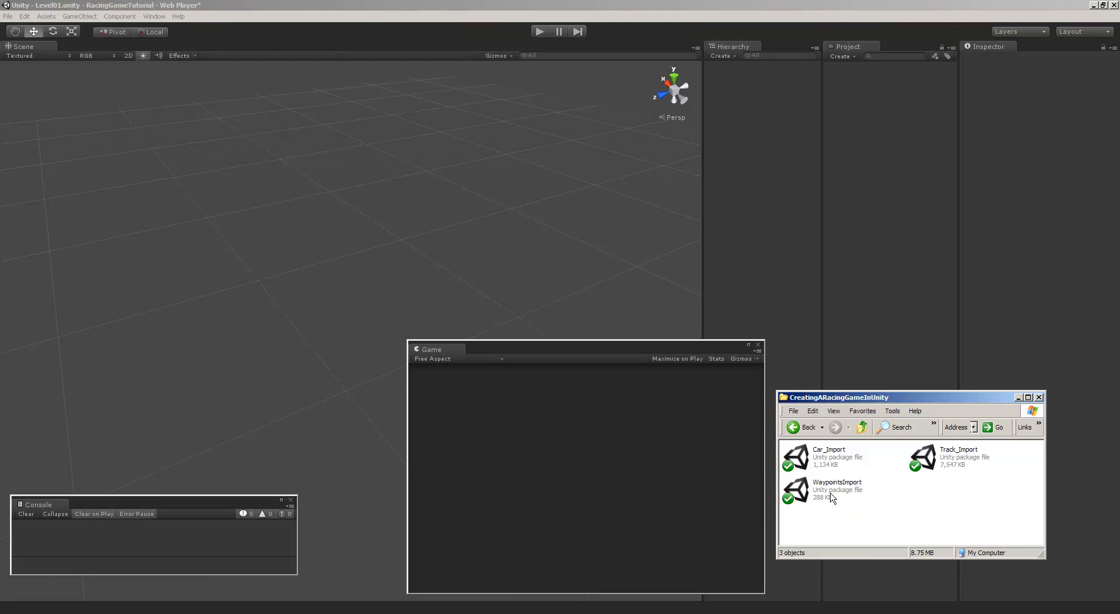
mouse_move(879, 505)
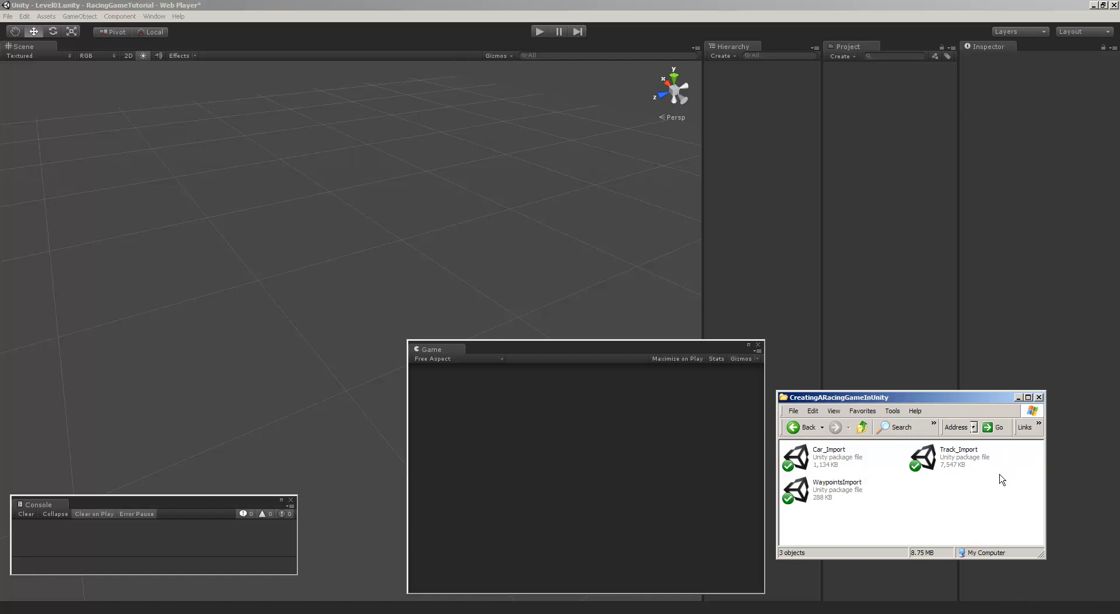
- Check the Car_Import package details in Explorer, deselect it, and shift the folder window
left_click(828, 457)
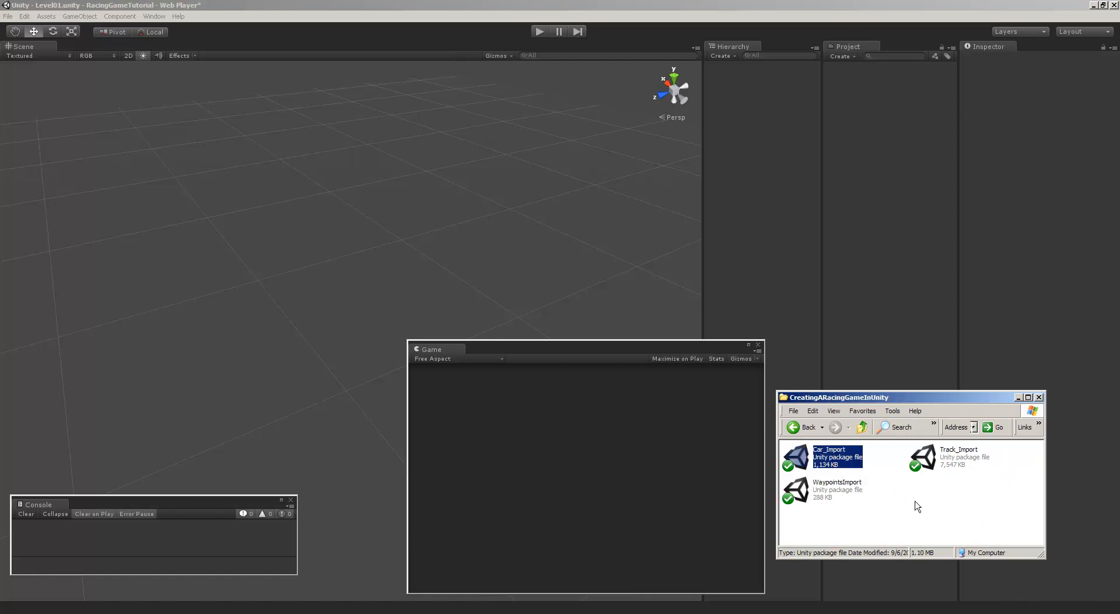
left_click(936, 512)
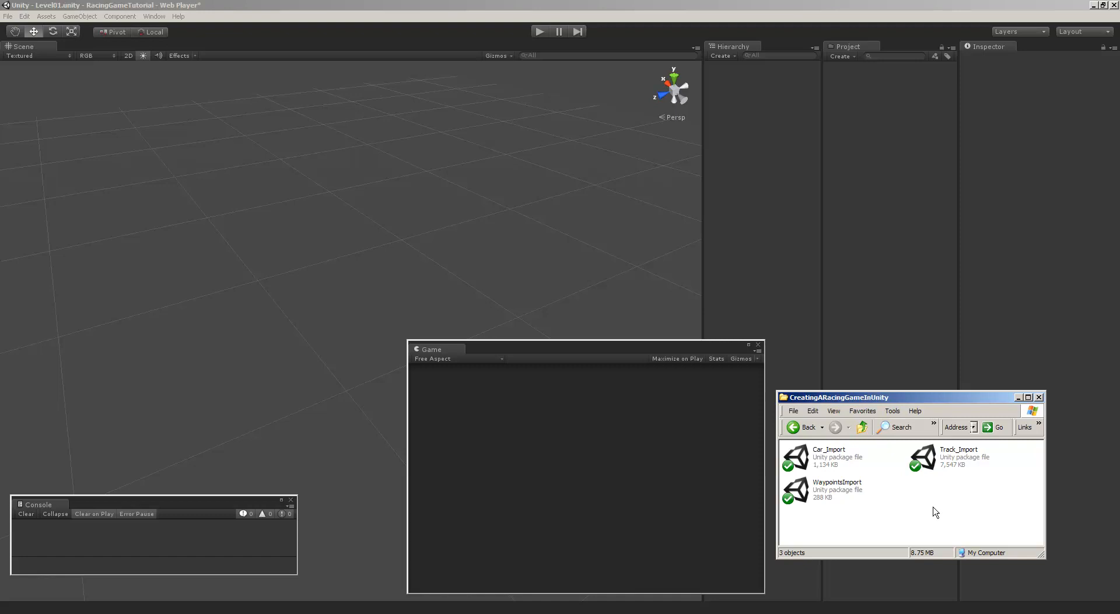
mouse_move(922, 517)
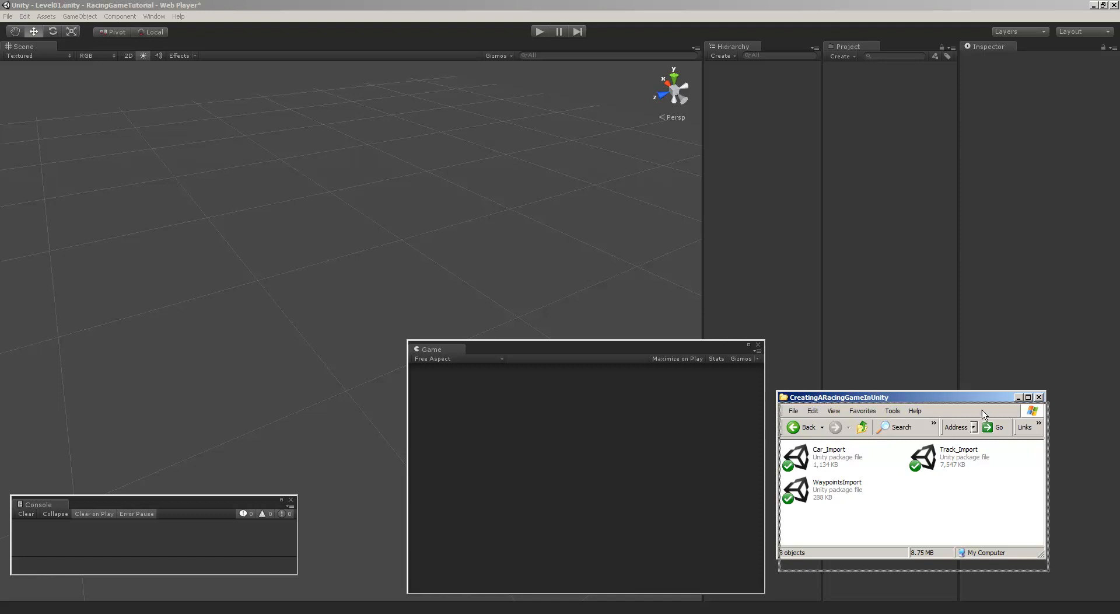
left_click_drag(857, 397, 857, 429)
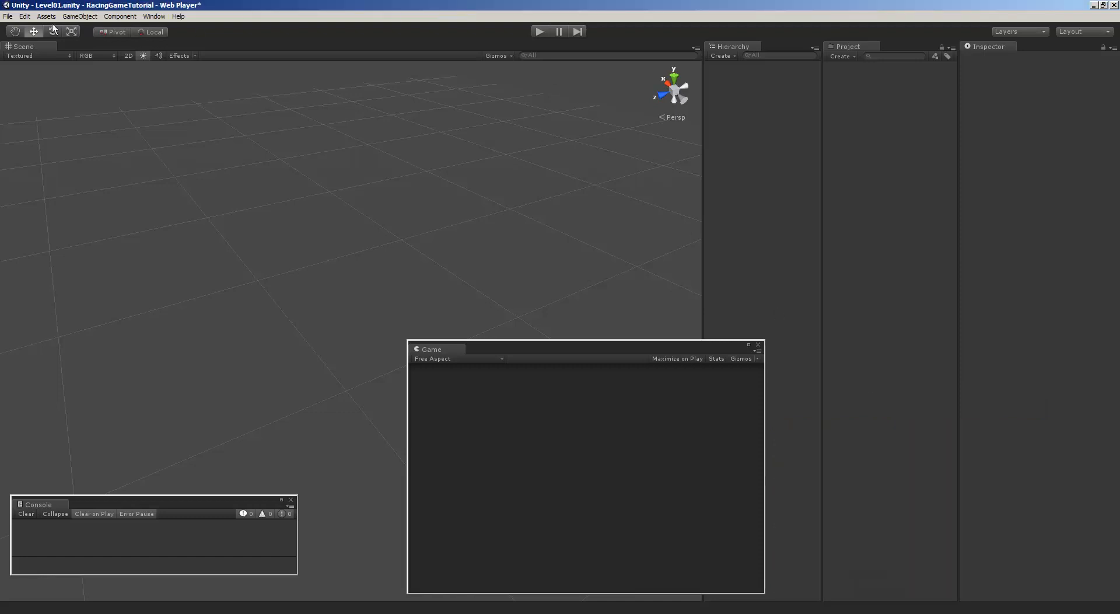
- Import the Car_Import custom package with all items checked
left_click(45, 15)
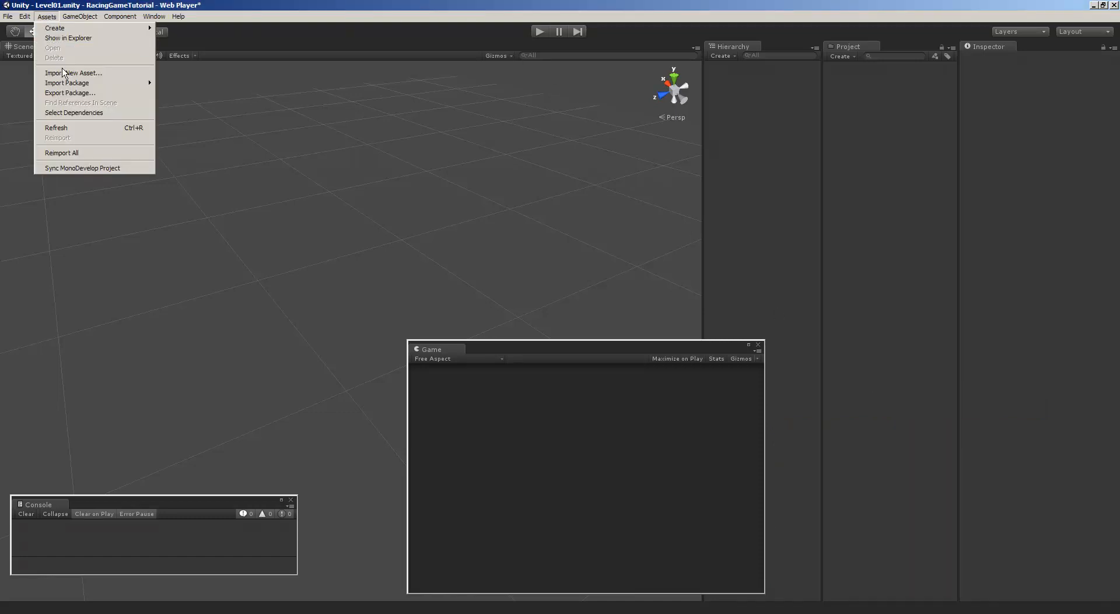
left_click(74, 72)
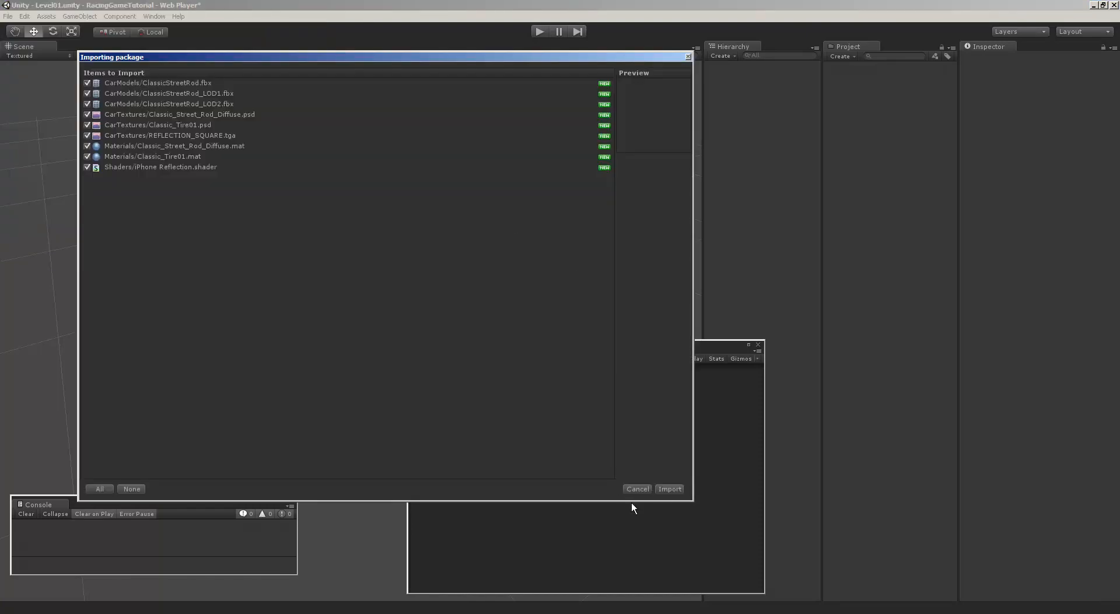
mouse_move(179, 118)
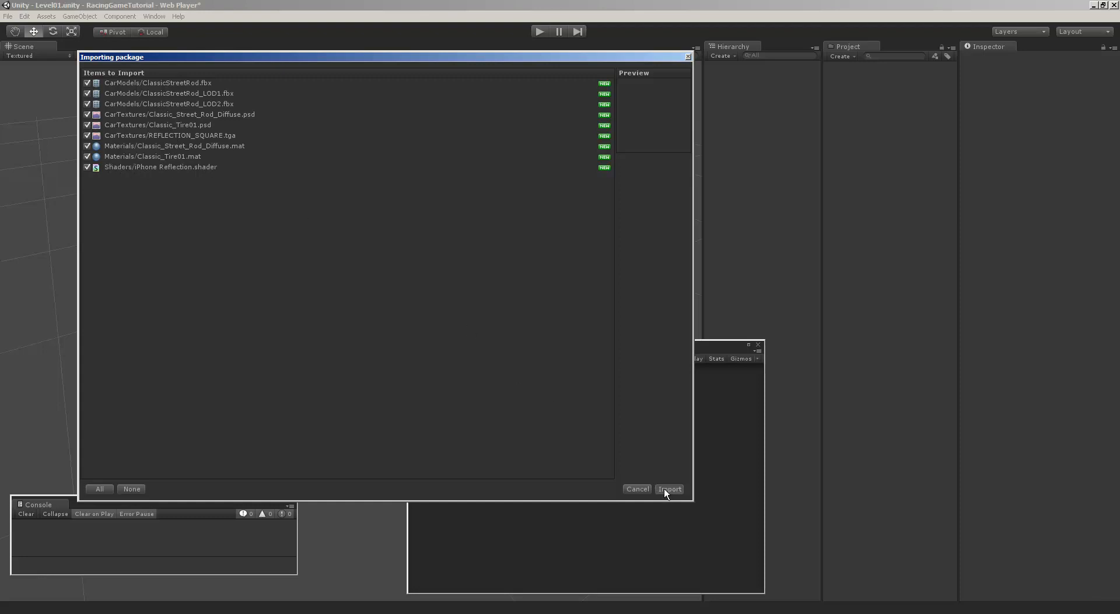
left_click(668, 489)
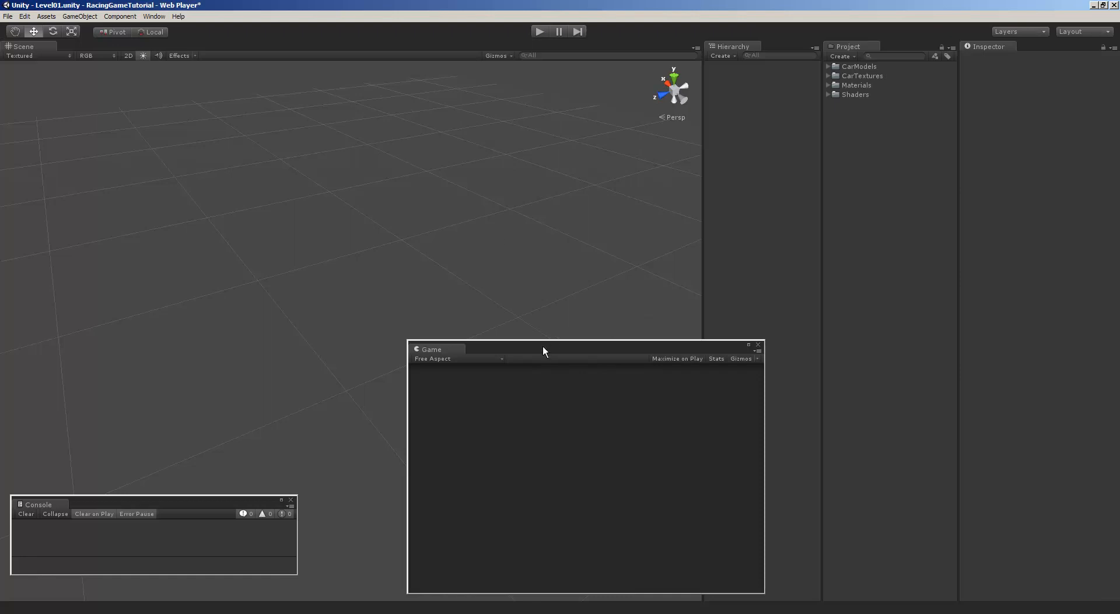
- Expand CarModels, preview ClassicStreetRod and its LOD2, and place ClassicStreetRod in the scene
left_click_drag(543, 351, 596, 356)
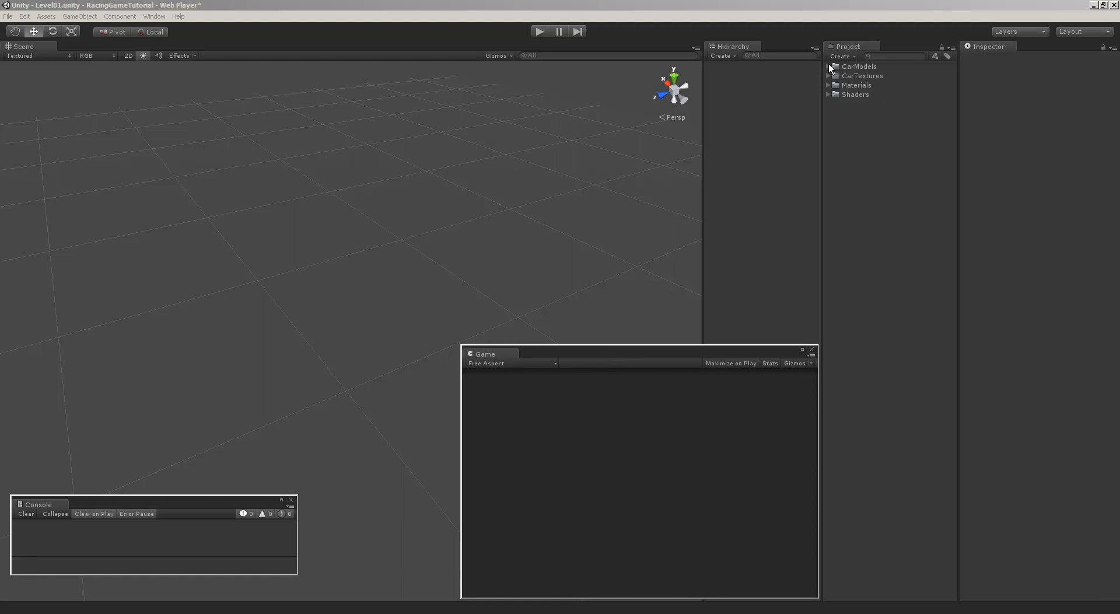
left_click(828, 66)
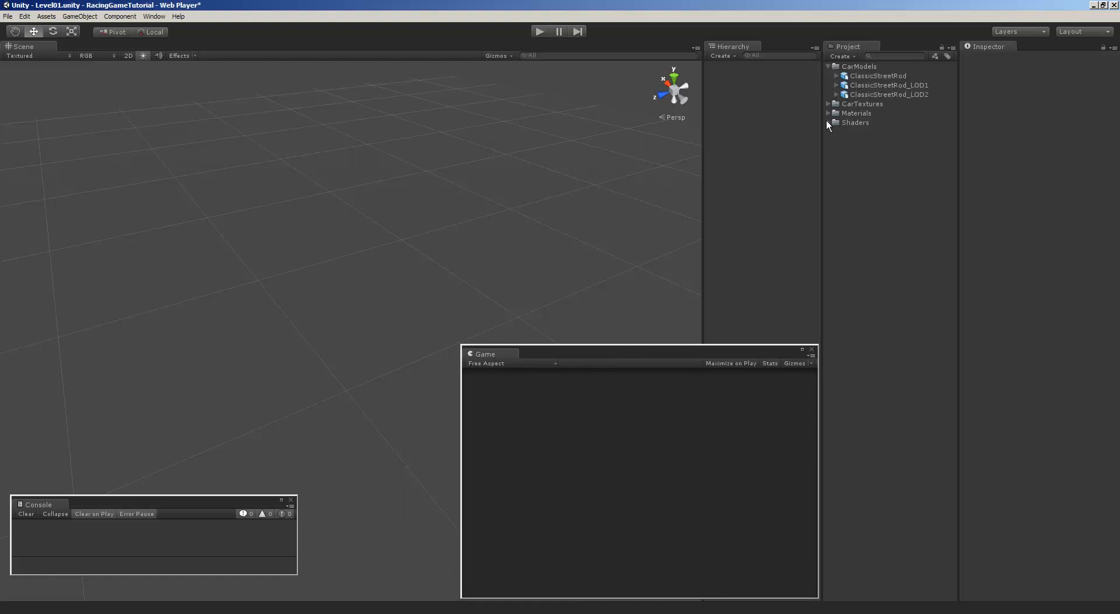
left_click(878, 76)
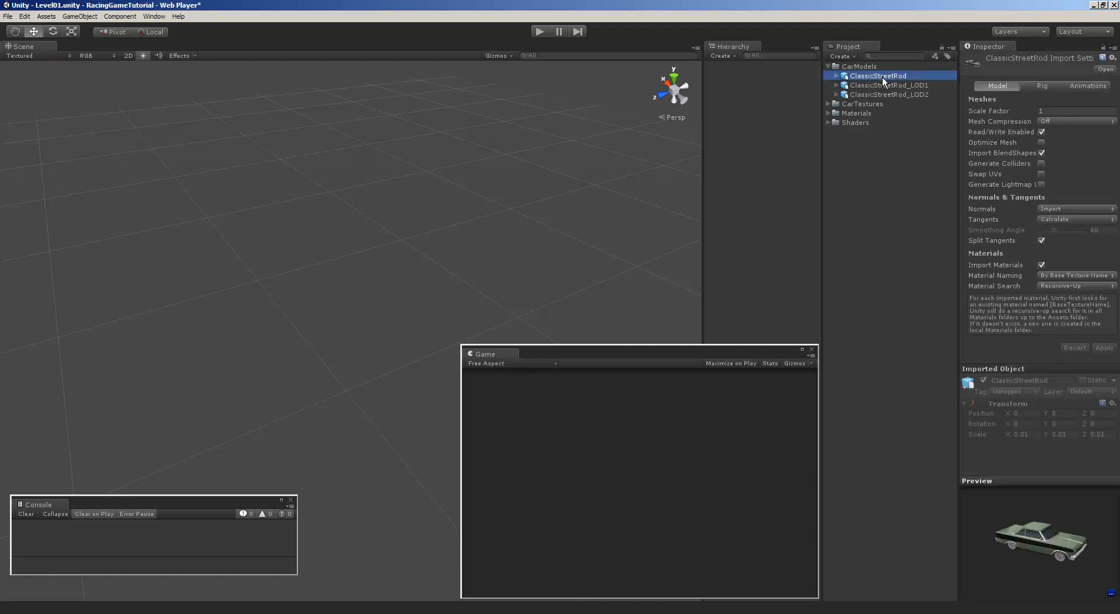
left_click(889, 94)
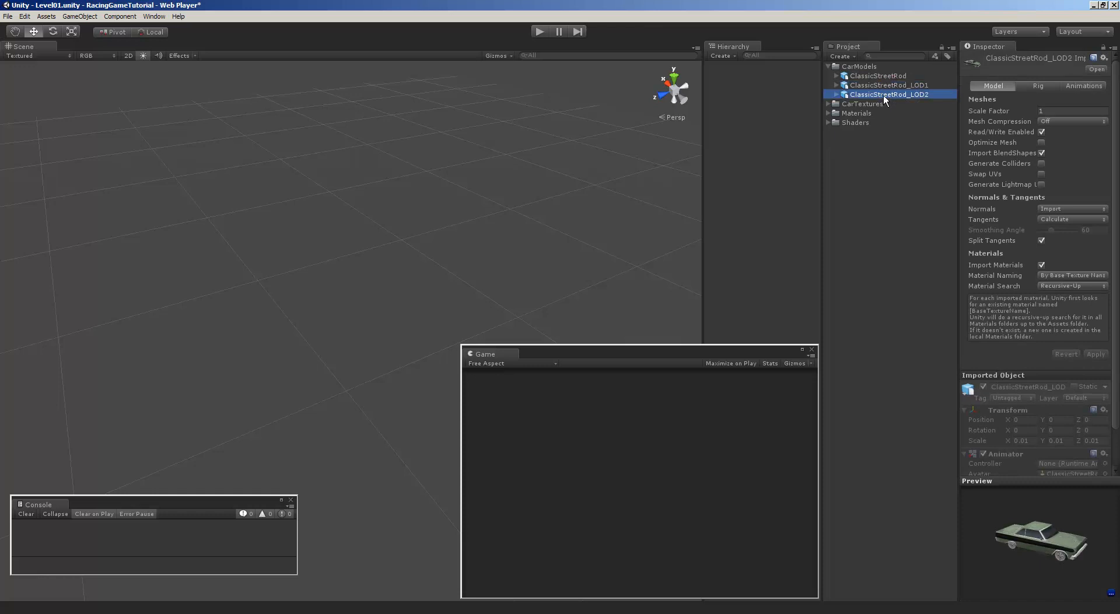
left_click(878, 75)
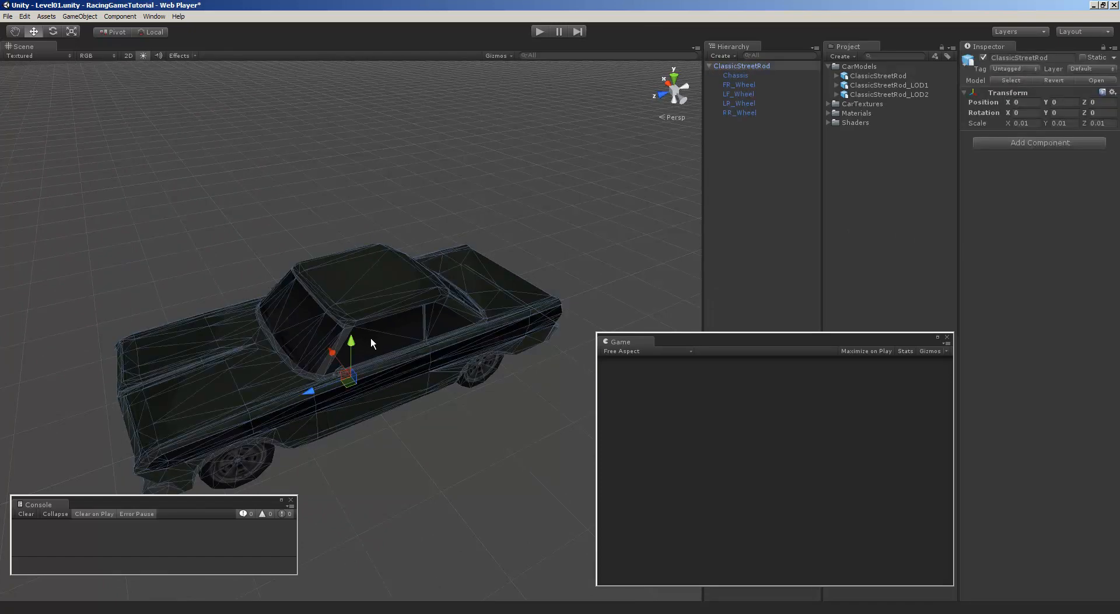
- Select Chassis, ping its REFLECTION_SQUARE reflection texture, then reselect Chassis
left_click(735, 75)
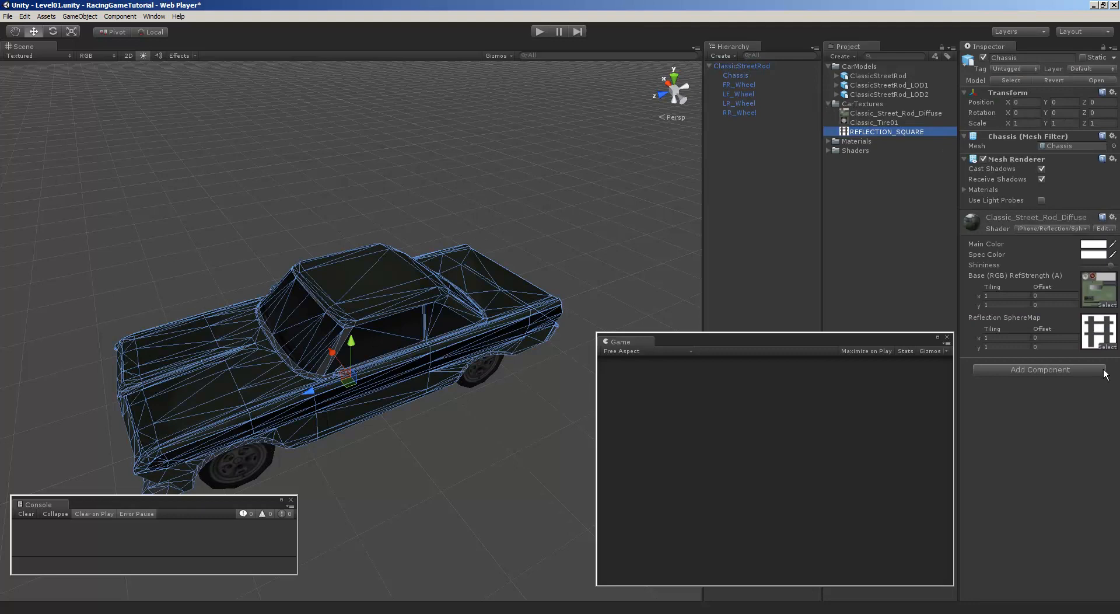
left_click(886, 131)
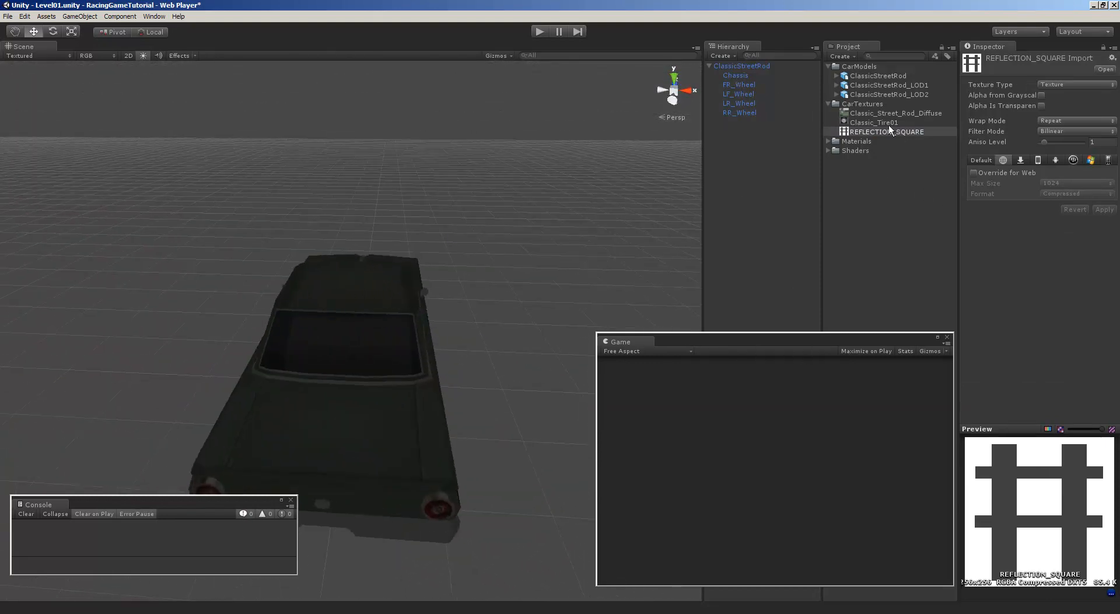
left_click(735, 75)
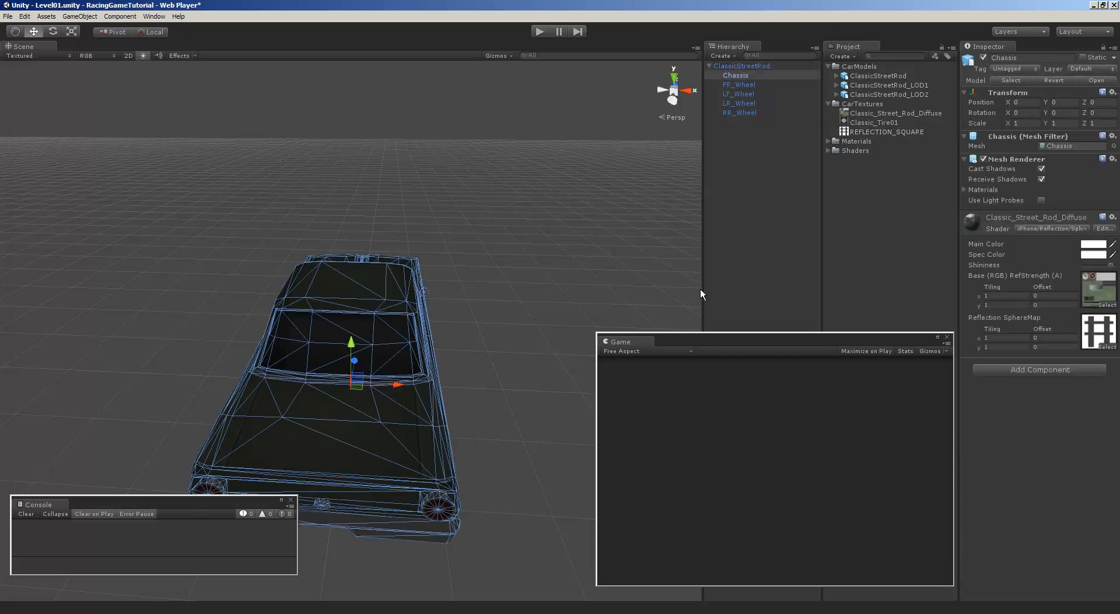
mouse_move(1098, 326)
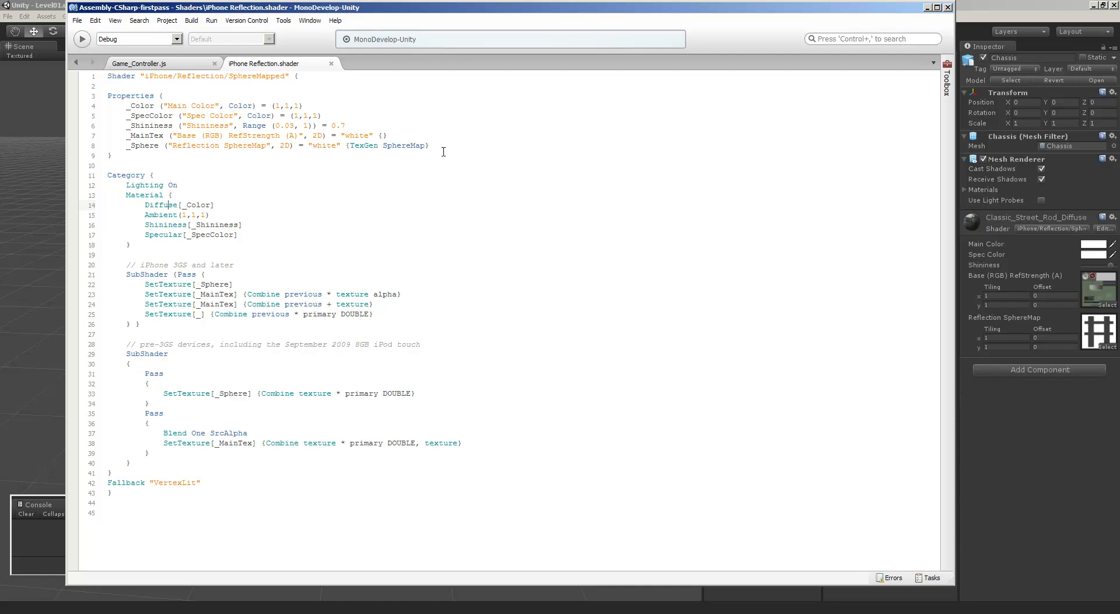
mouse_move(340, 79)
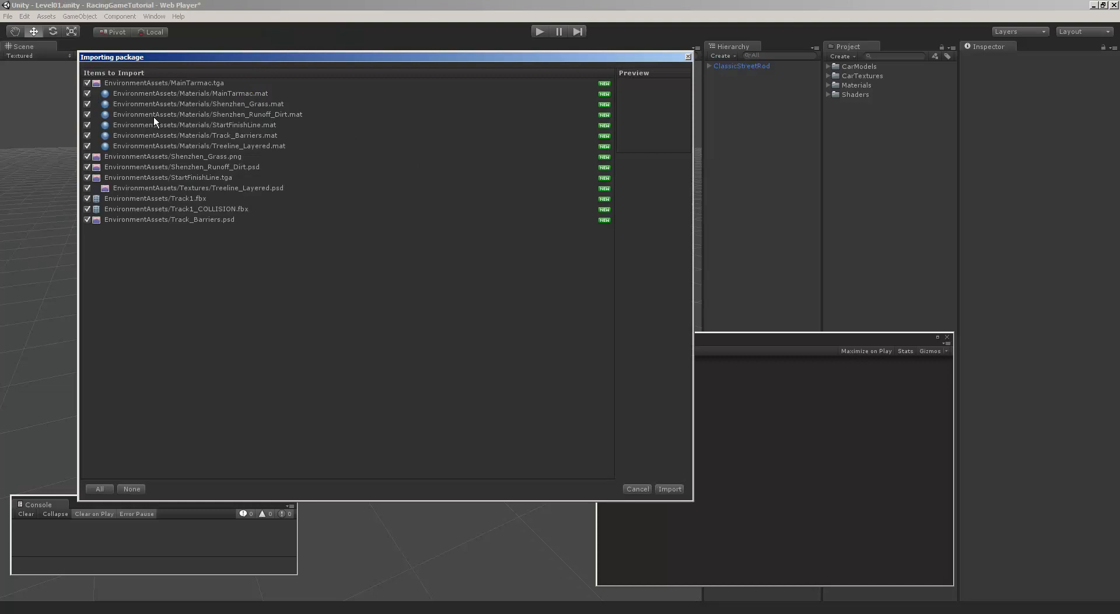
- Import the track package, adding EnvironmentAssets and Track1 around the car
left_click(669, 489)
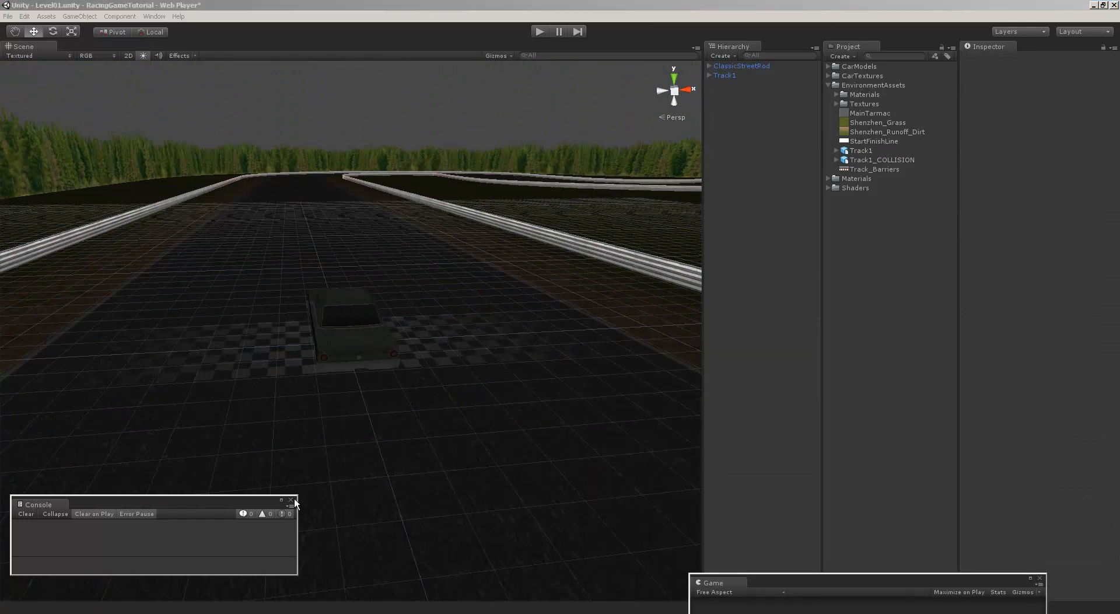
- Turn off Show Grid in the Scene view's Gizmos options
left_click(497, 56)
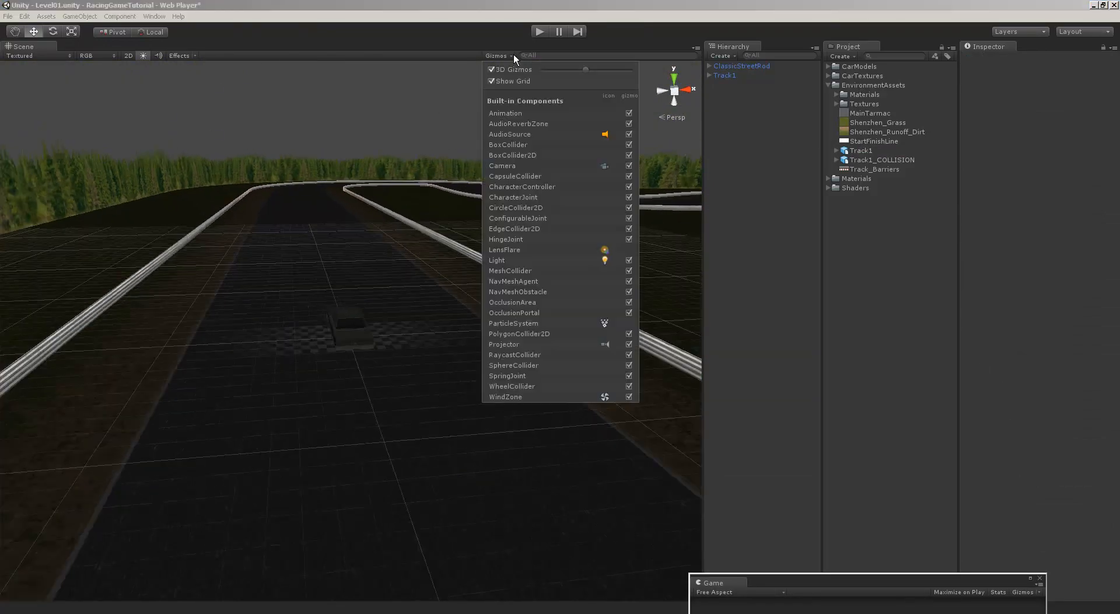
left_click(493, 80)
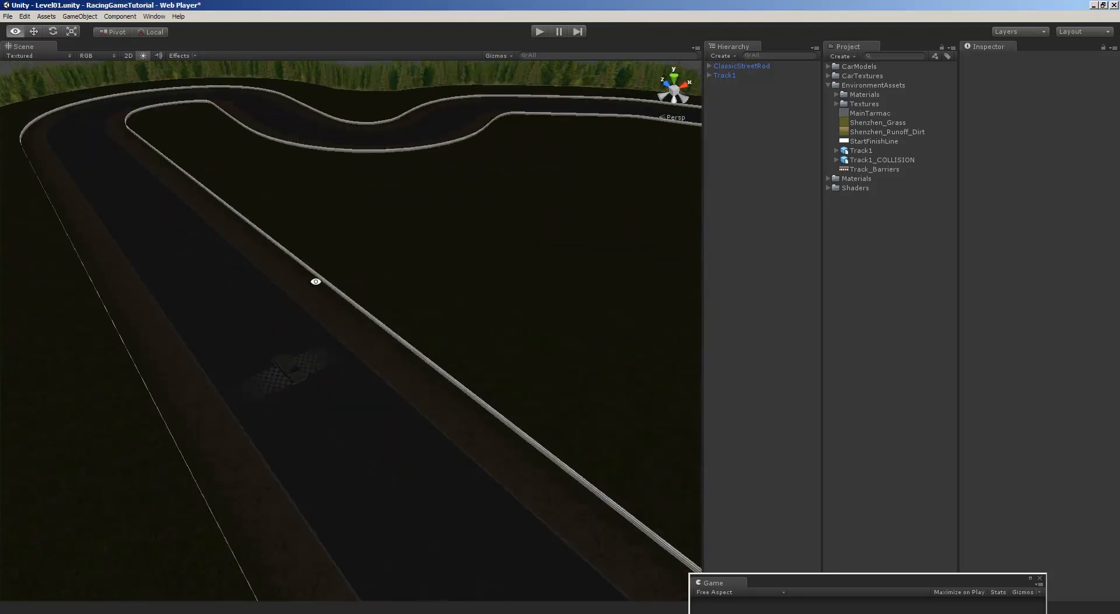
left_click(80, 16)
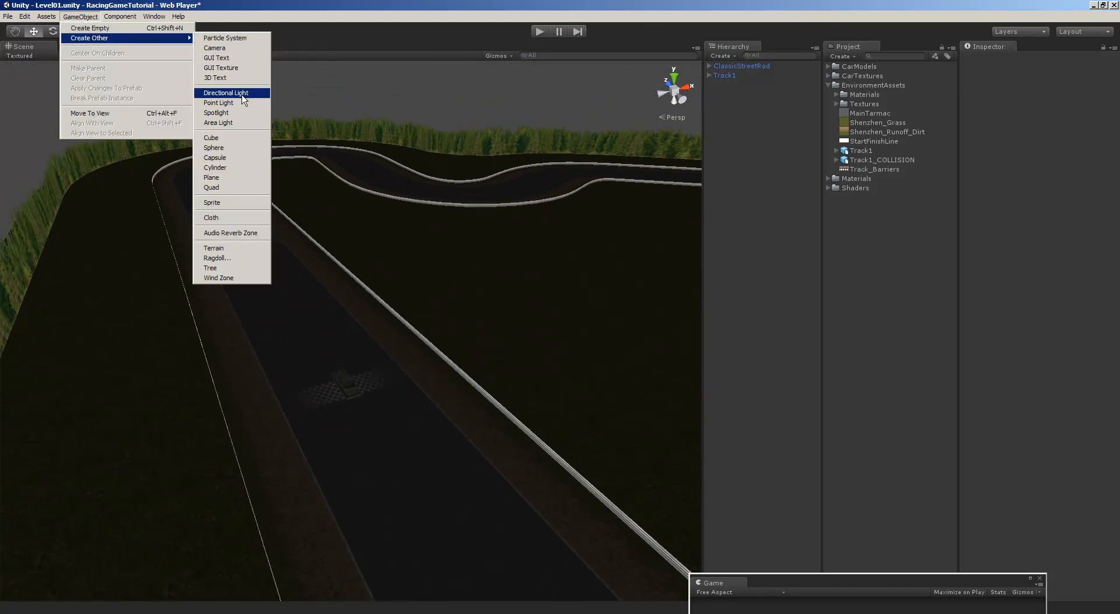
- Create a directional light and set its Position to 0, 35, 0
left_click(226, 92)
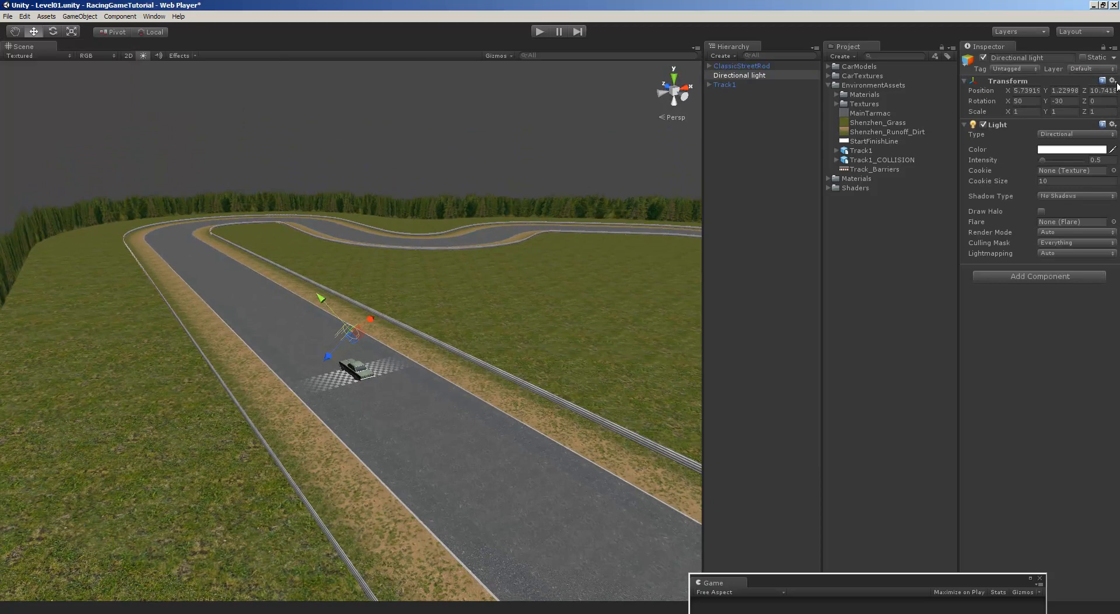
left_click(1110, 80)
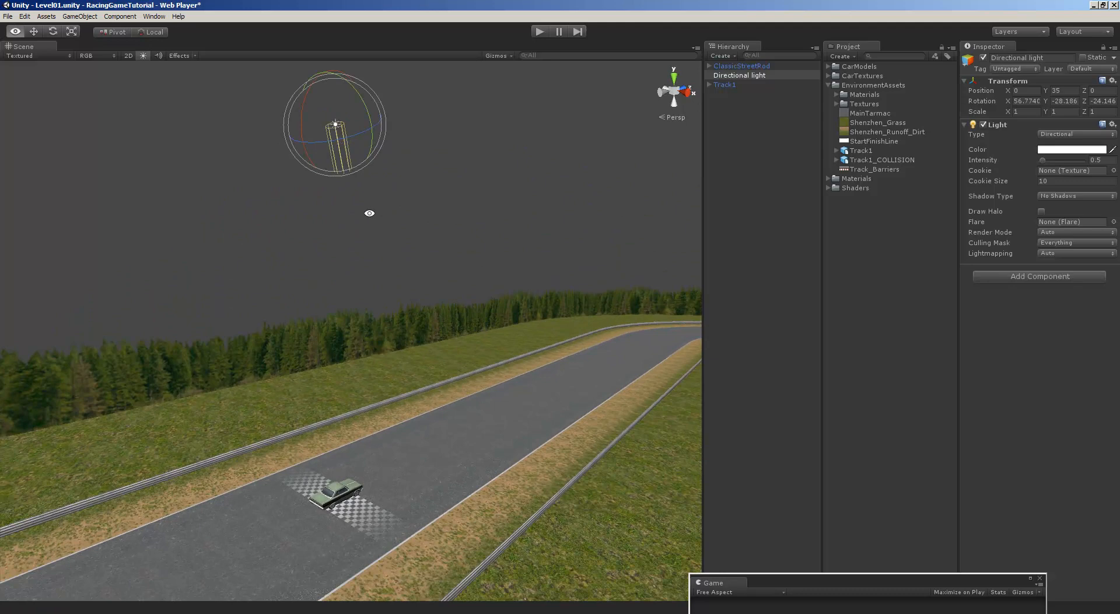
- Give the directional light Hard Shadows at High Resolution and drag the shadow Strength lower
left_click(1072, 196)
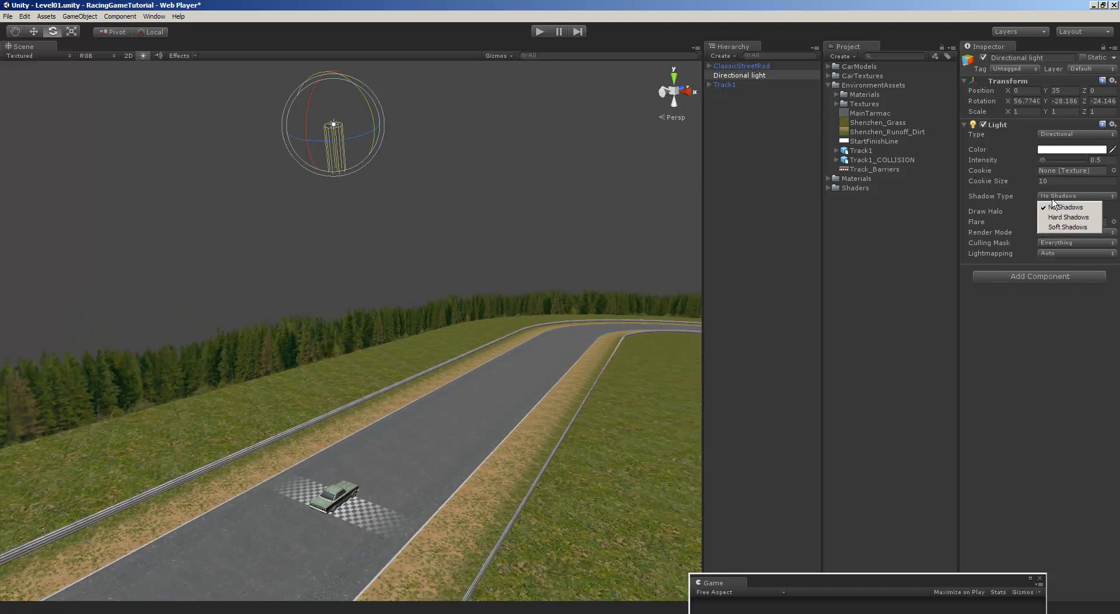
left_click(1069, 217)
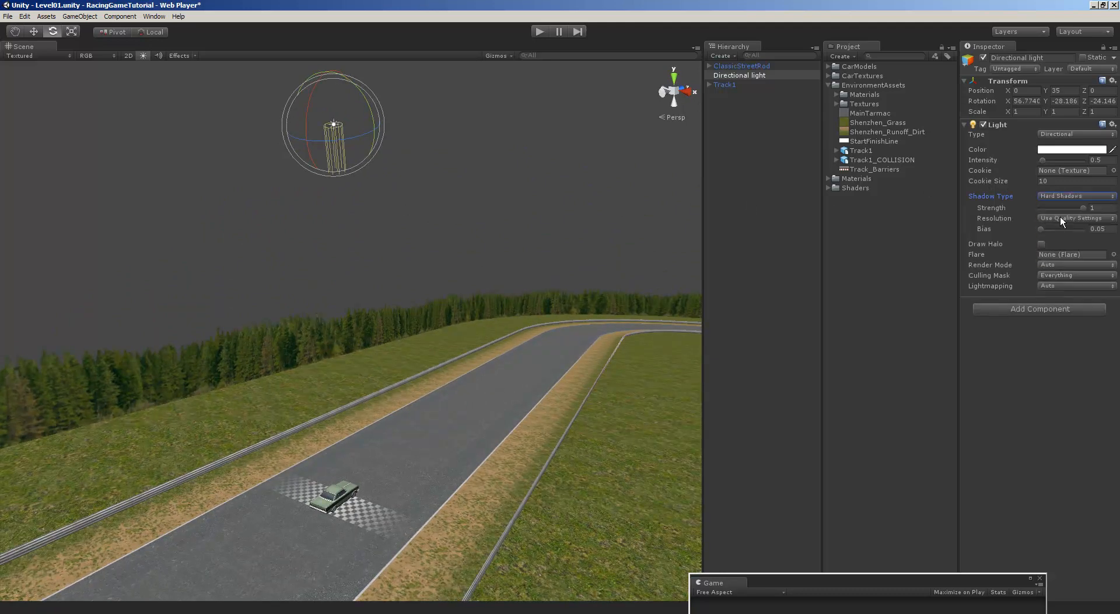
left_click(1075, 217)
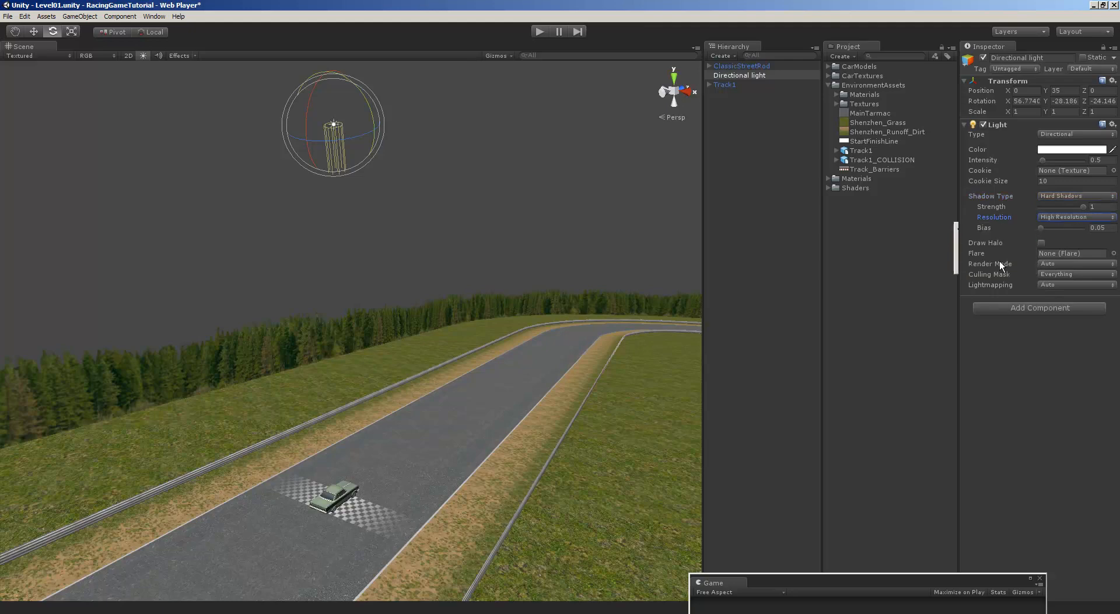
left_click(1092, 206)
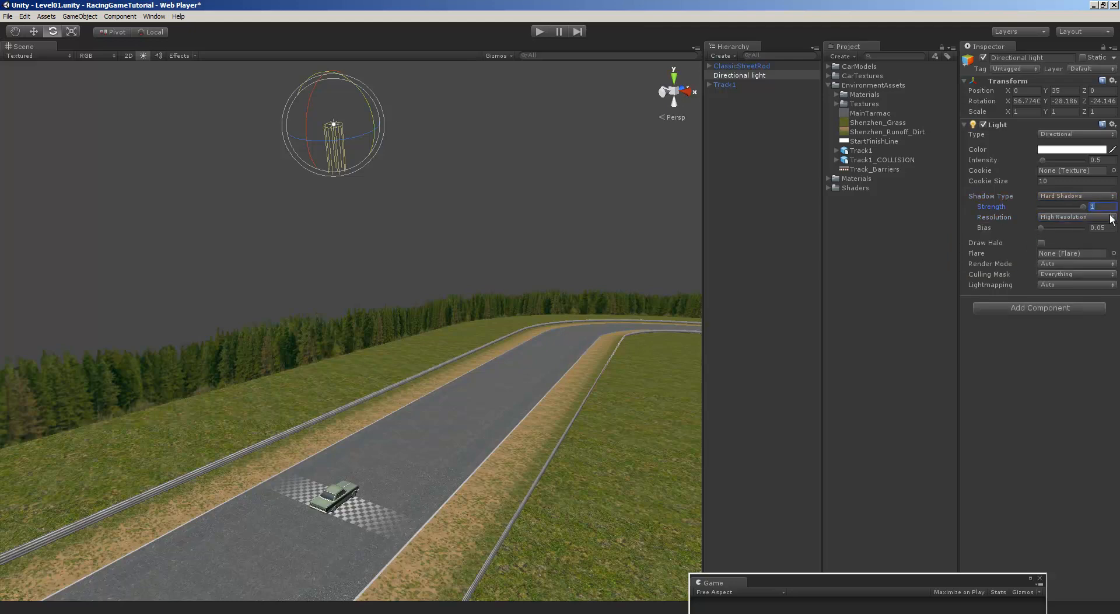
left_click_drag(1085, 207, 1072, 208)
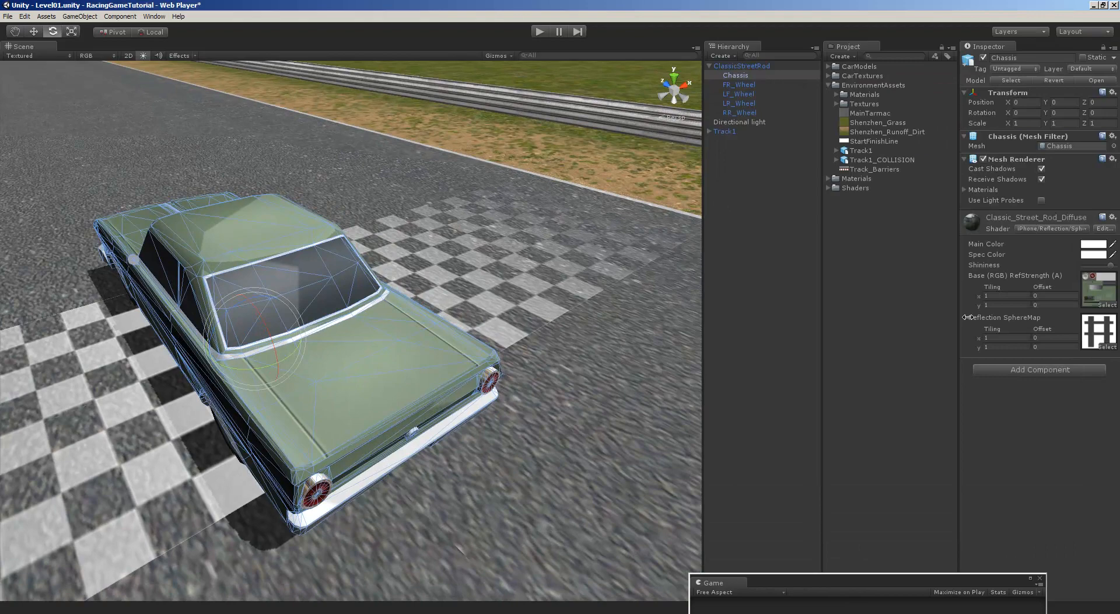
left_click(1107, 344)
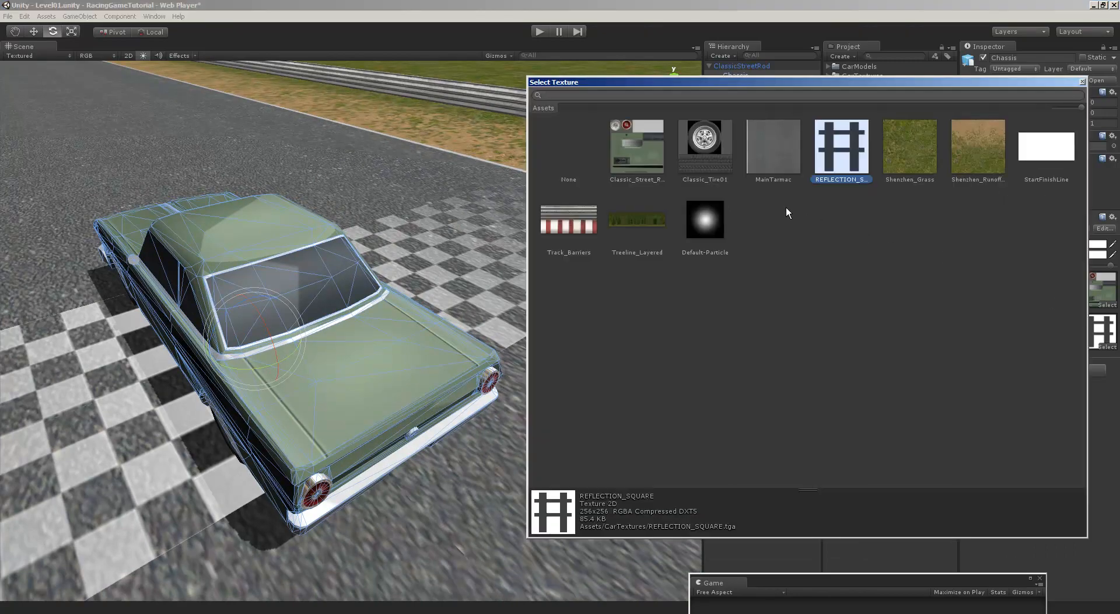
mouse_move(843, 210)
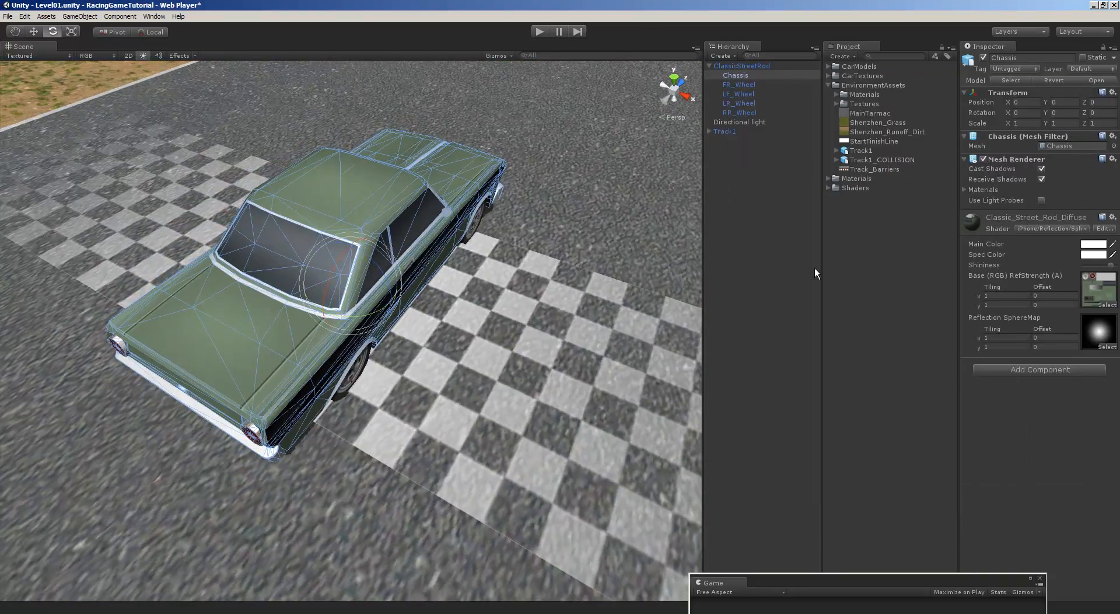
left_click(1108, 305)
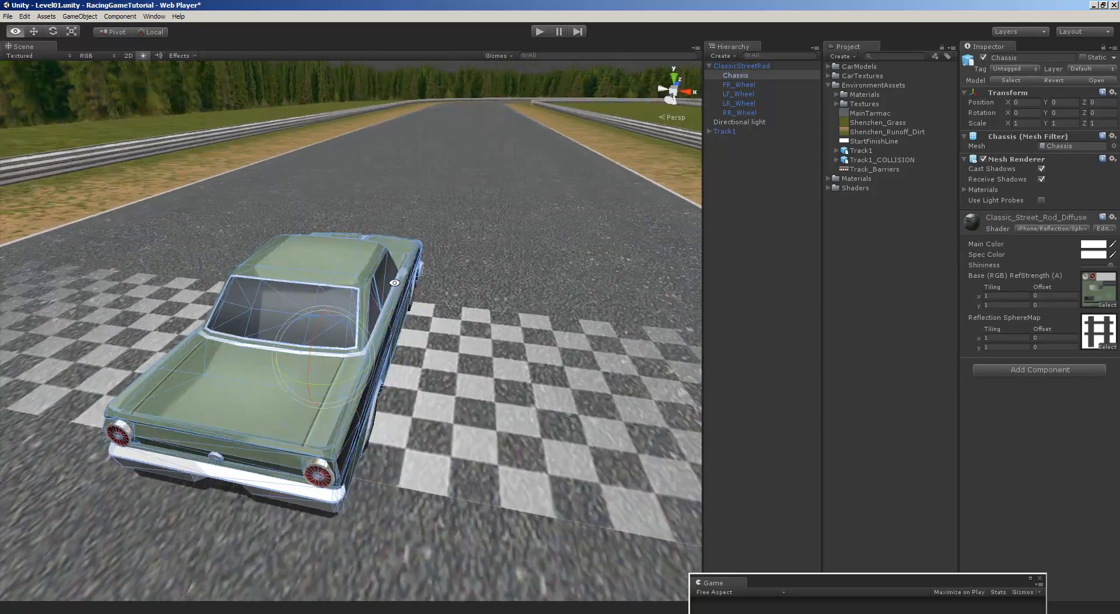
left_click_drag(392, 281, 555, 392)
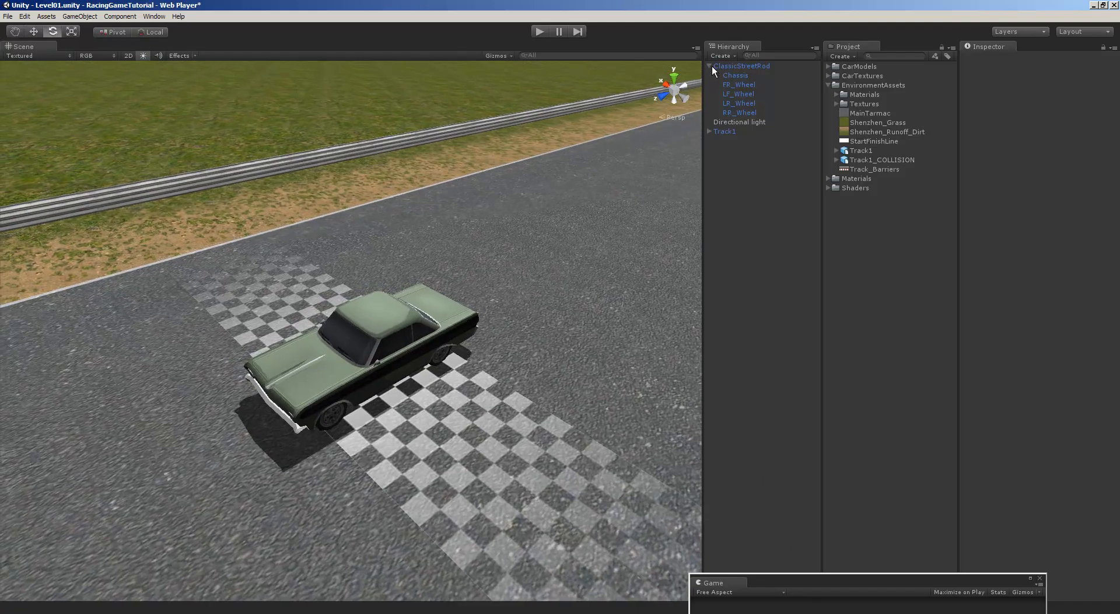
- Rename the light 'SunLight' and tint its colour faint warm yellow via the hue and saturation sliders
left_click(711, 66)
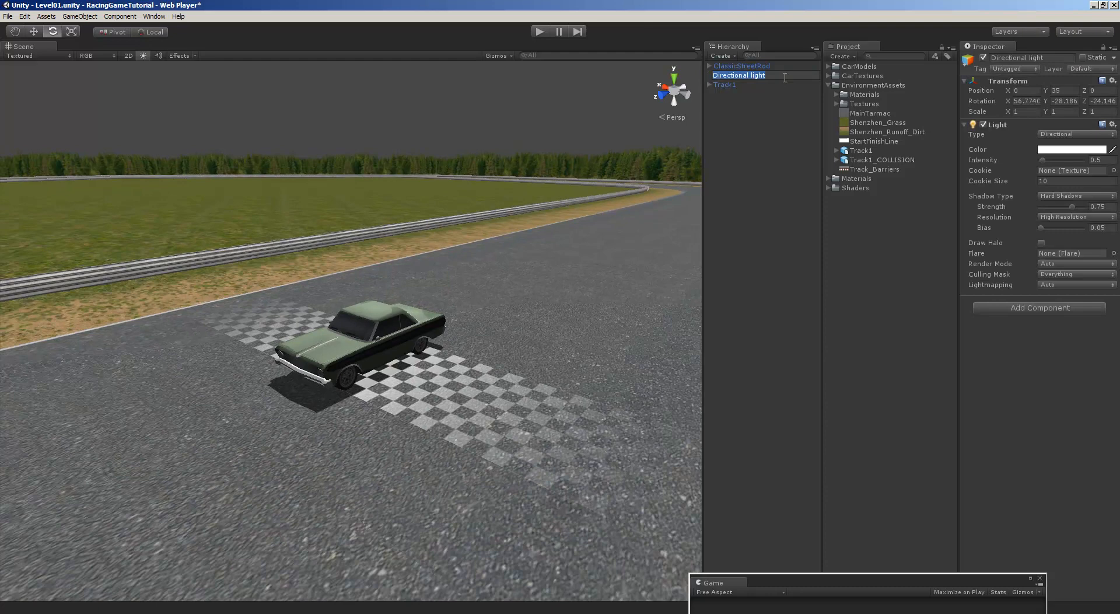
type("SunLight")
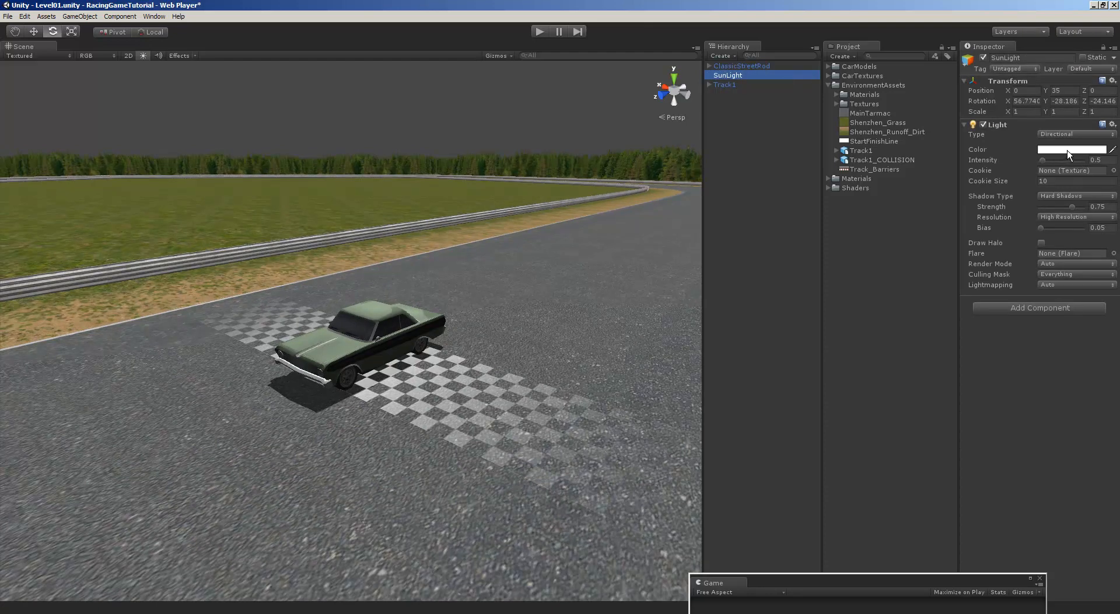
left_click(1072, 149)
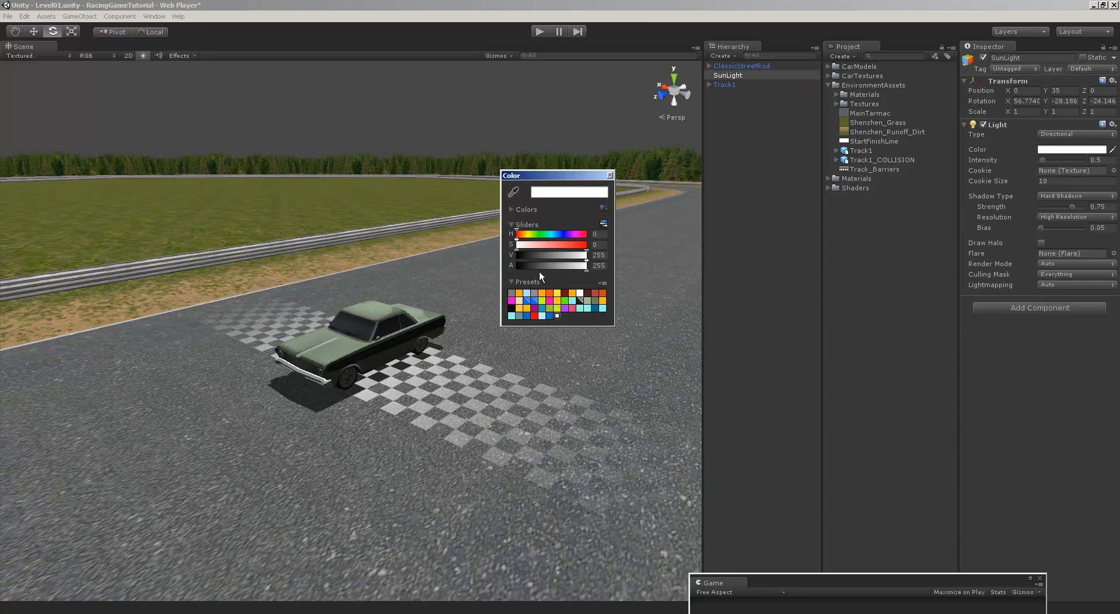
left_click_drag(512, 233, 525, 234)
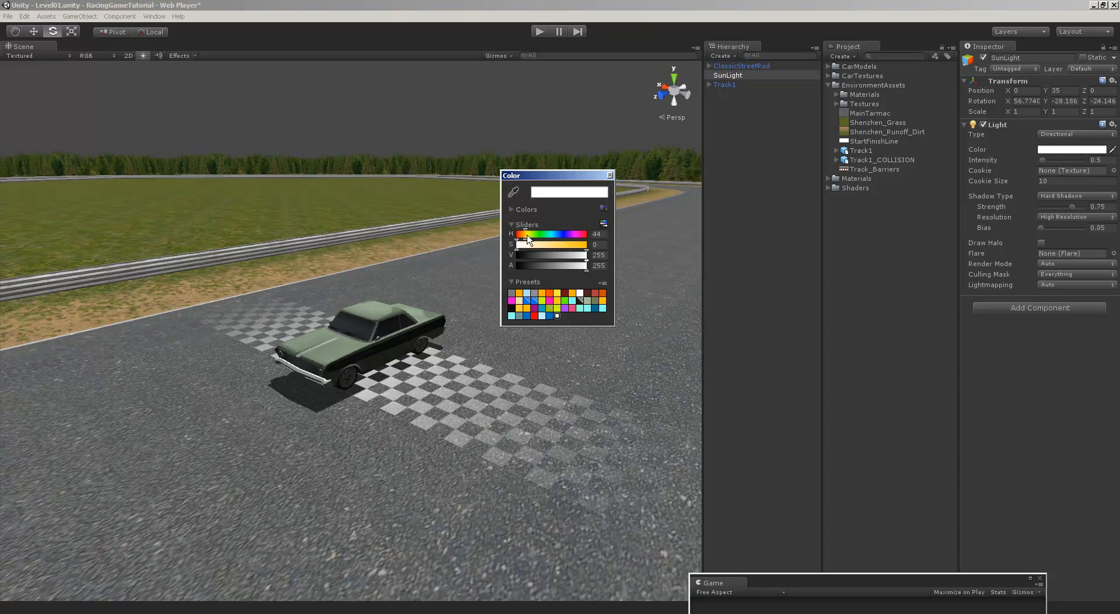
left_click_drag(520, 244, 522, 245)
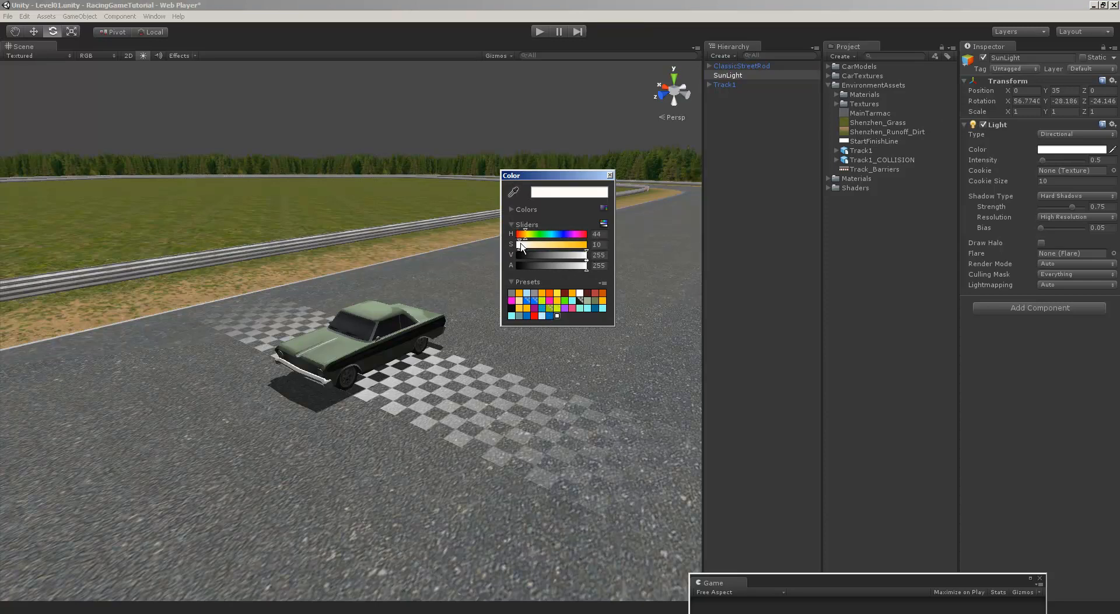
left_click_drag(519, 245, 529, 245)
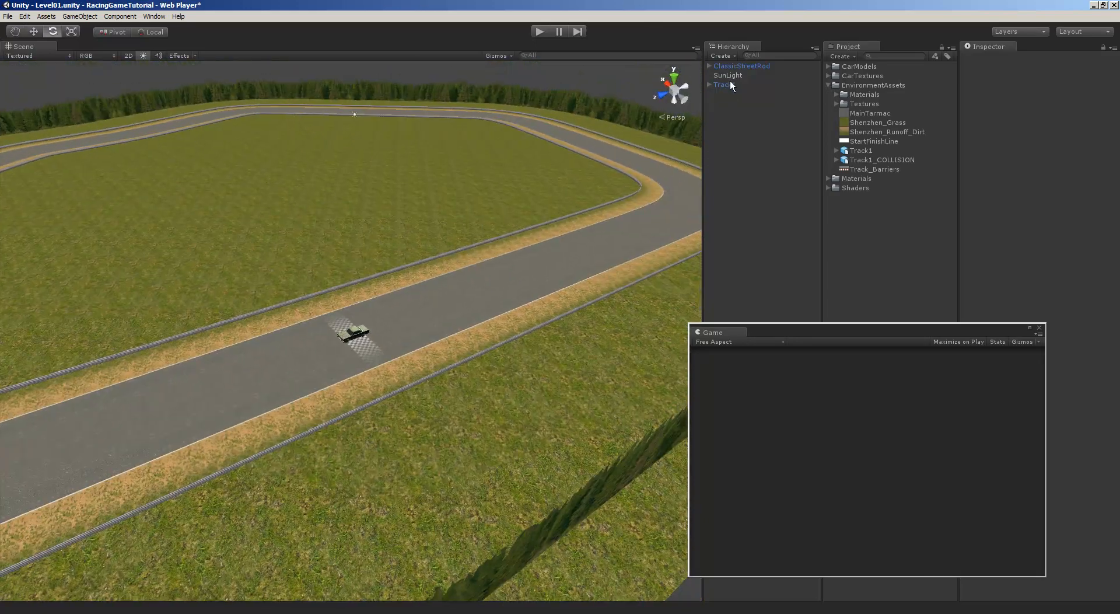
left_click(722, 84)
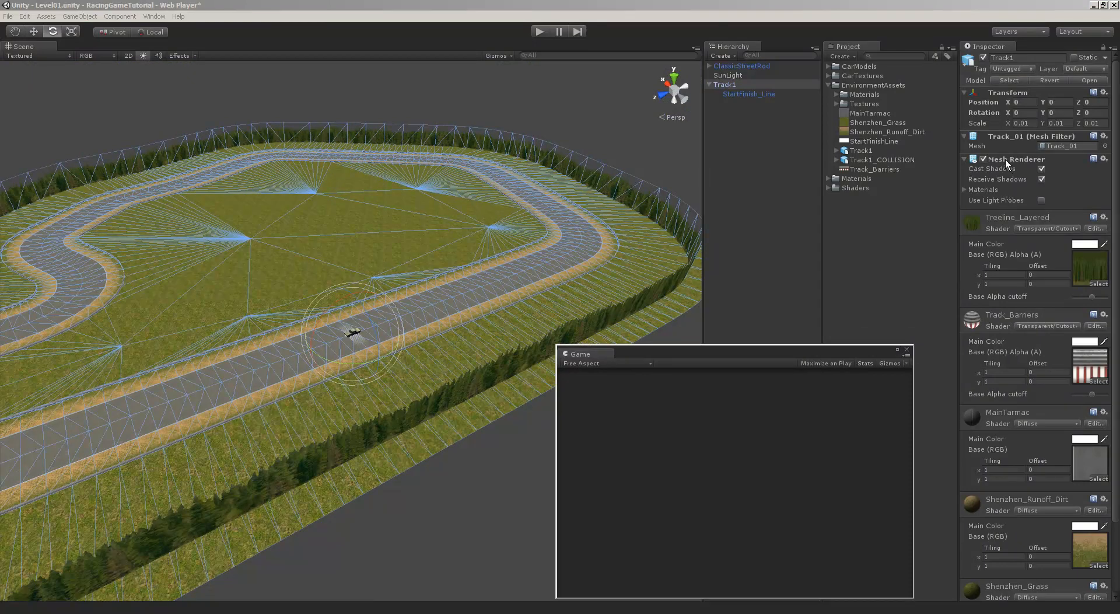
scroll("down", 3)
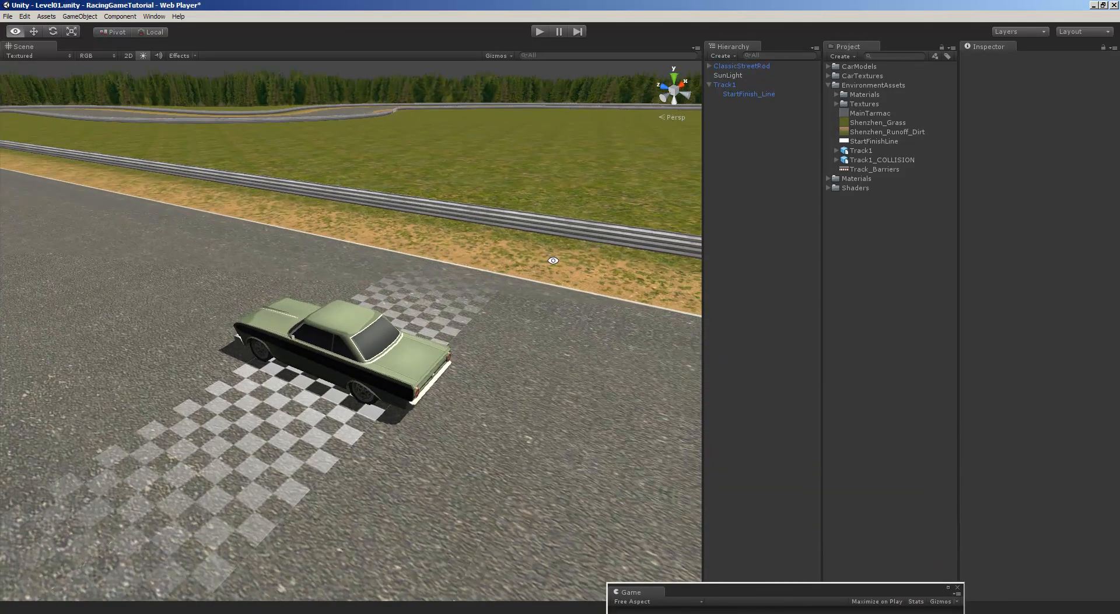
left_click(748, 93)
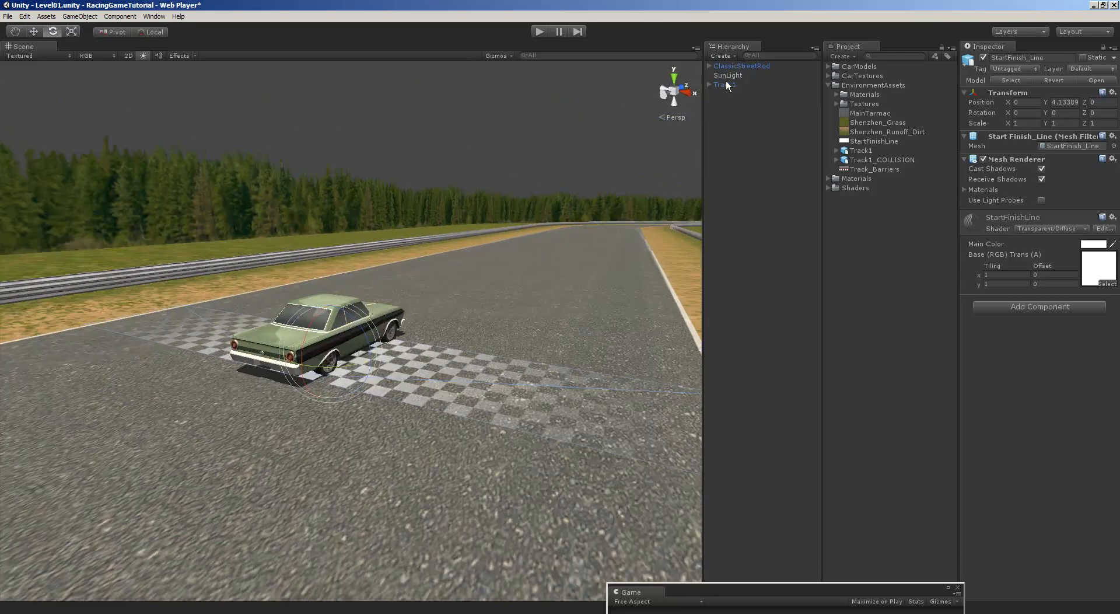
left_click(723, 84)
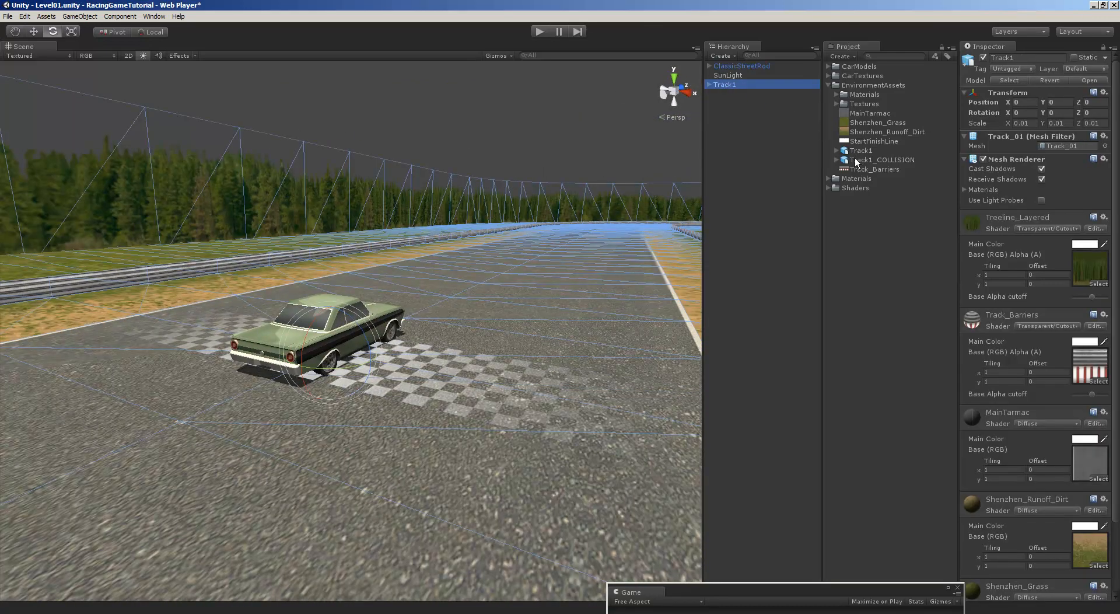
left_click(884, 160)
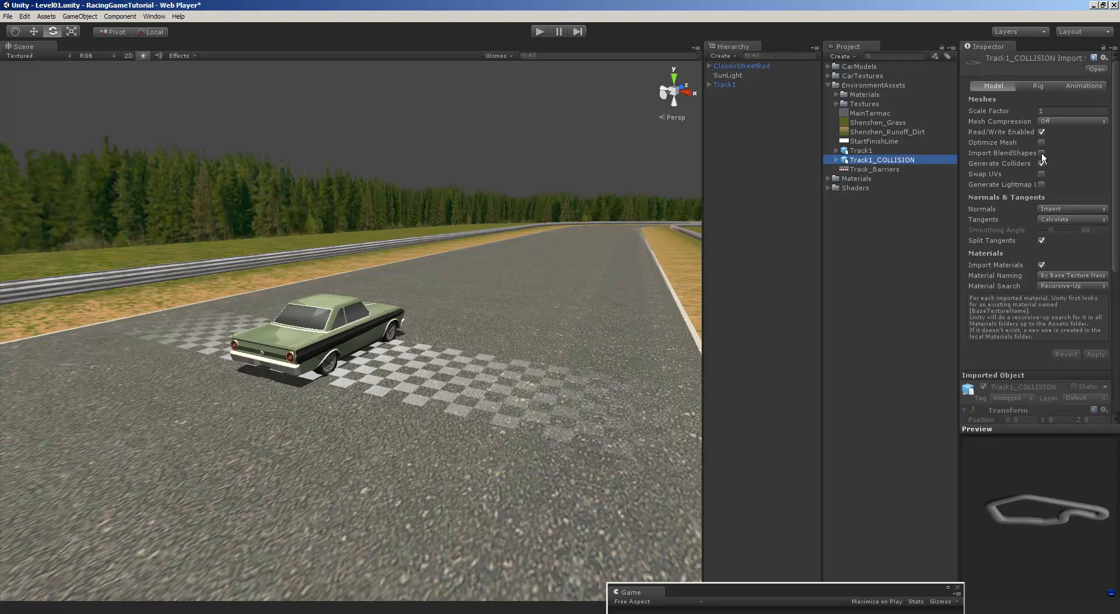
left_click(1041, 85)
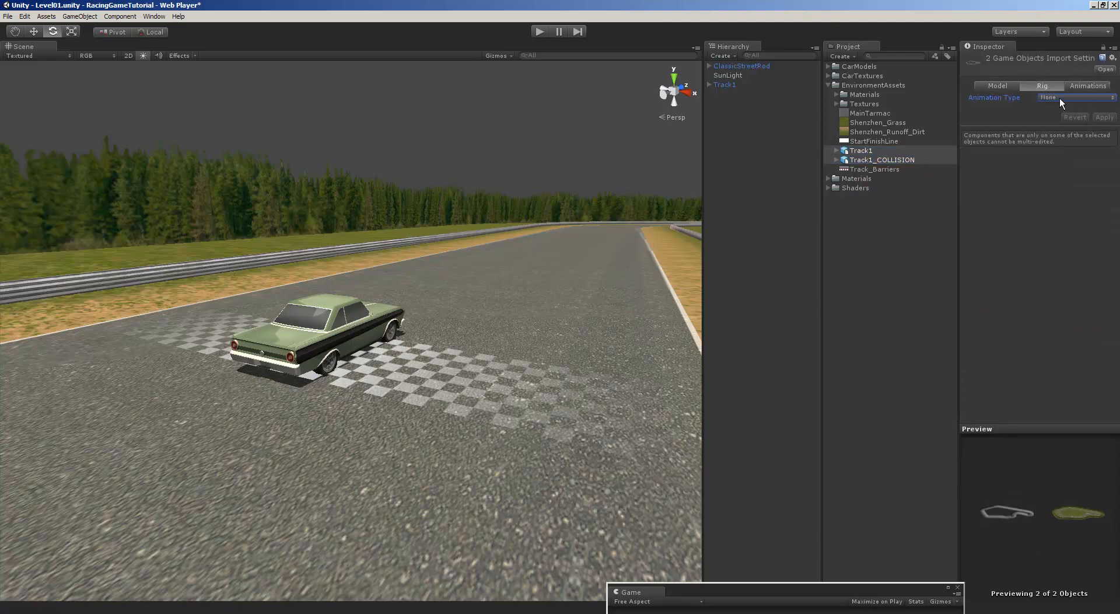
left_click(993, 86)
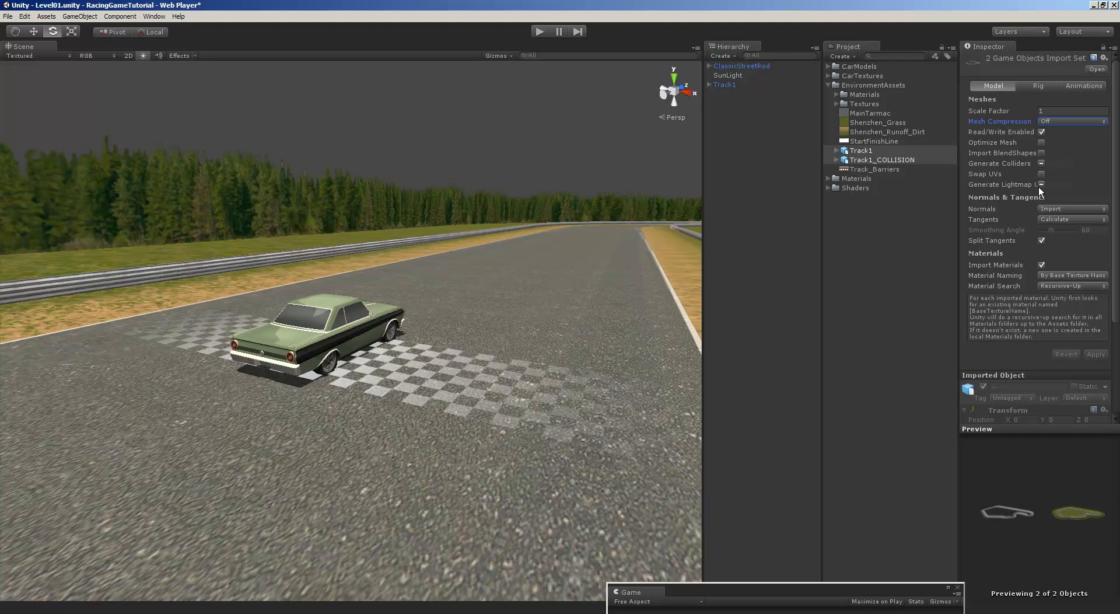
left_click(862, 150)
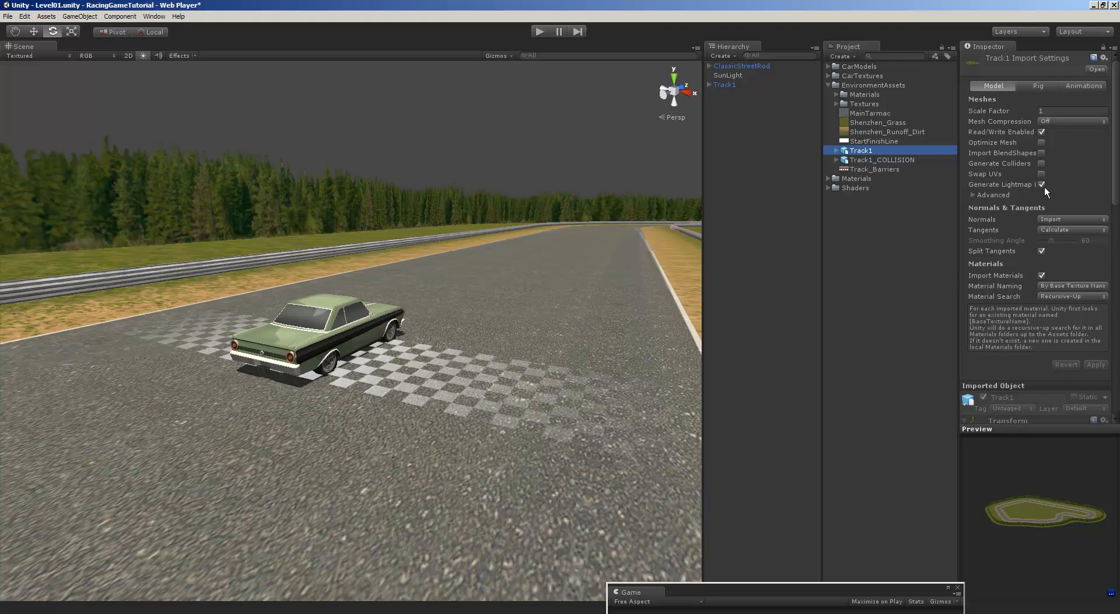
mouse_move(1050, 194)
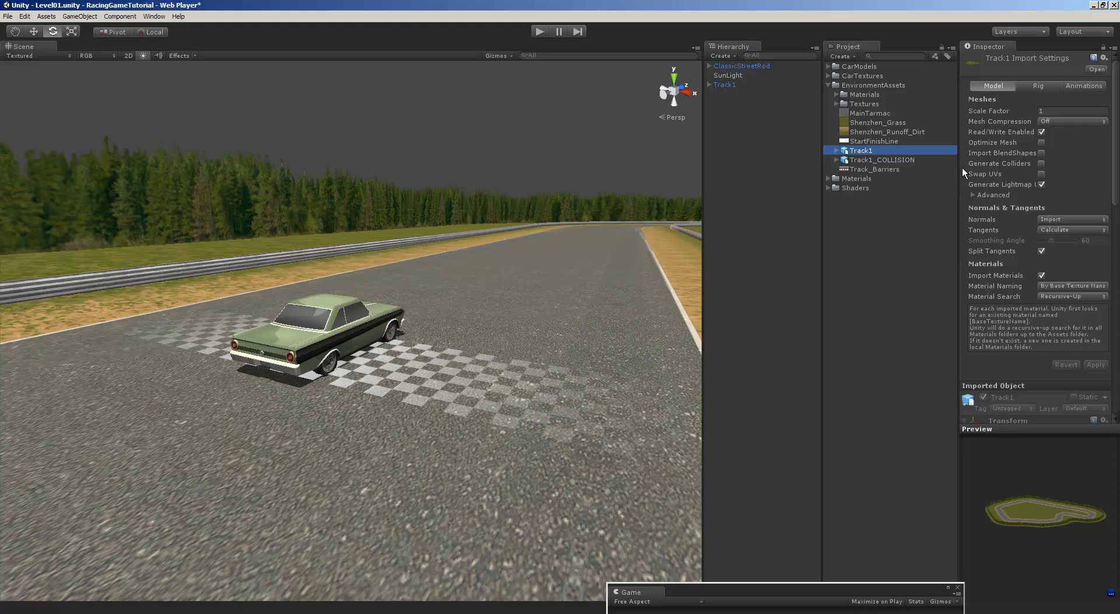
left_click(890, 159)
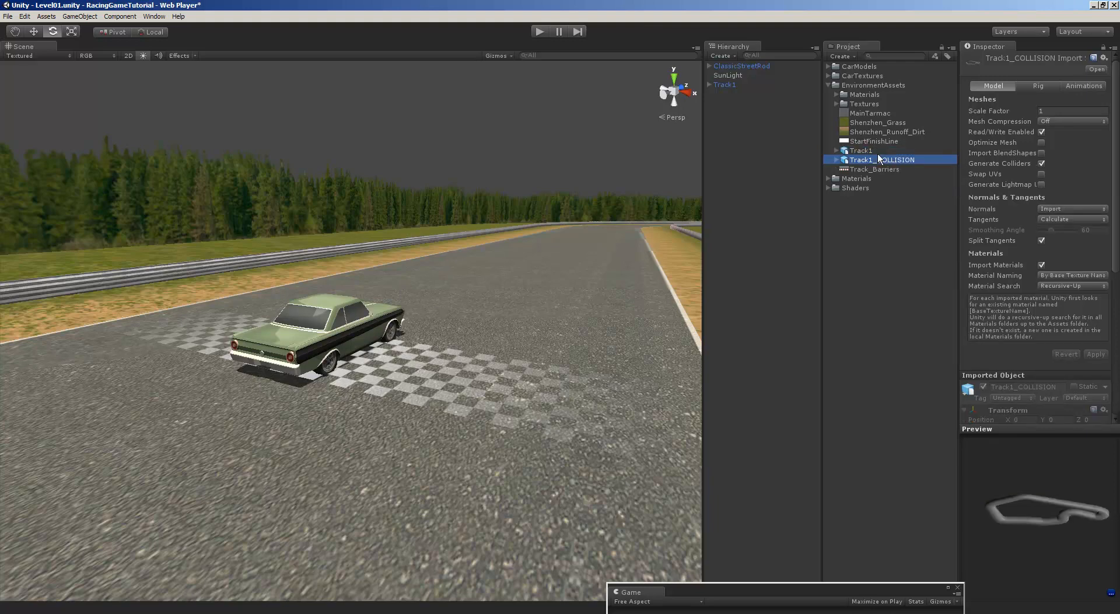
left_click(860, 151)
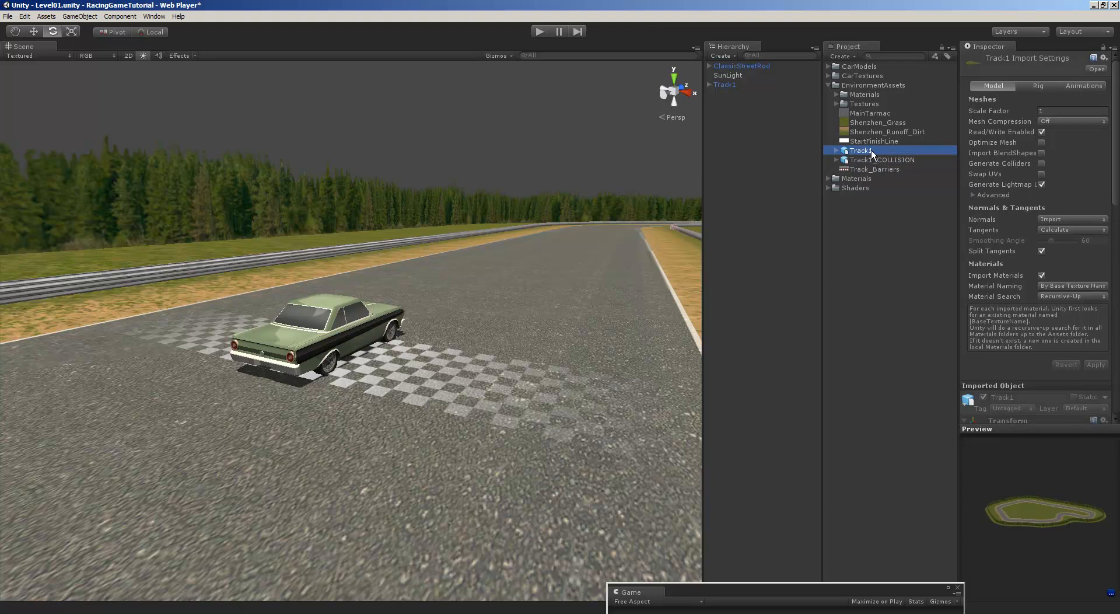
left_click(723, 93)
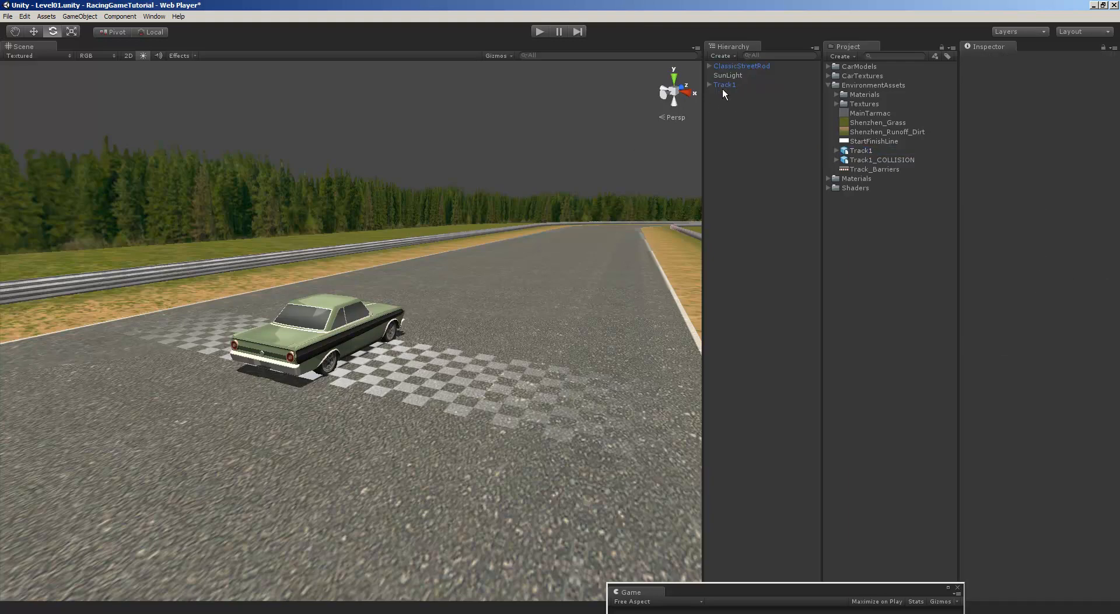
left_click(725, 85)
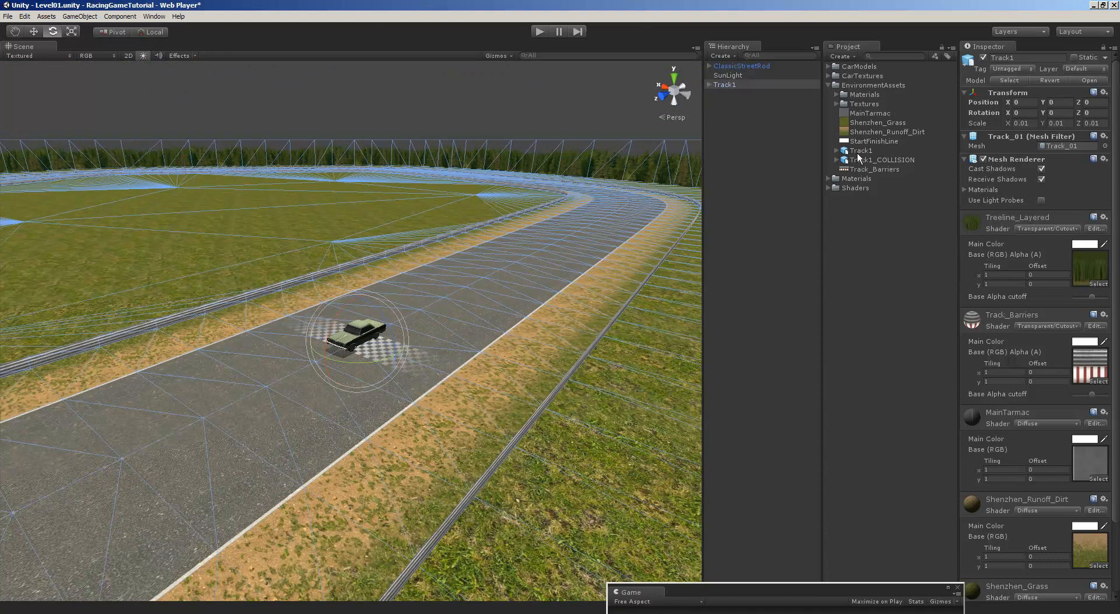
- Place Track1_COLLISION in the scene and remove its Mesh Renderer, keeping only the mesh collider
left_click(882, 159)
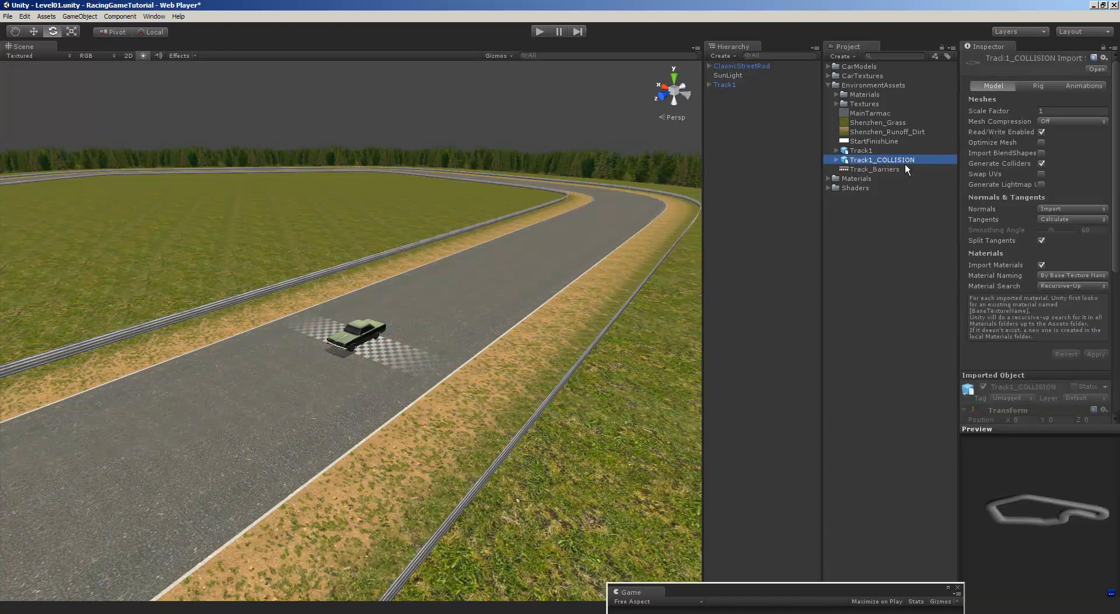
mouse_move(1041, 188)
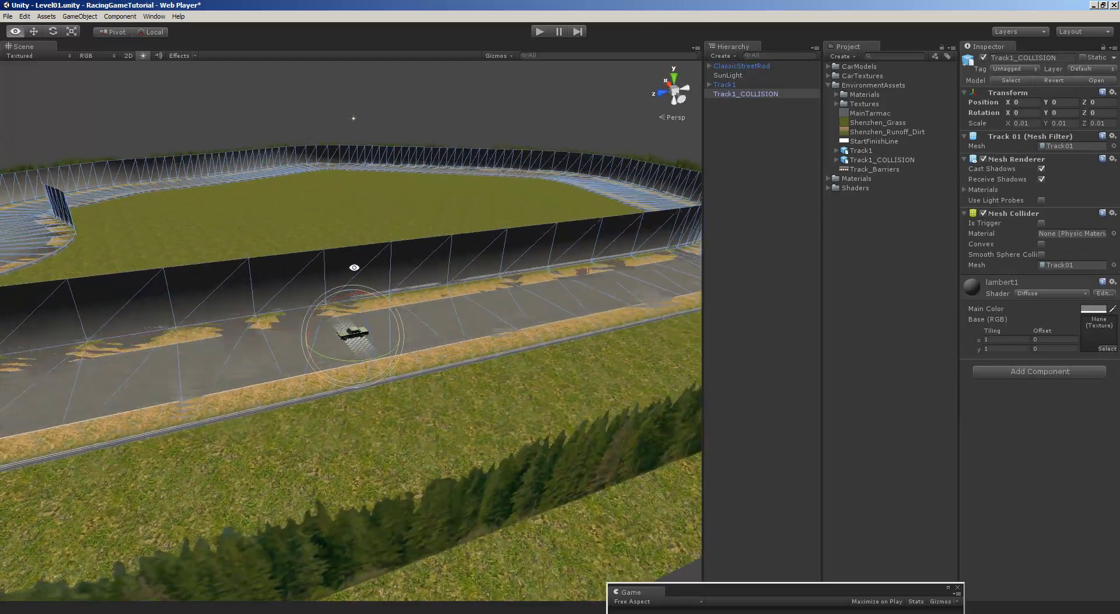
left_click_drag(354, 268, 572, 256)
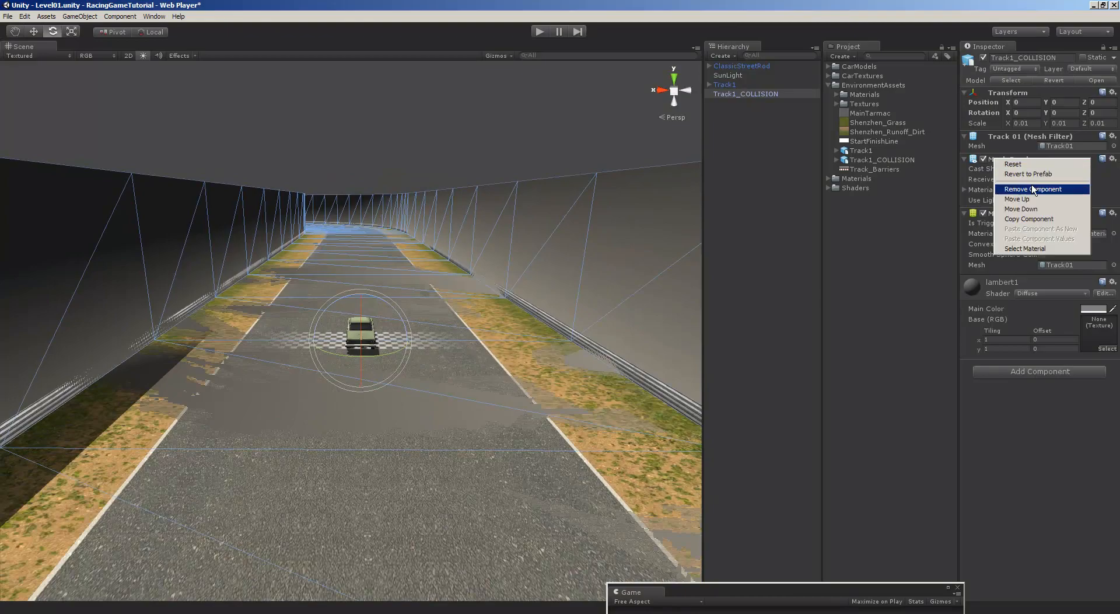
left_click(1031, 188)
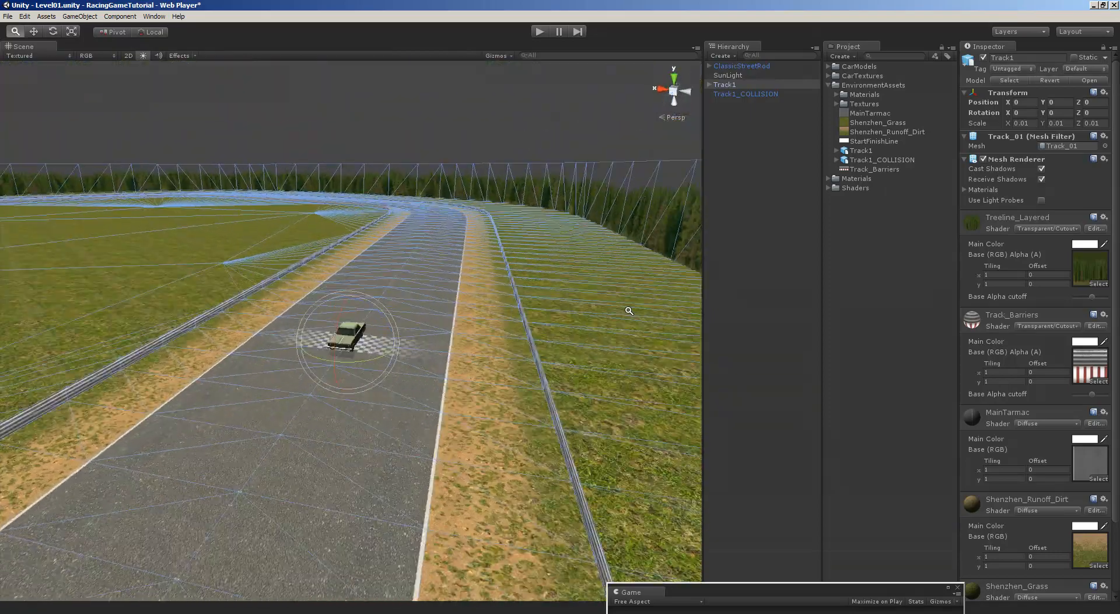
left_click(745, 93)
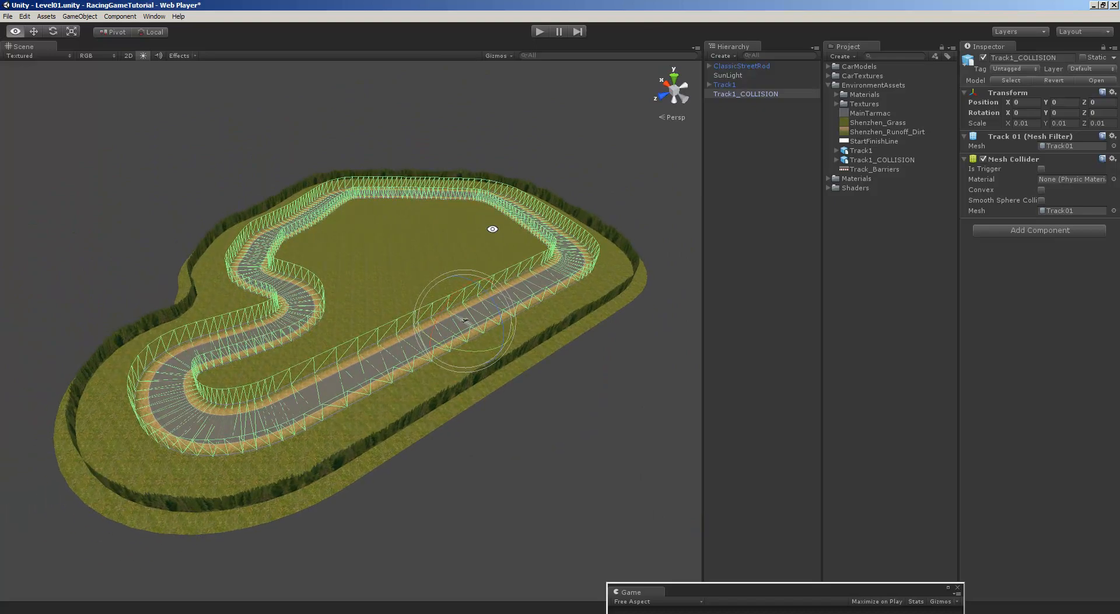
left_click(725, 85)
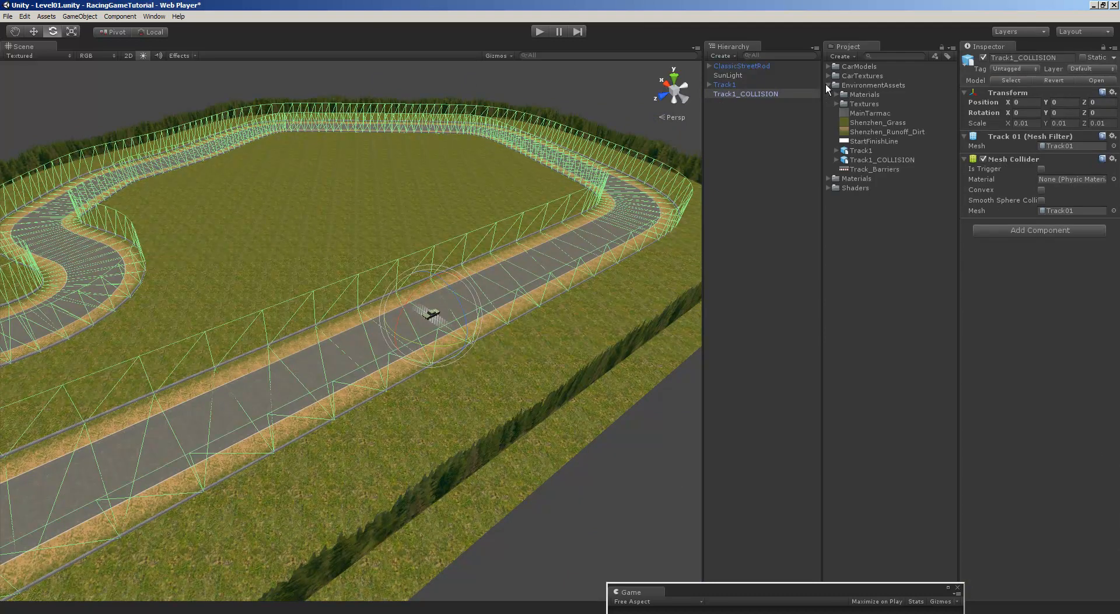
left_click(47, 15)
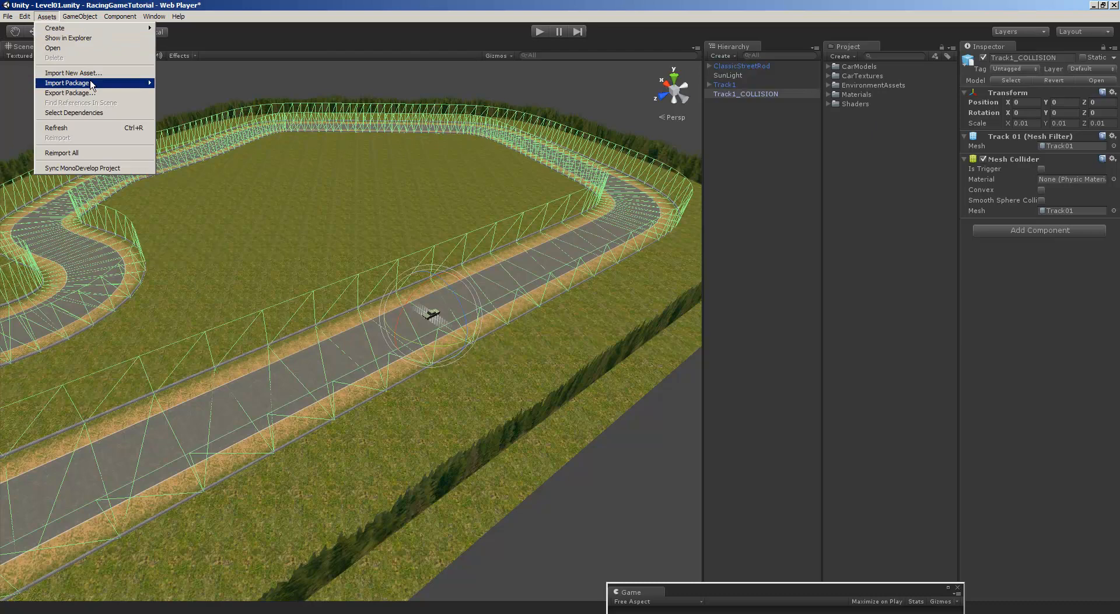
- Import the WaypointsImport custom package and expand EnvironmentAssets to show Track1_WAYPOINTS
left_click(66, 82)
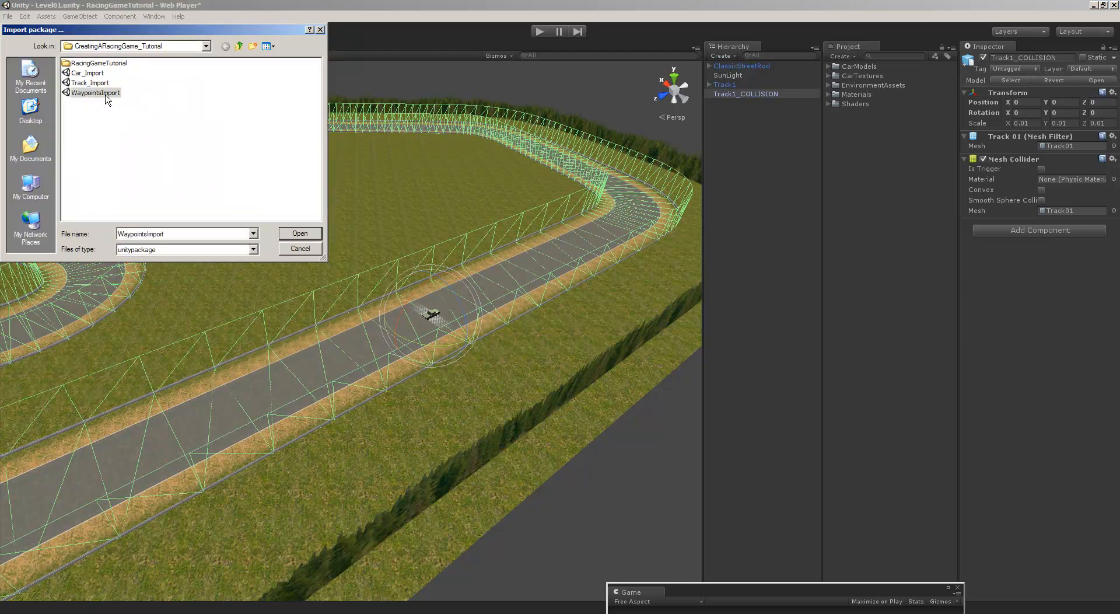
left_click(299, 233)
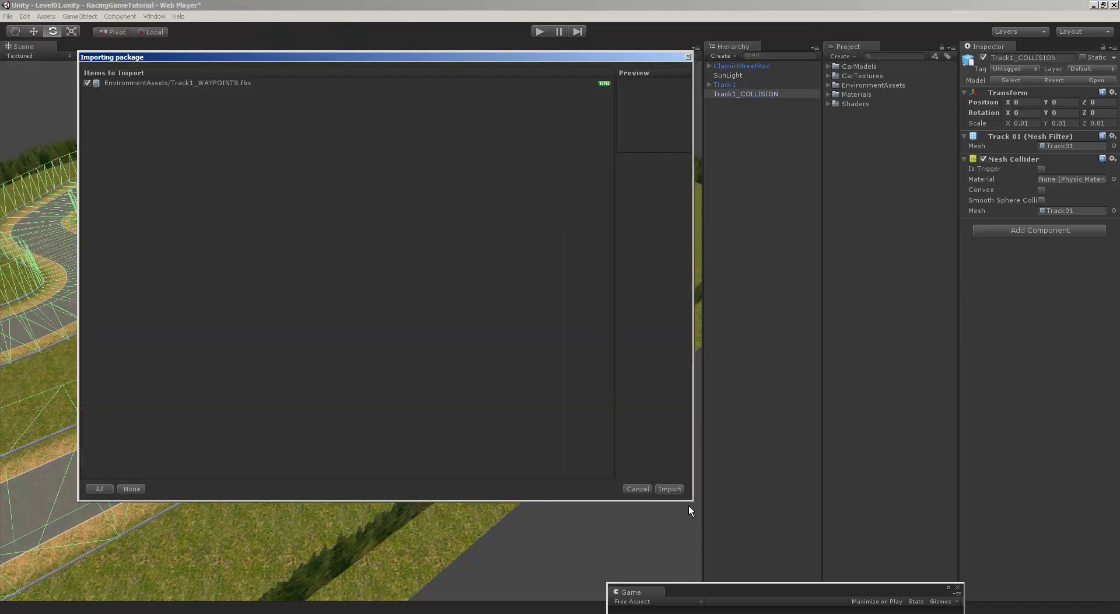
left_click(669, 489)
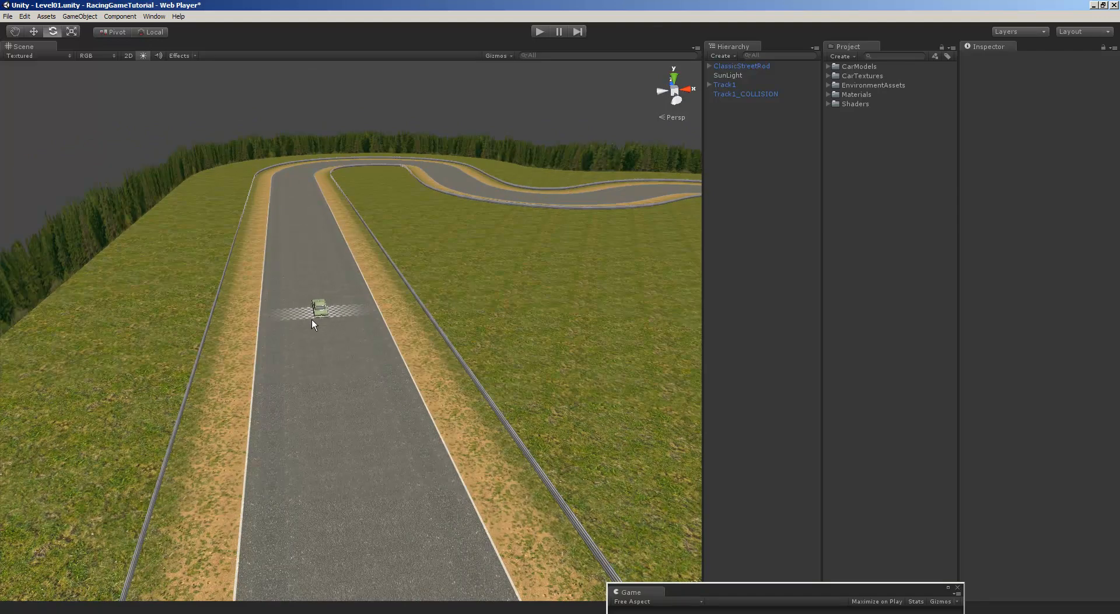
mouse_move(312, 271)
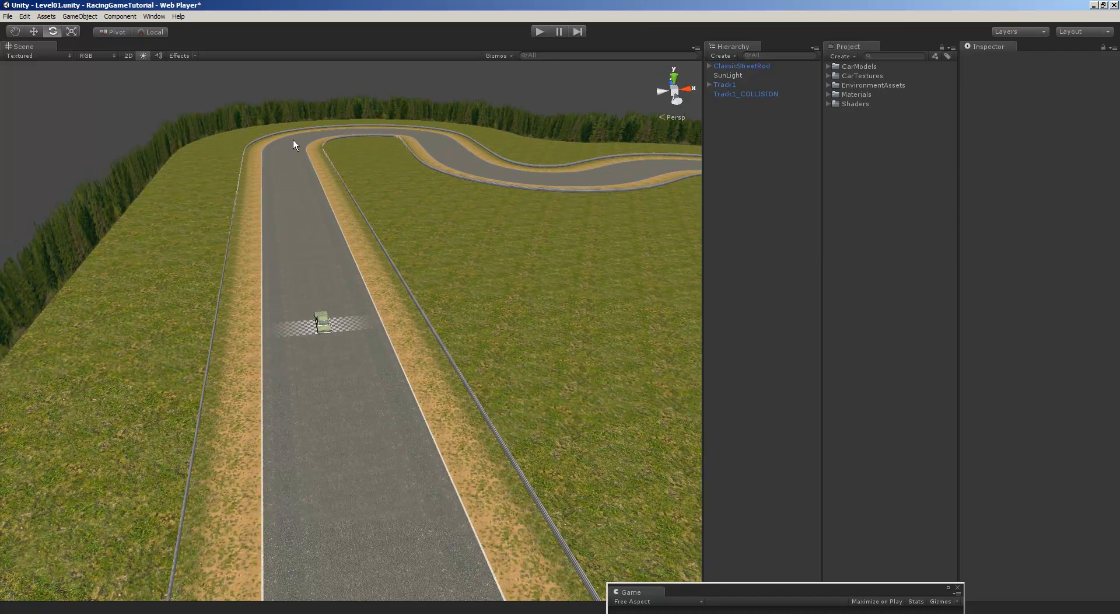
mouse_move(341, 134)
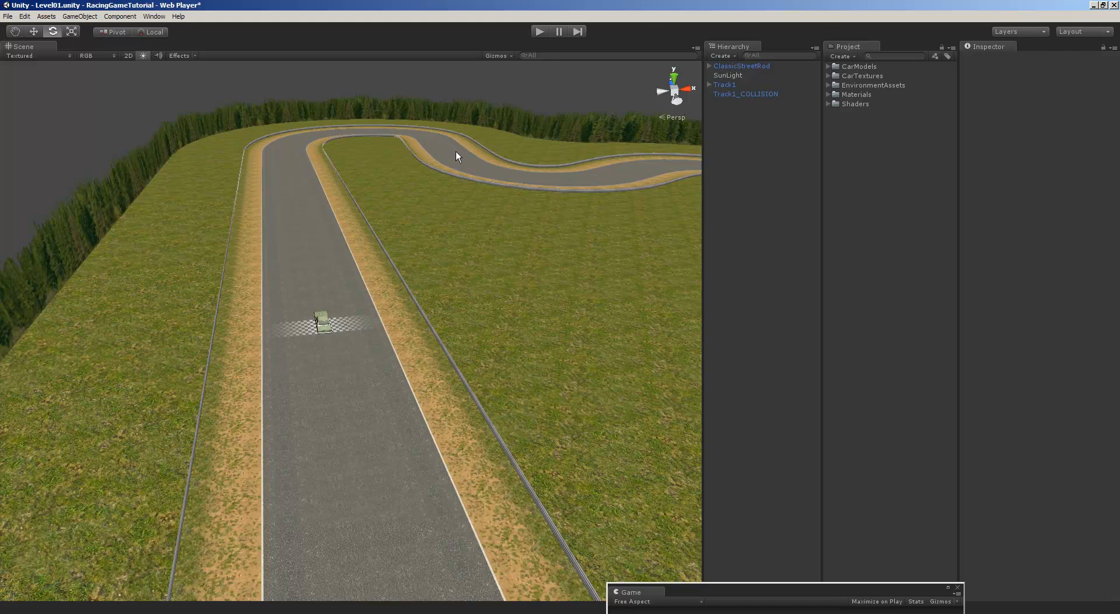
mouse_move(430, 162)
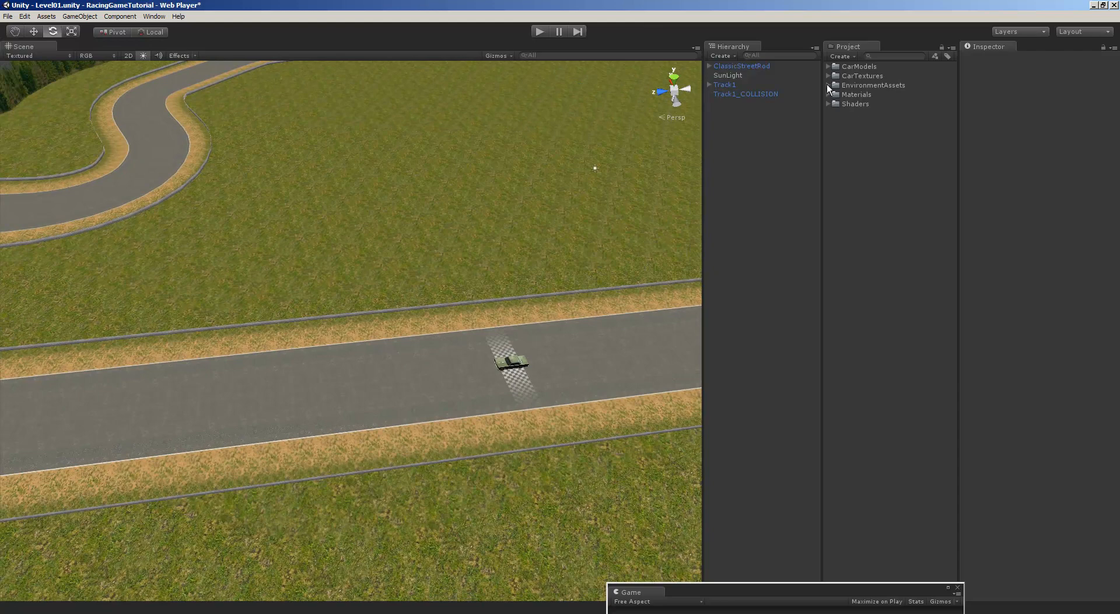
left_click(828, 85)
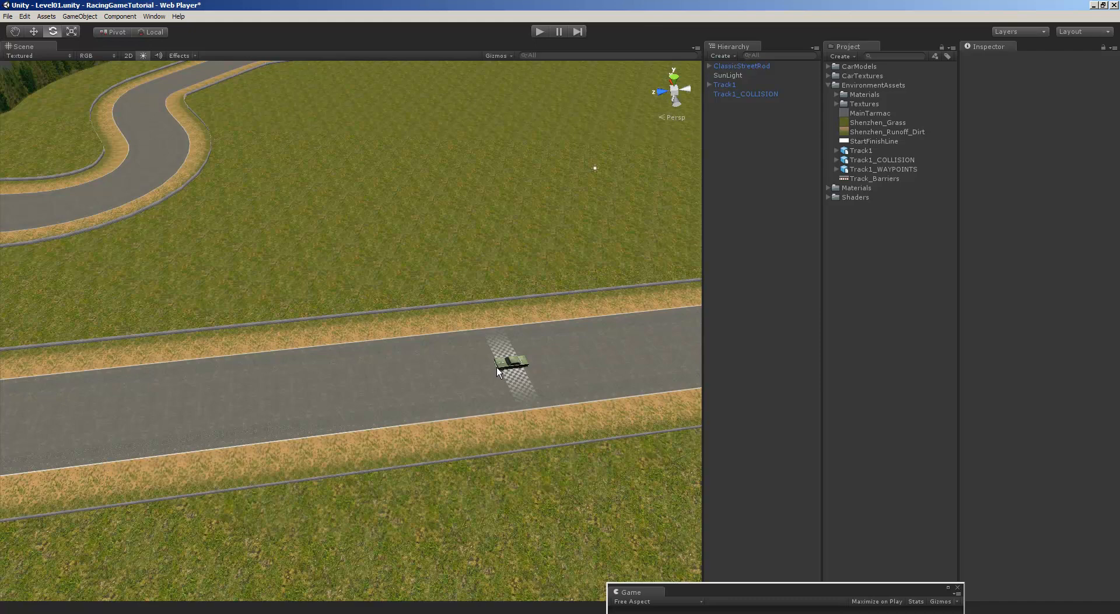
mouse_move(504, 366)
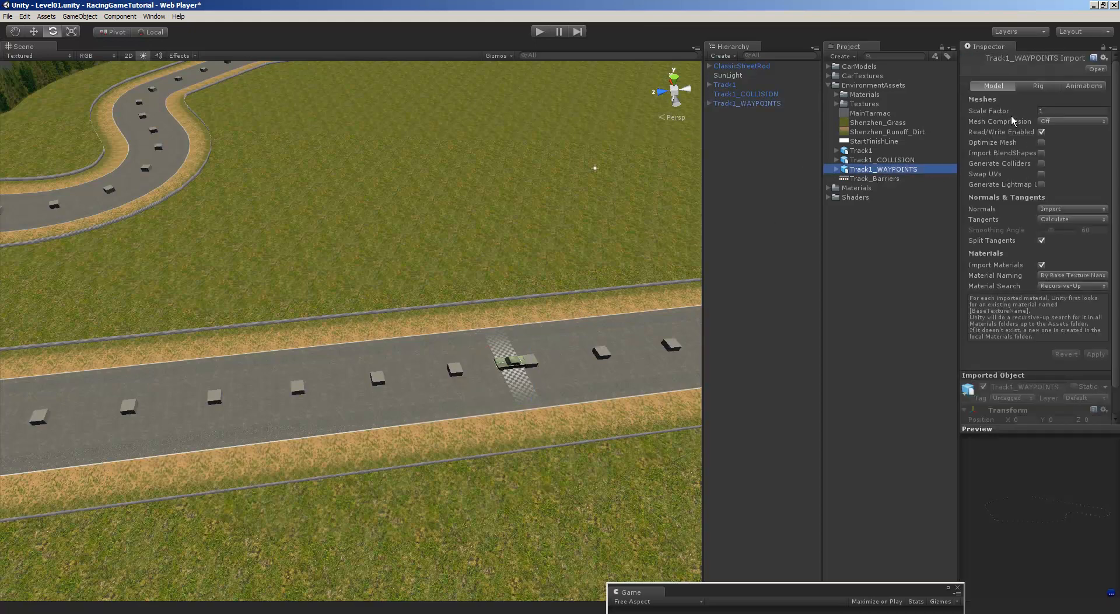
- Check the Track1_WAYPOINTS model's Rig tab, then return to its Model import settings
left_click(1042, 86)
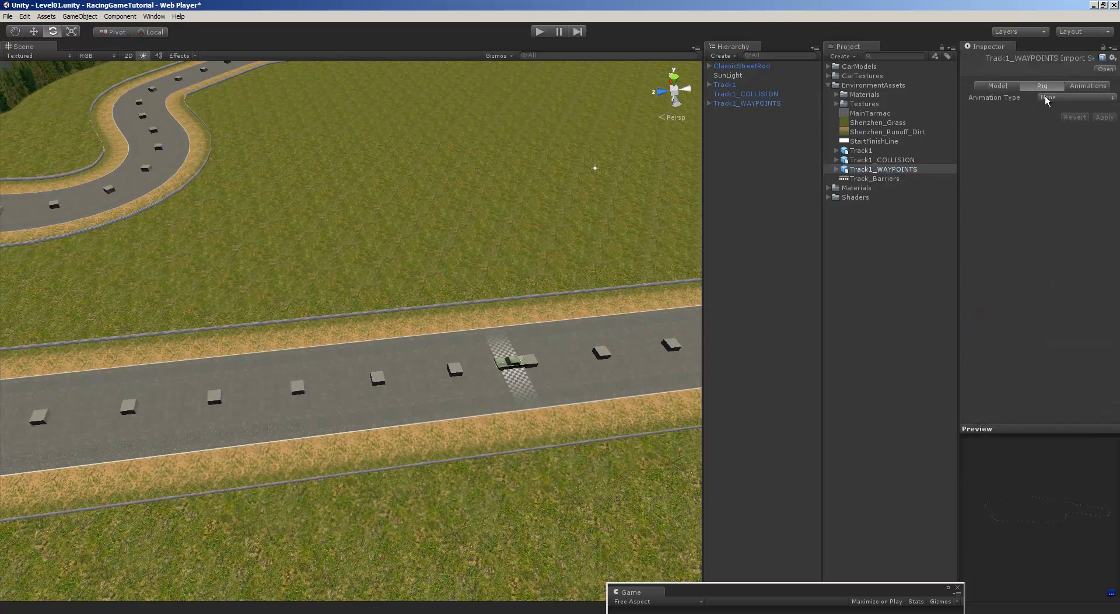
left_click(992, 86)
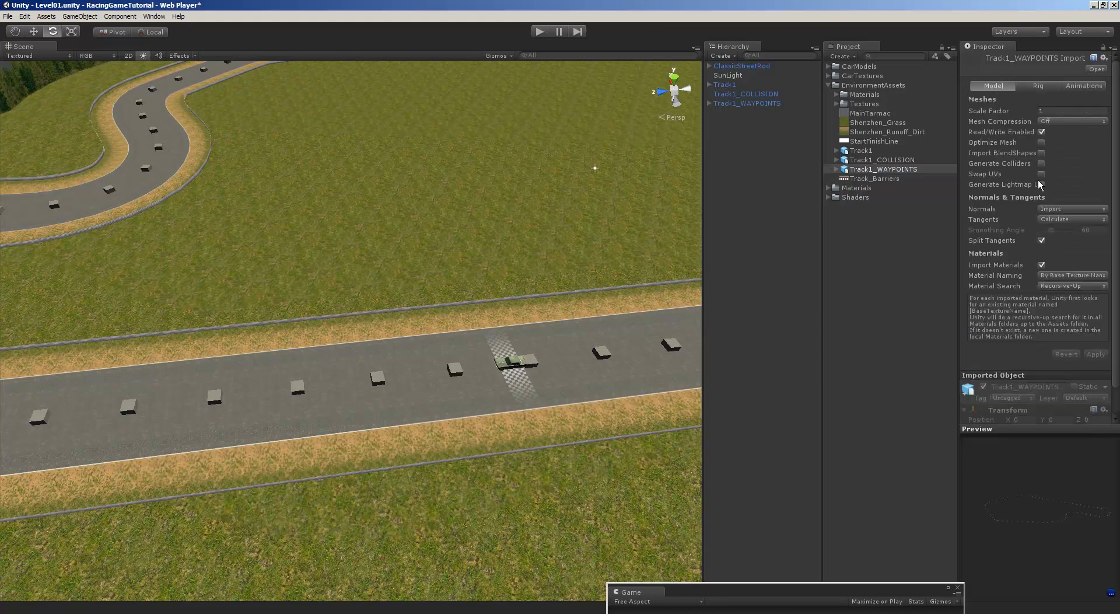
mouse_move(1044, 166)
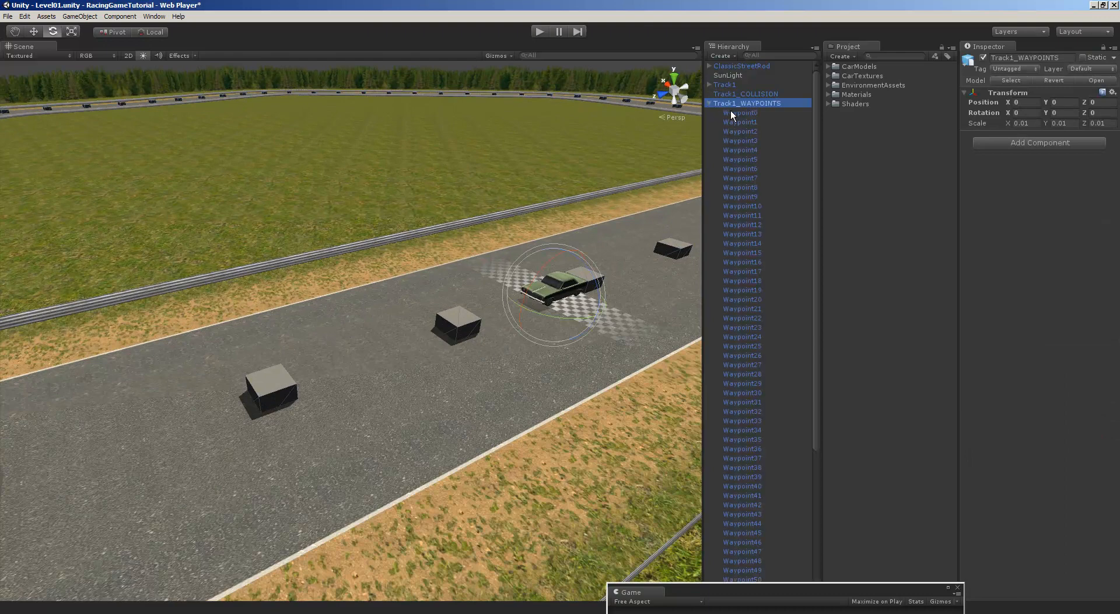
- Select Waypoint0 through the last waypoint and turn off their Mesh Renderer
left_click(741, 113)
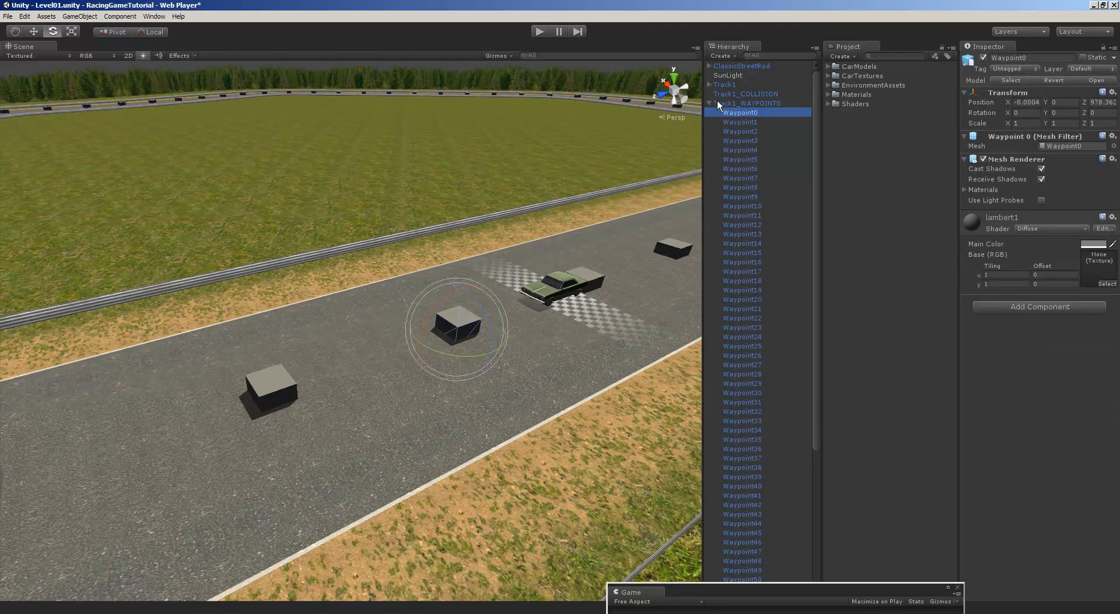
left_click(745, 103)
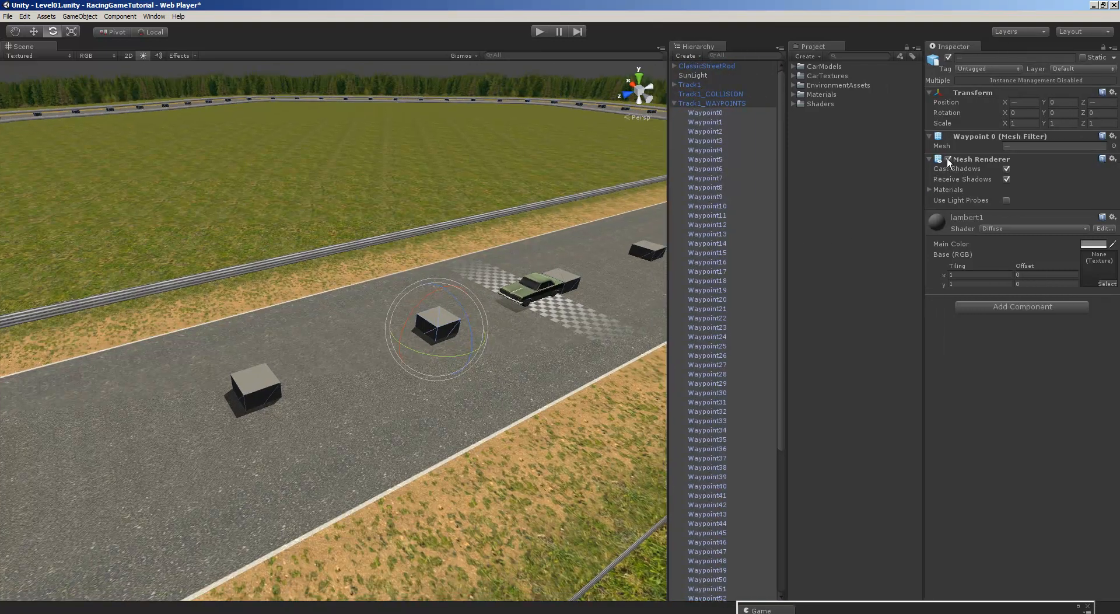
left_click(674, 103)
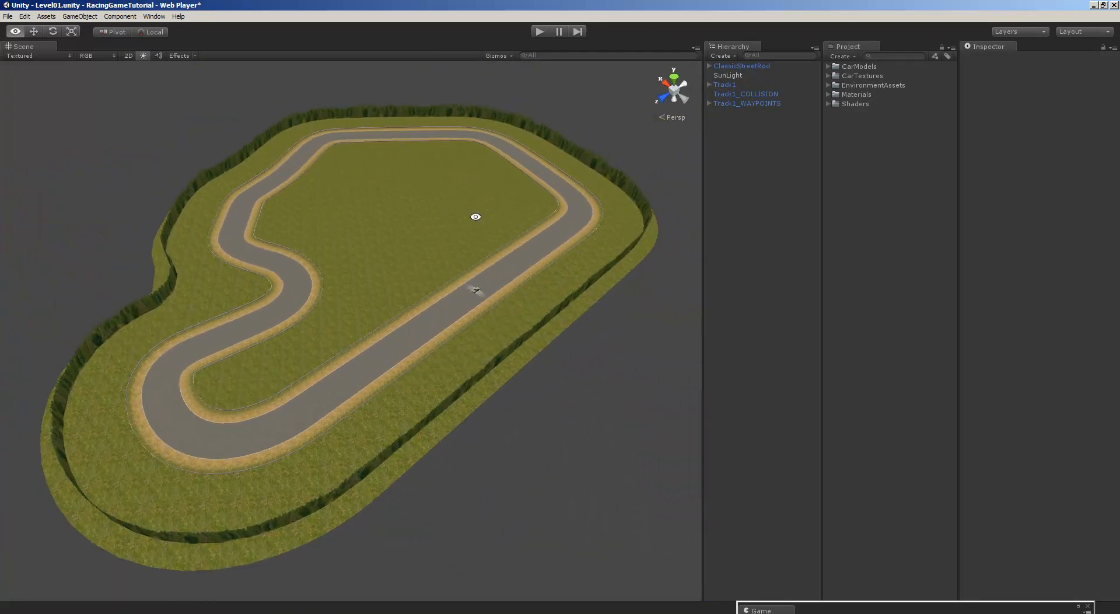
left_click_drag(476, 216, 497, 238)
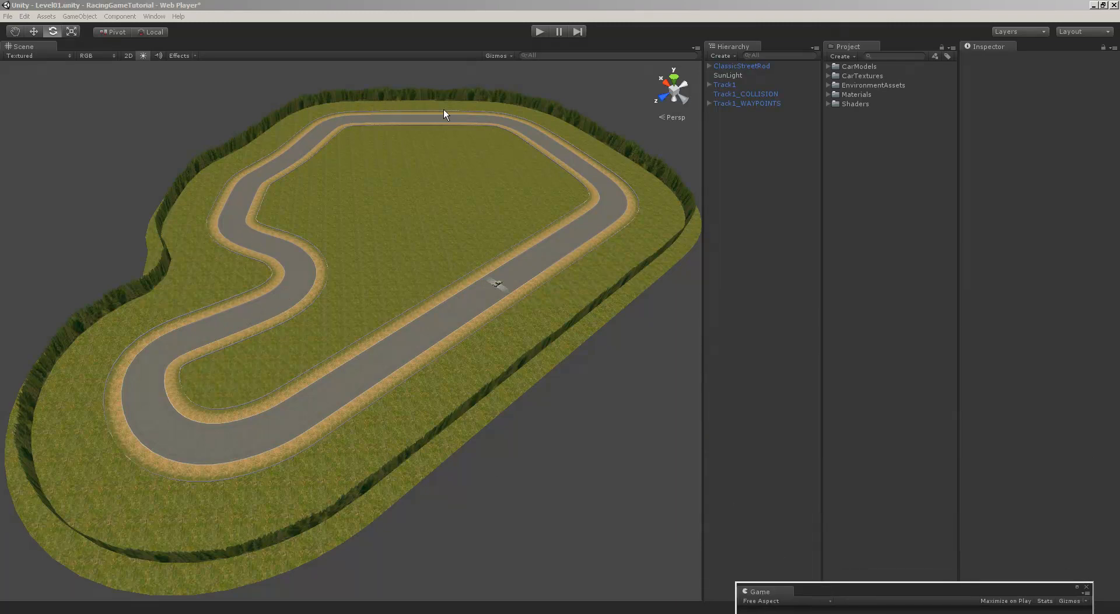
mouse_move(192, 436)
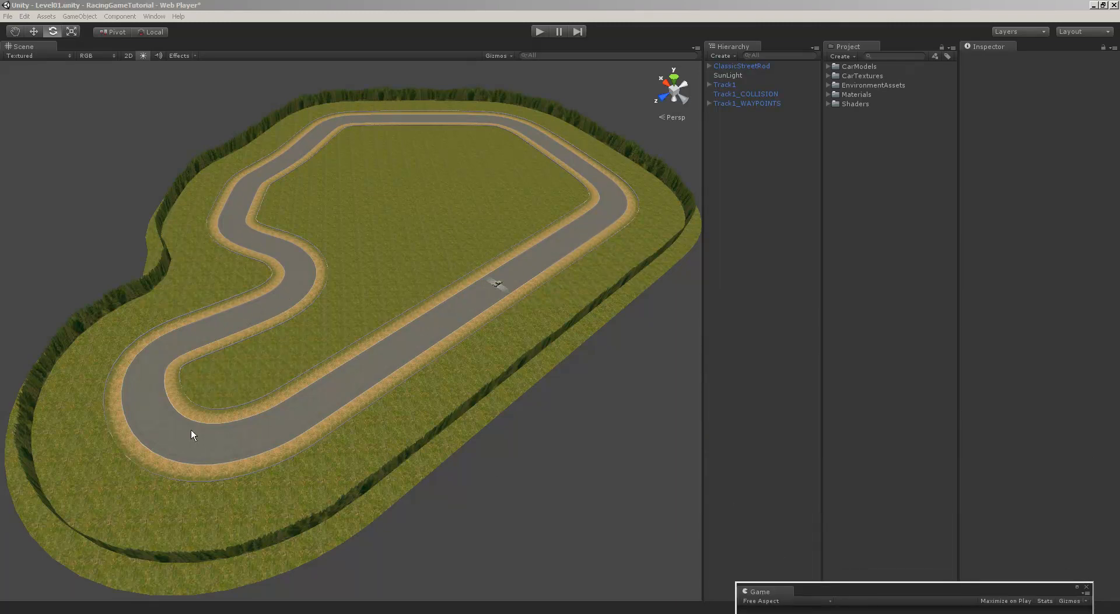